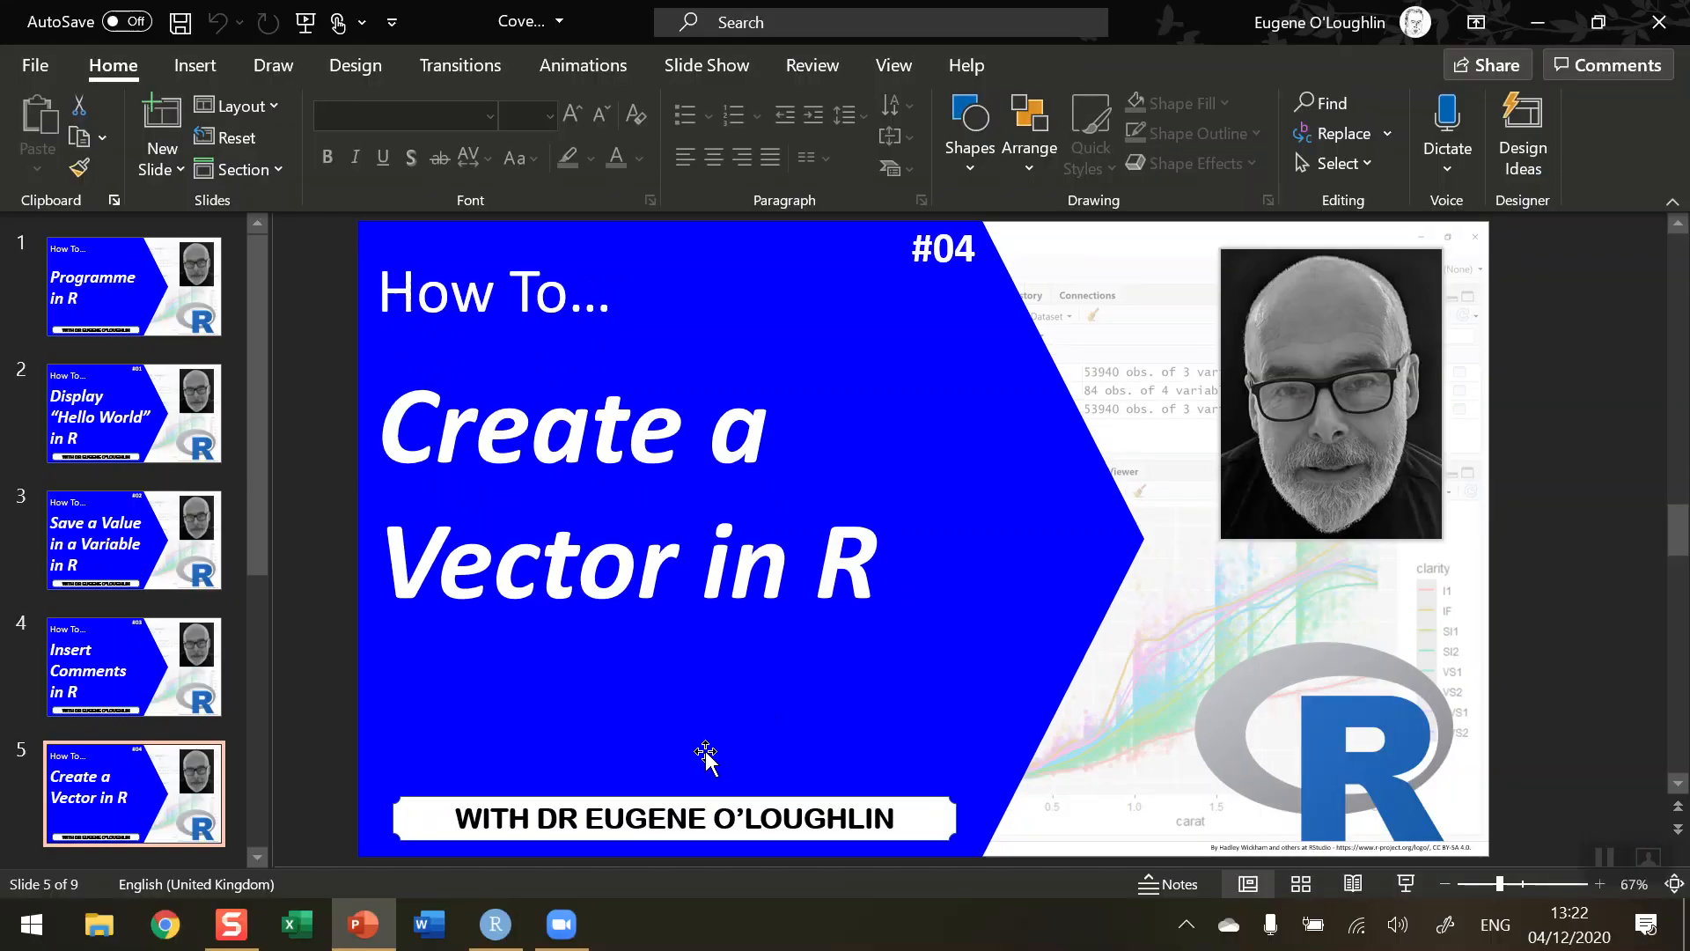
Enter v1 <- c(1, 2, 3) on line 3 and run it to create v1
click(494, 924)
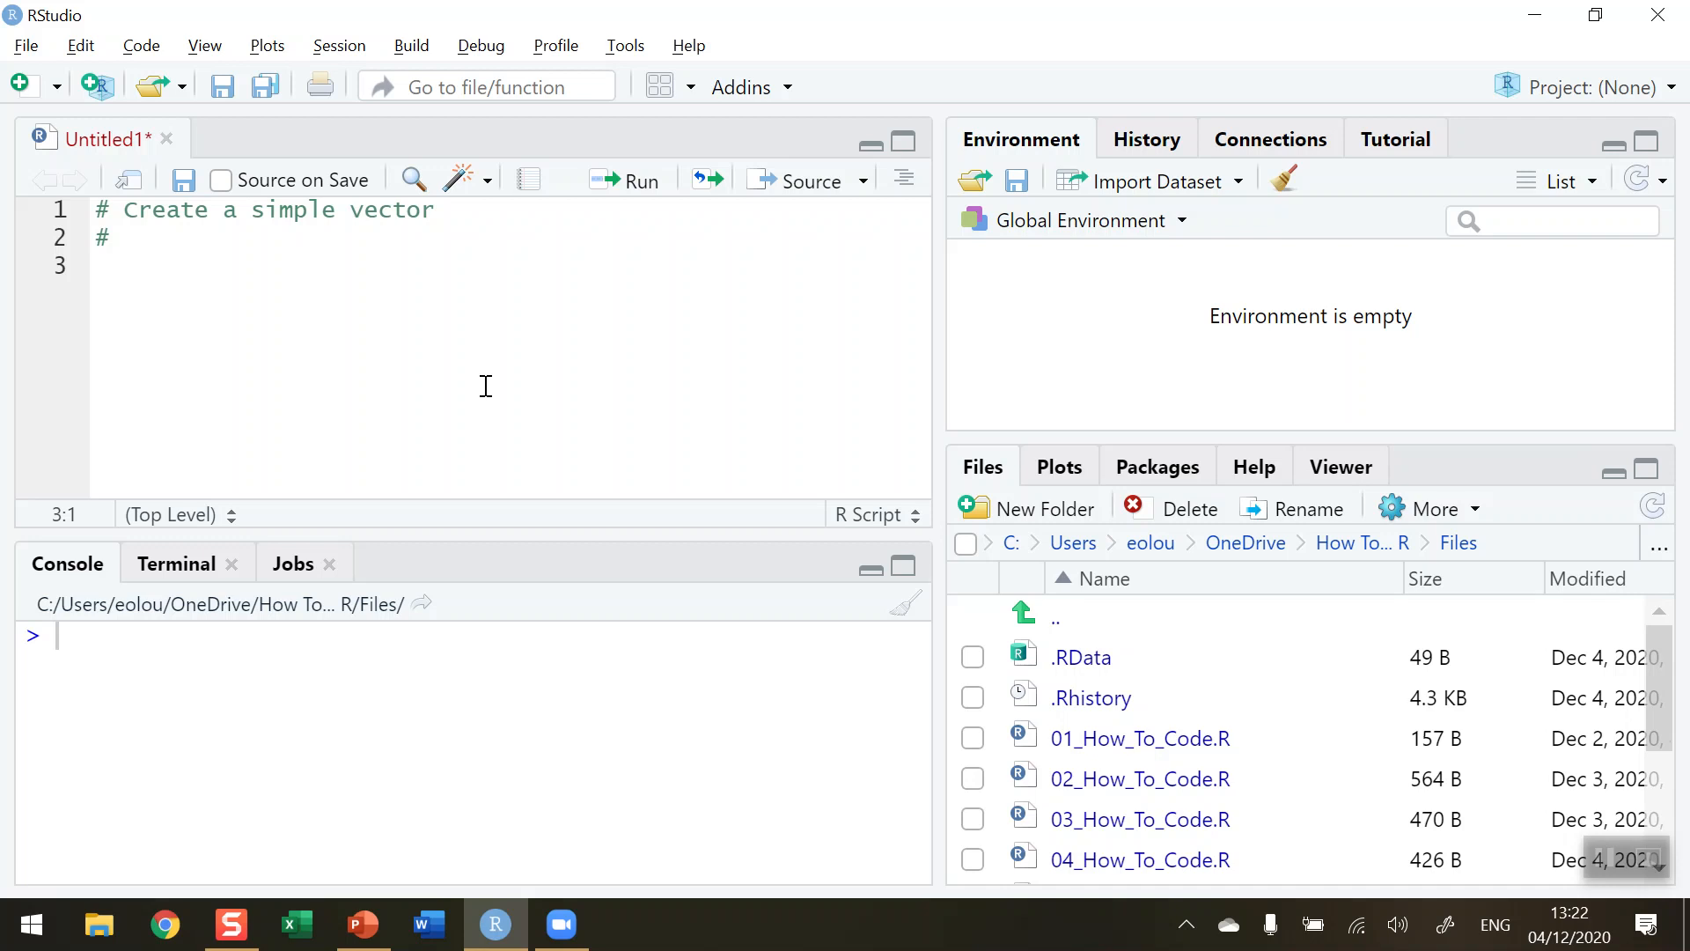
mouse_move(482, 372)
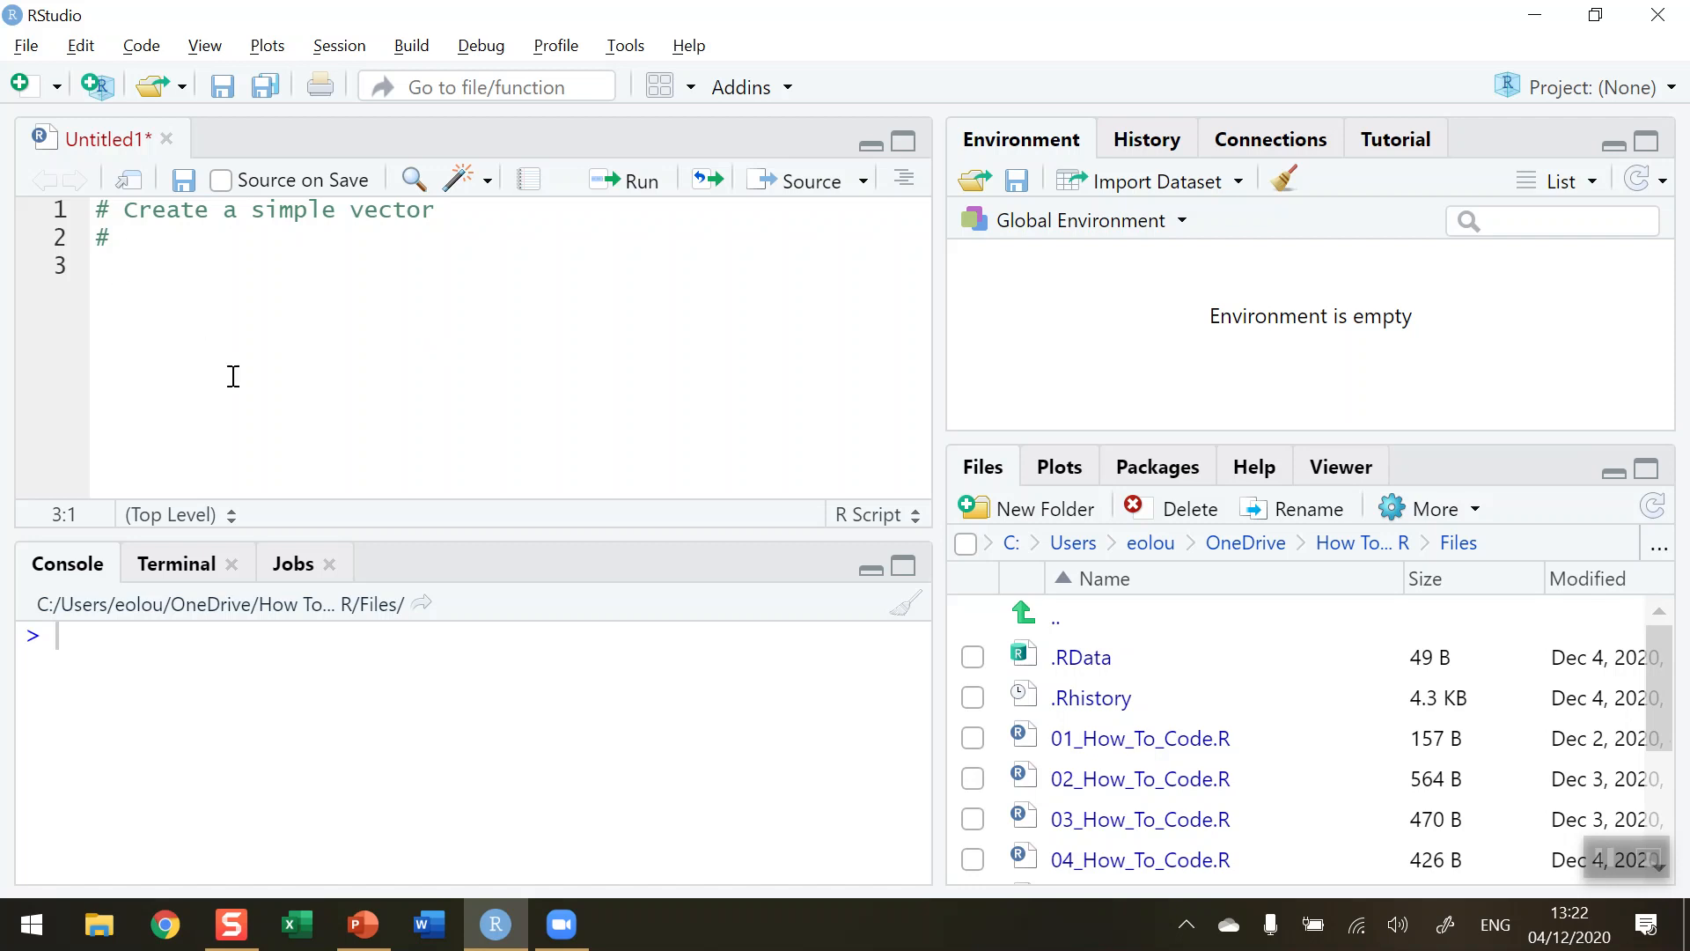
text(v1)
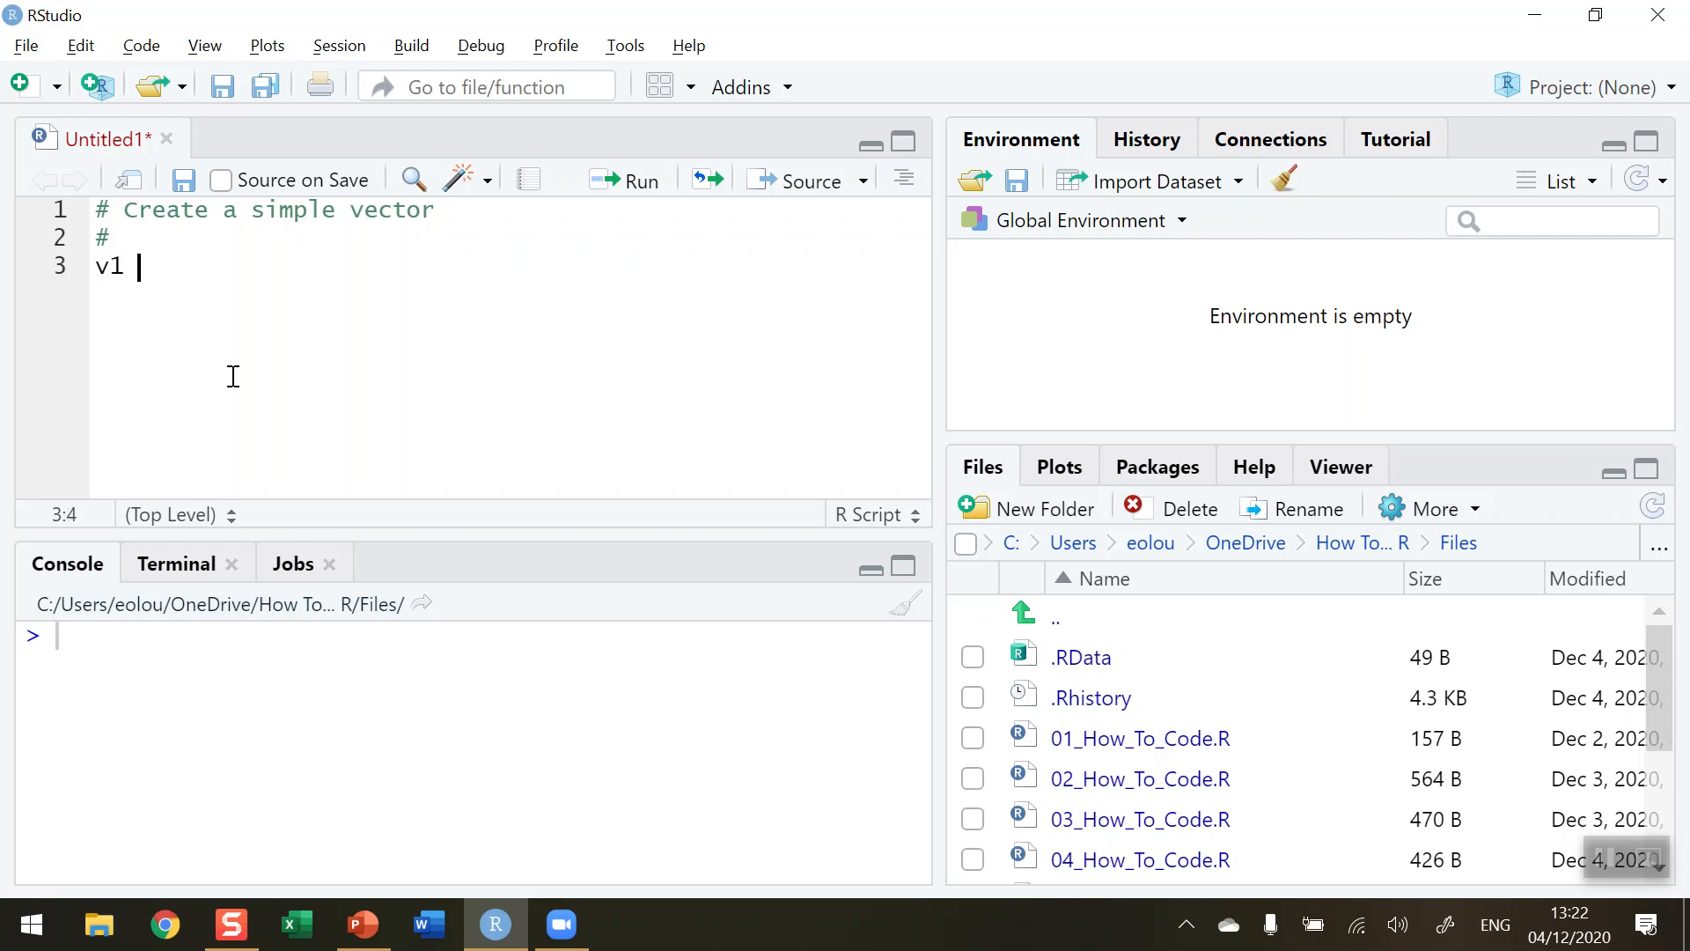
text(<-)
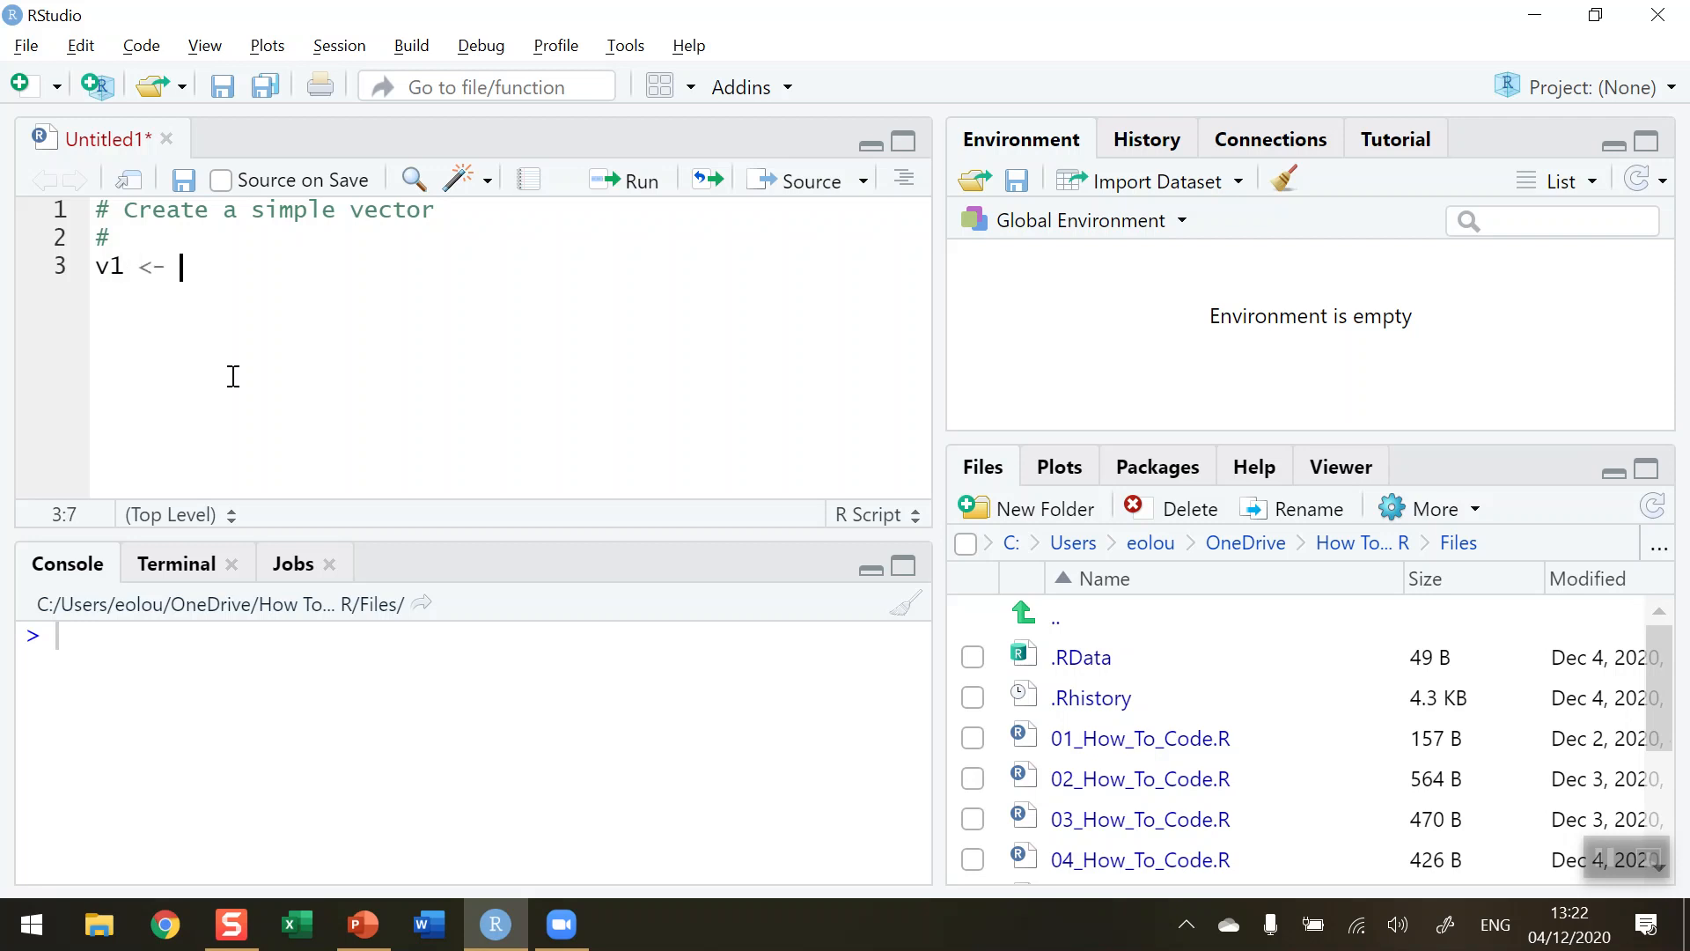
text(c)
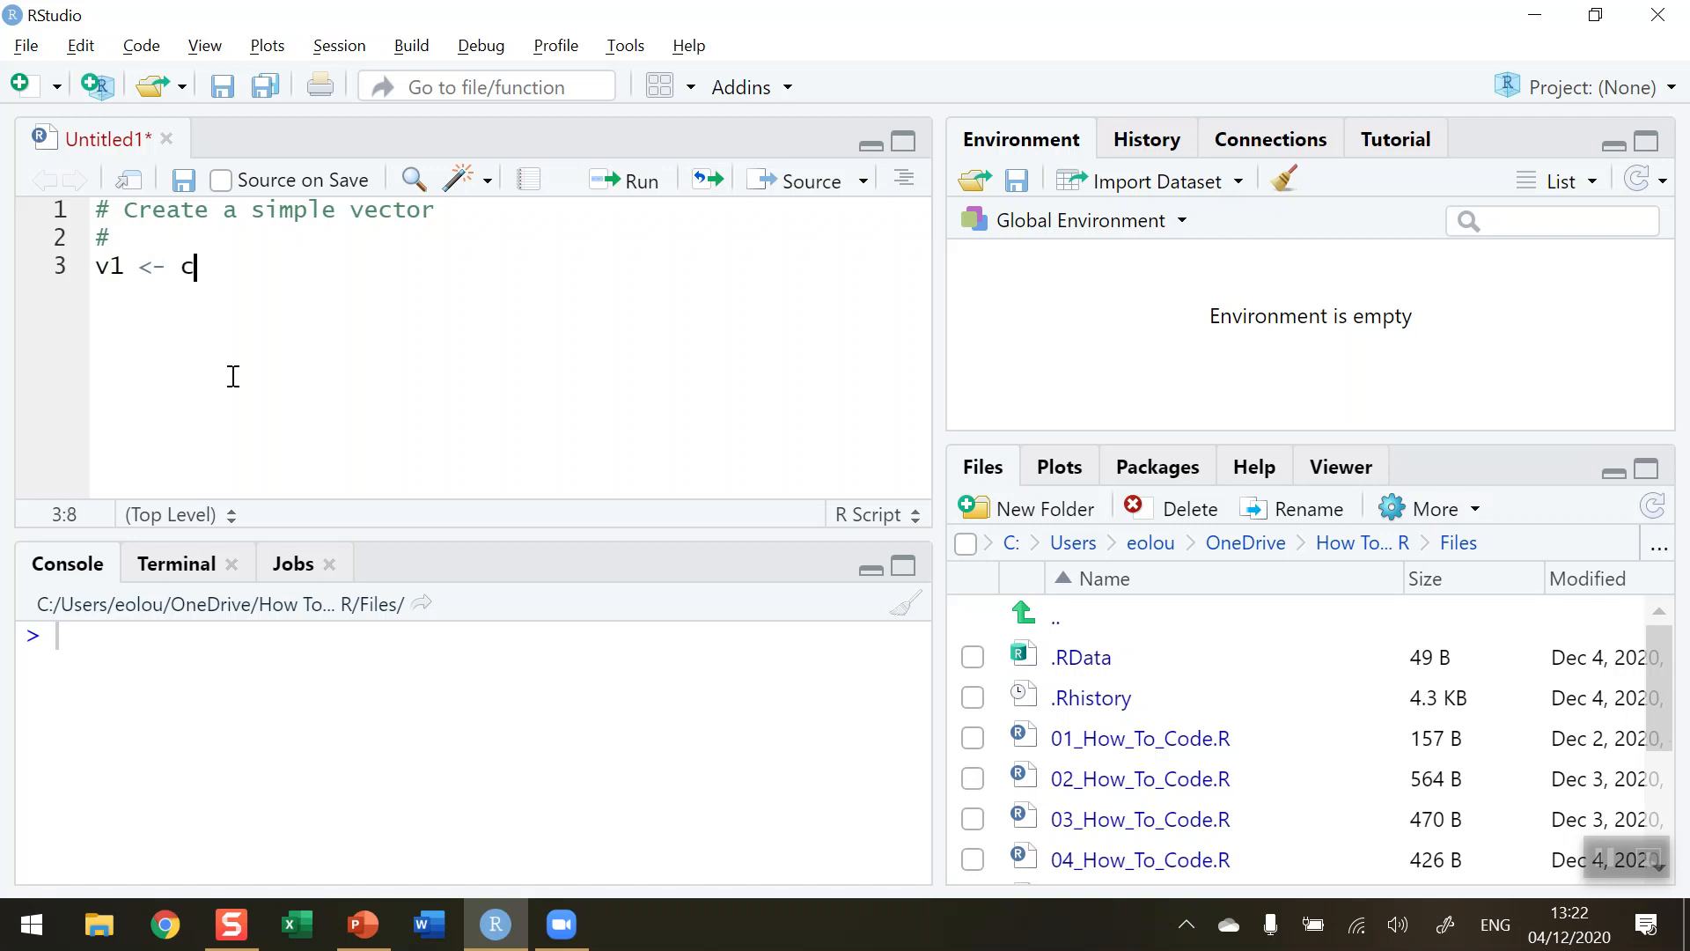
text(()
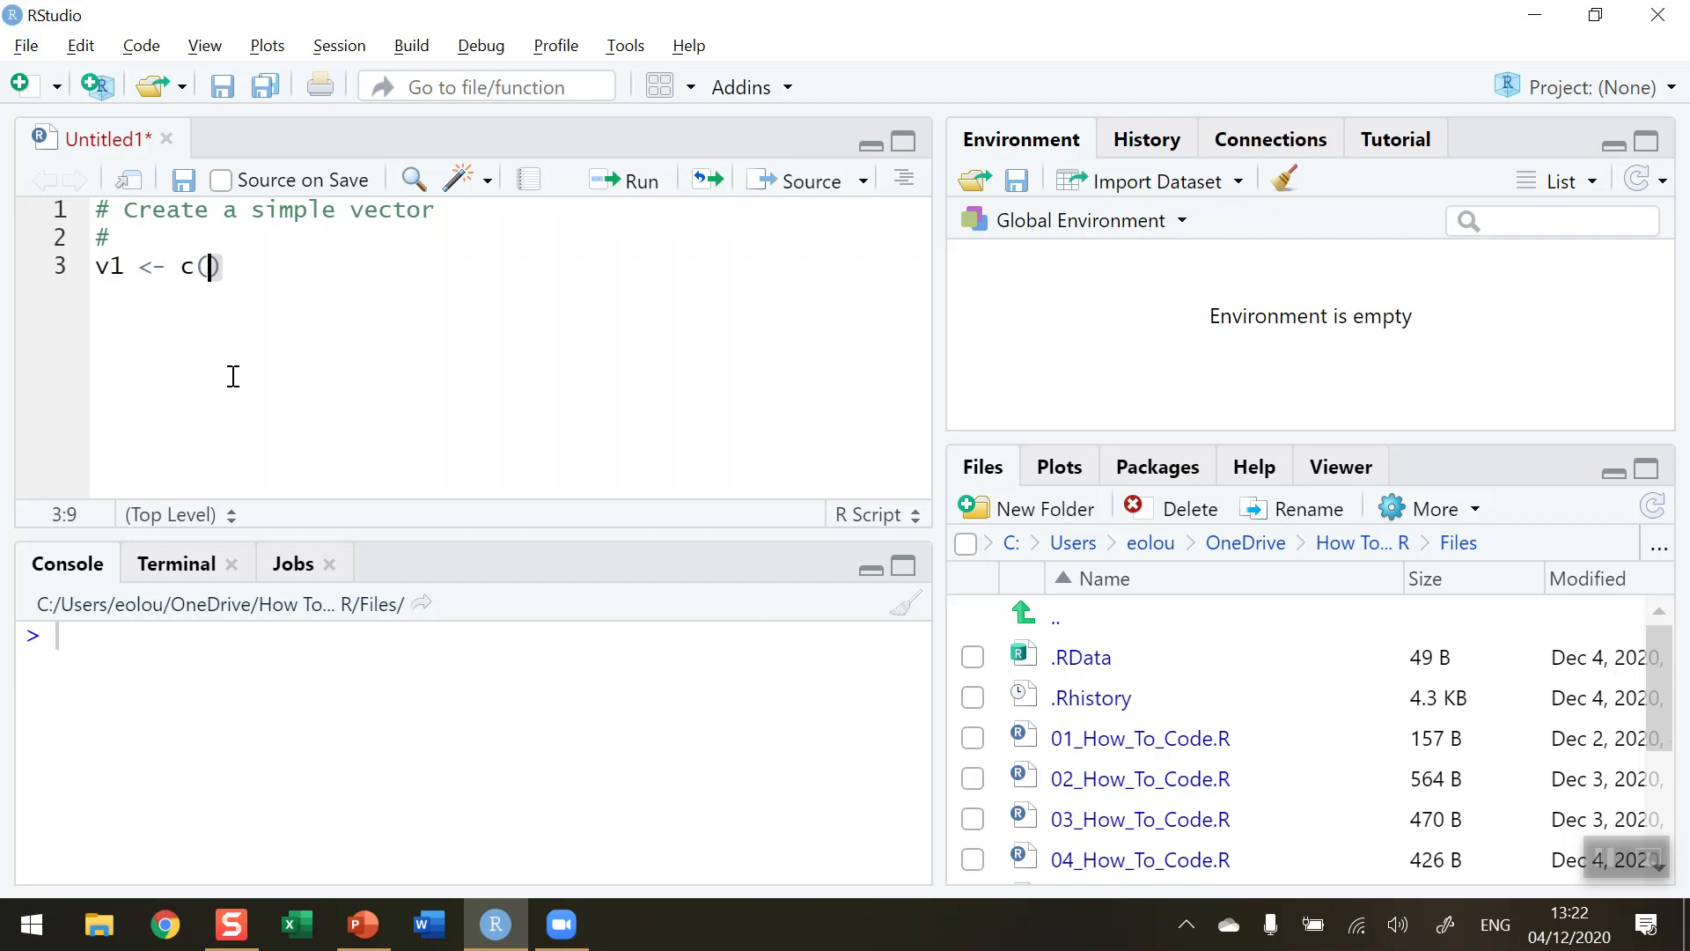
text(1)
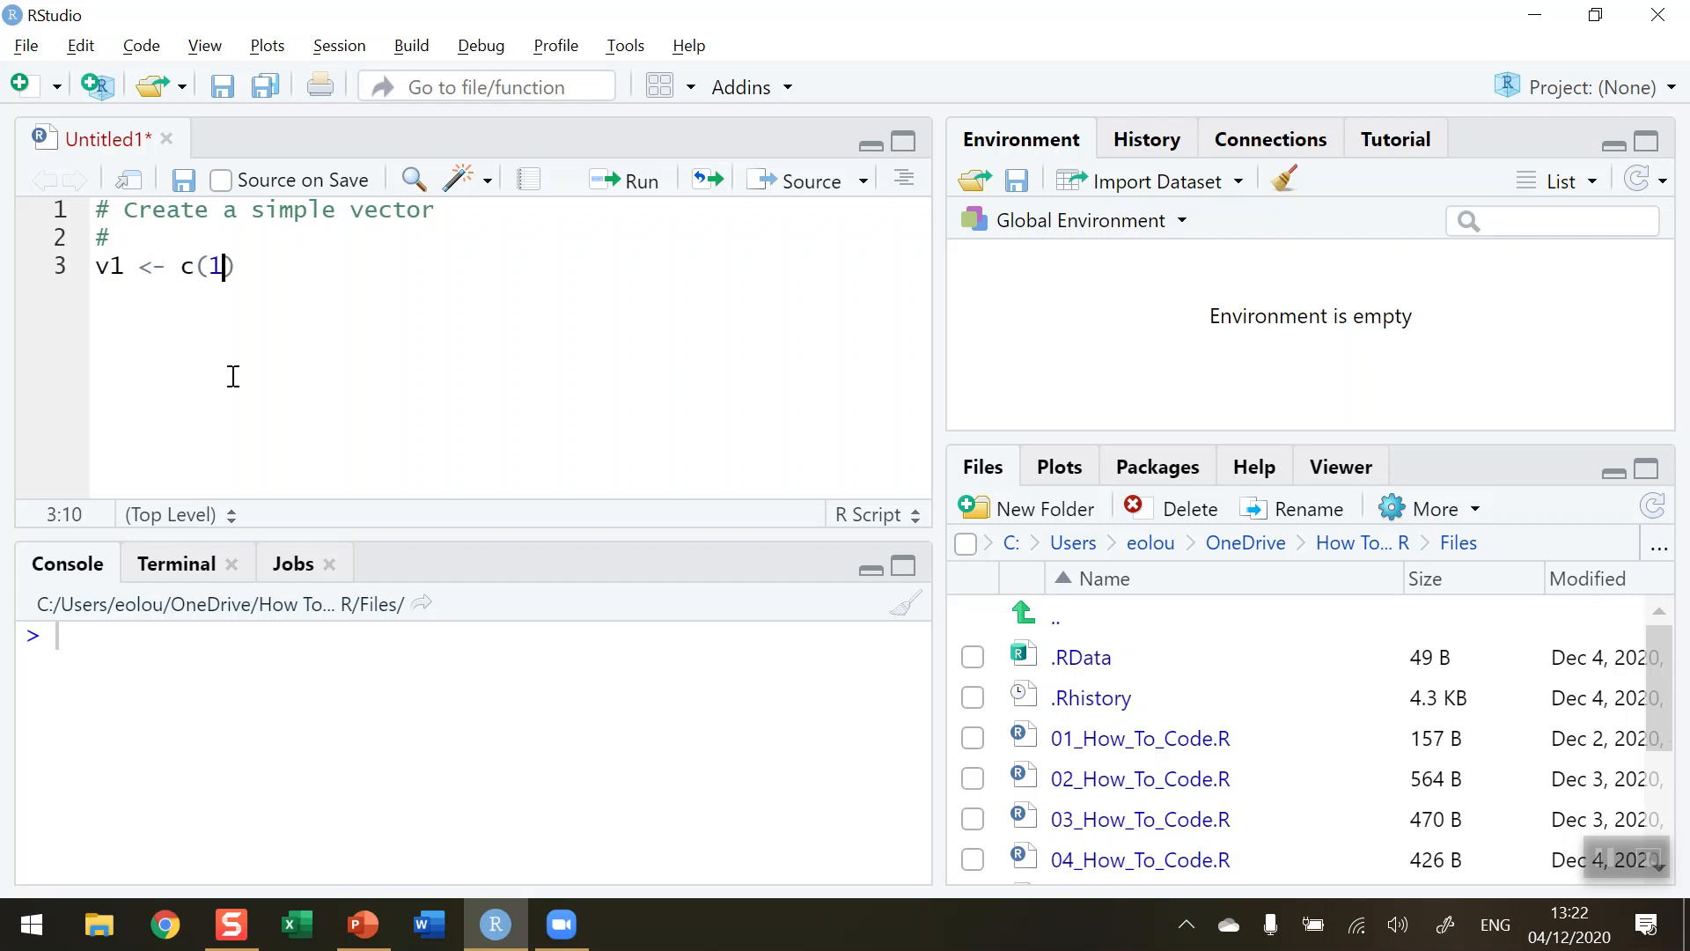
text(, 2, 3)
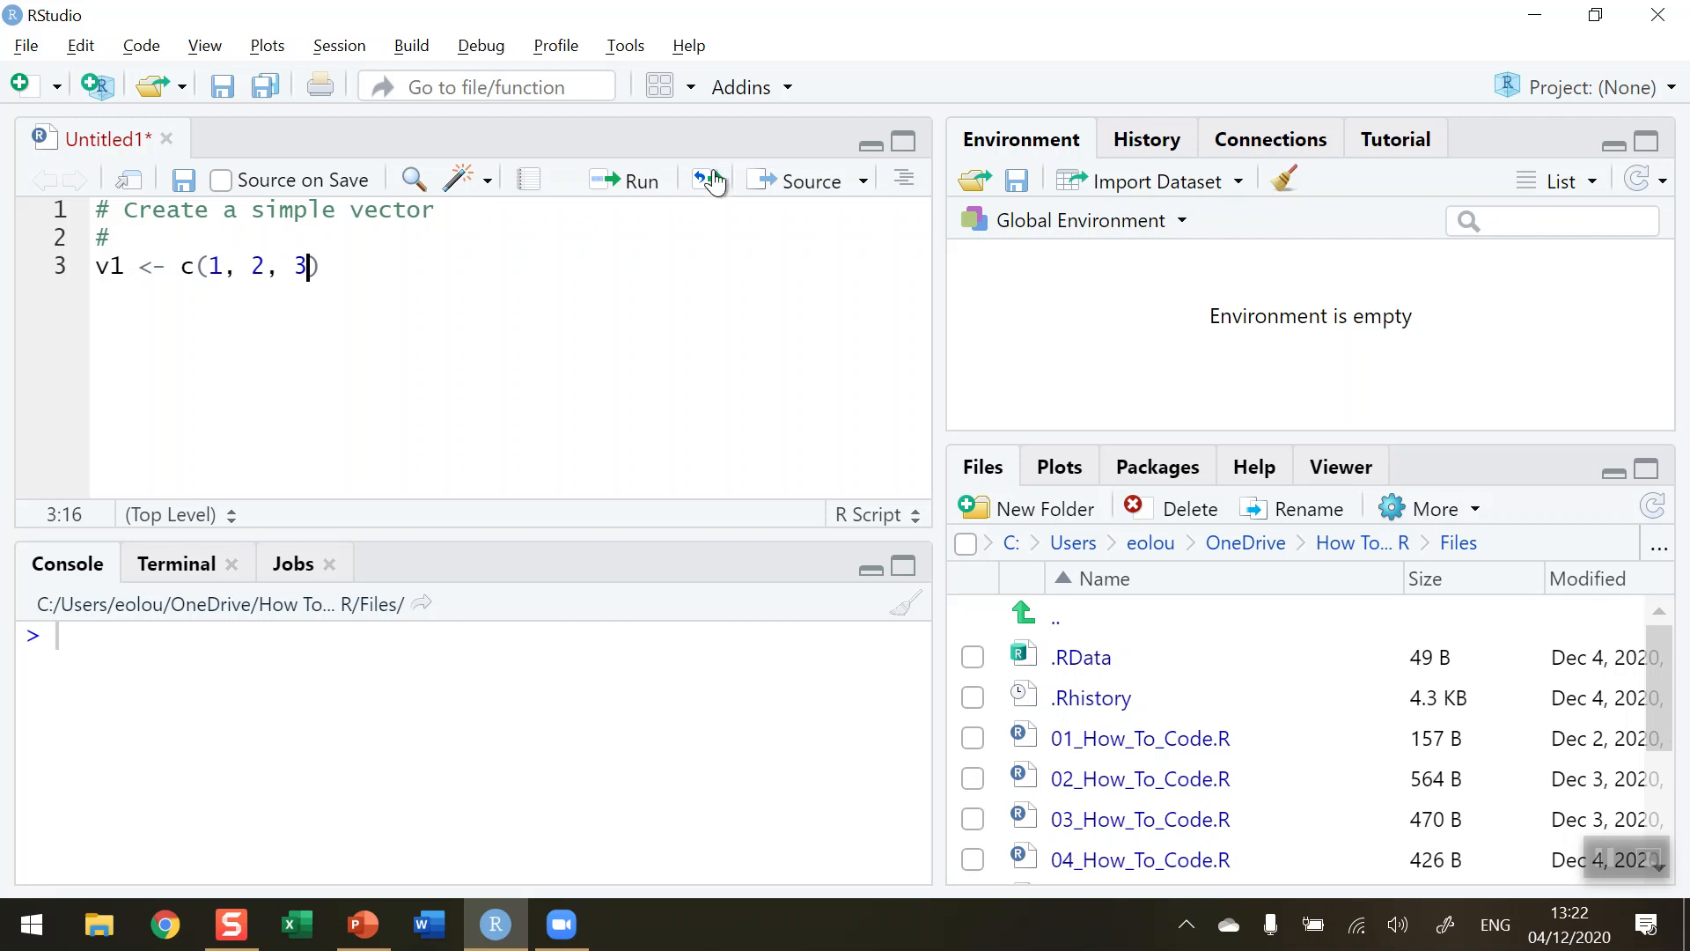
click(624, 180)
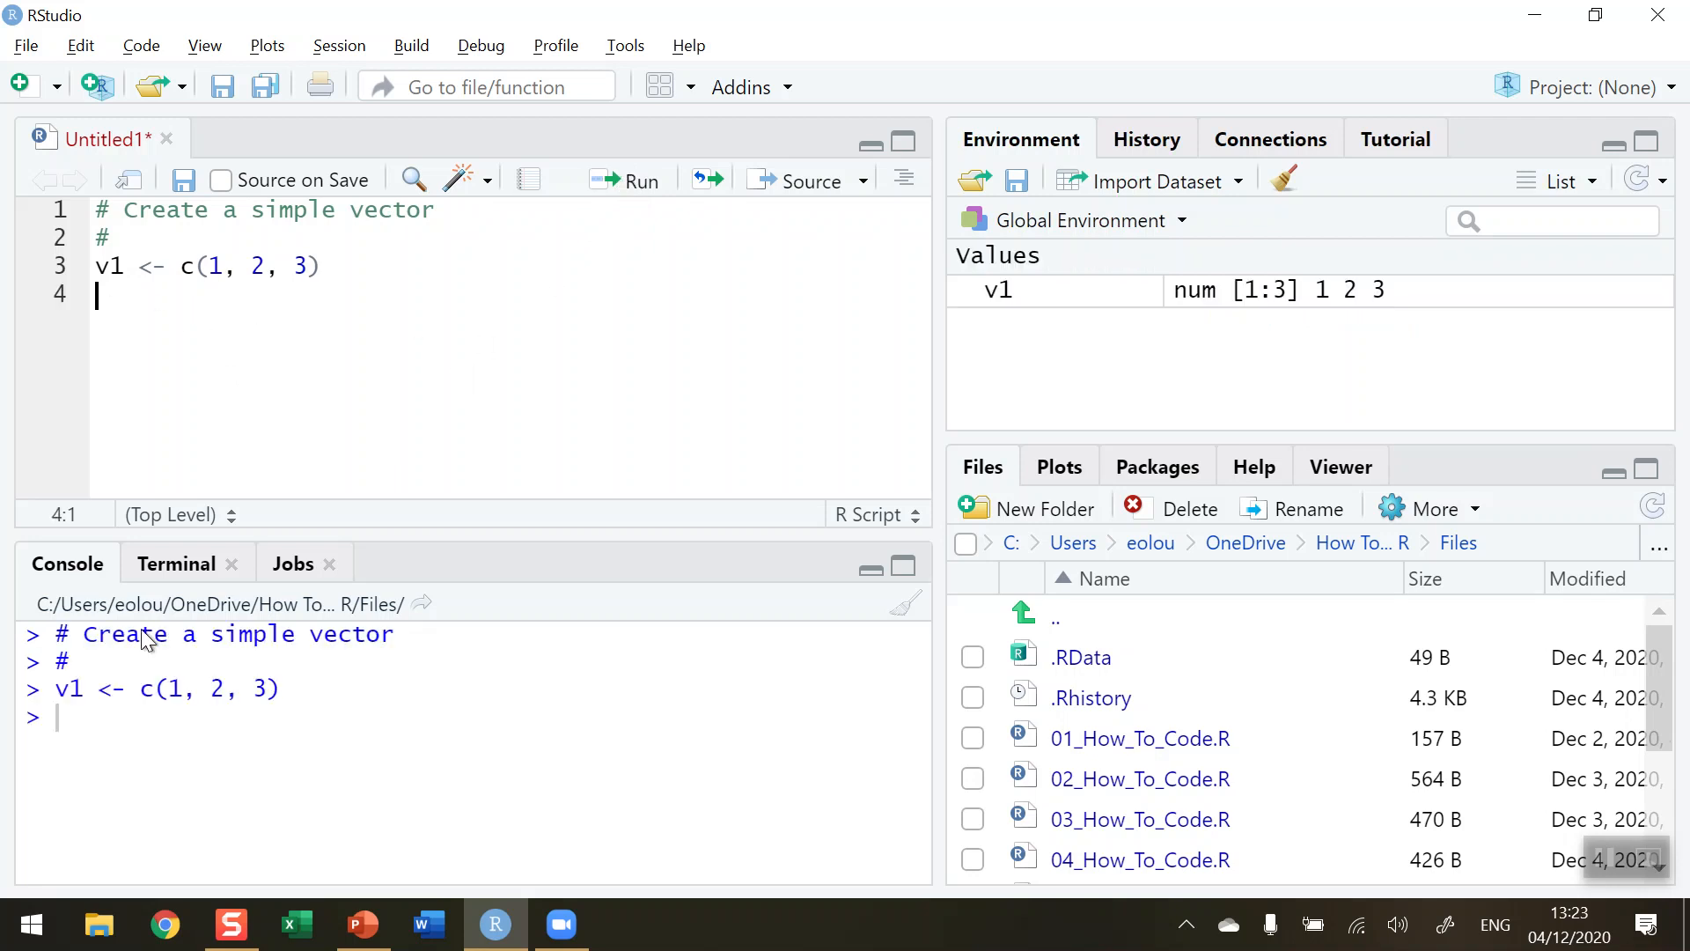
mouse_move(1003, 479)
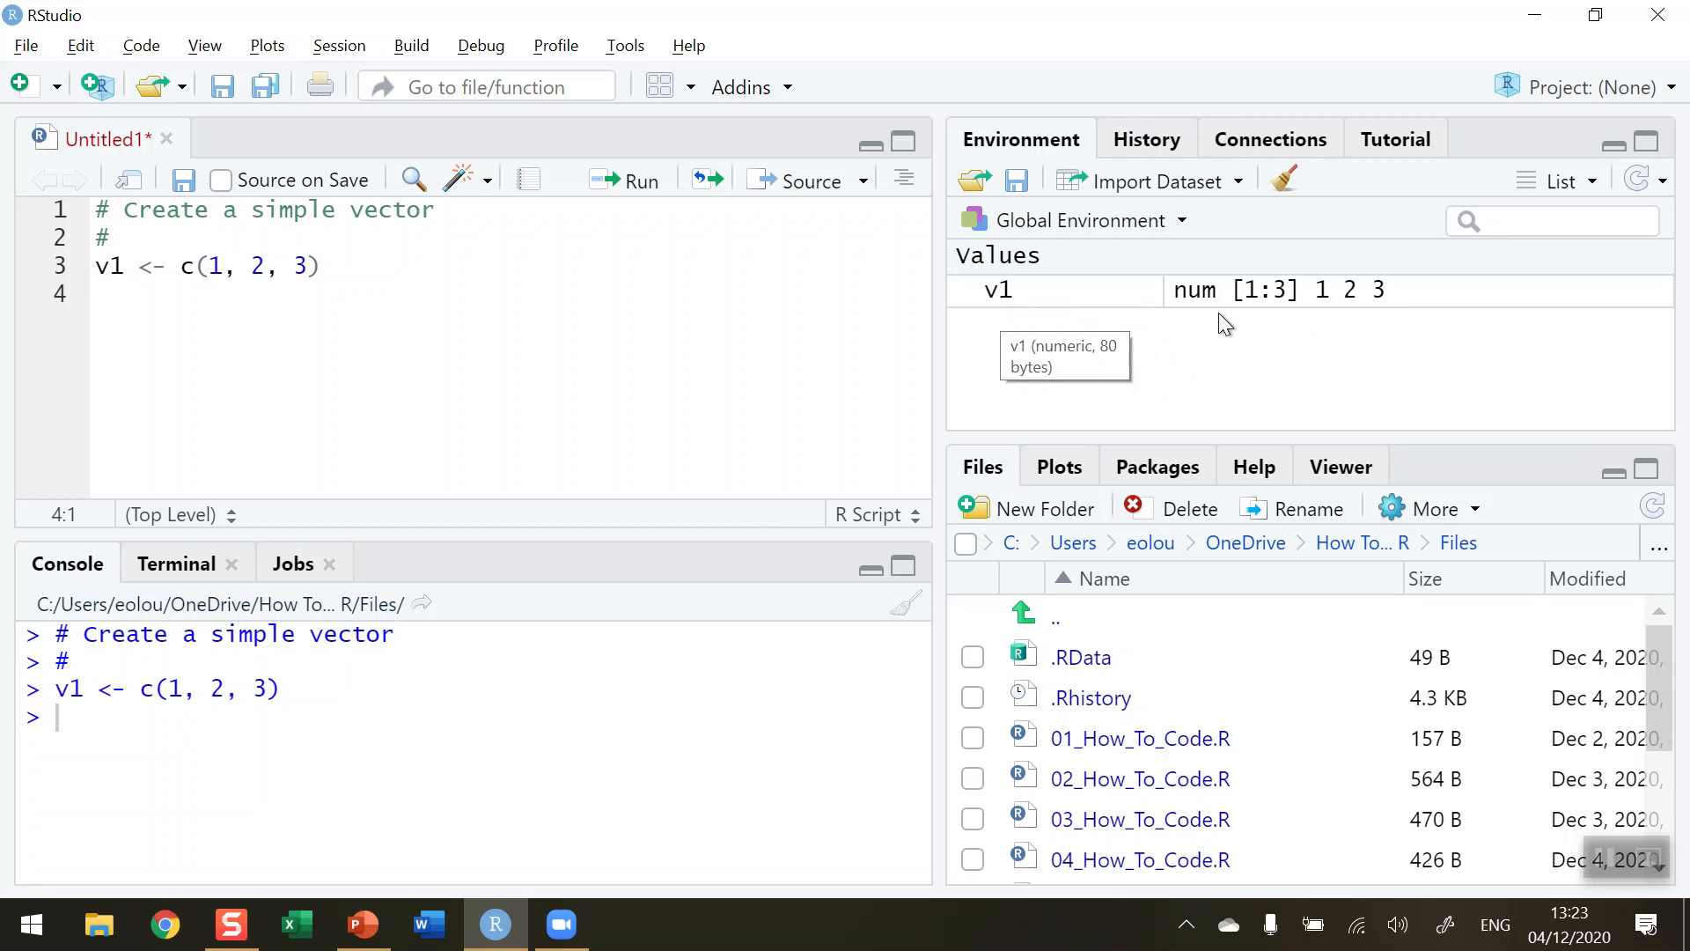
mouse_move(1285, 316)
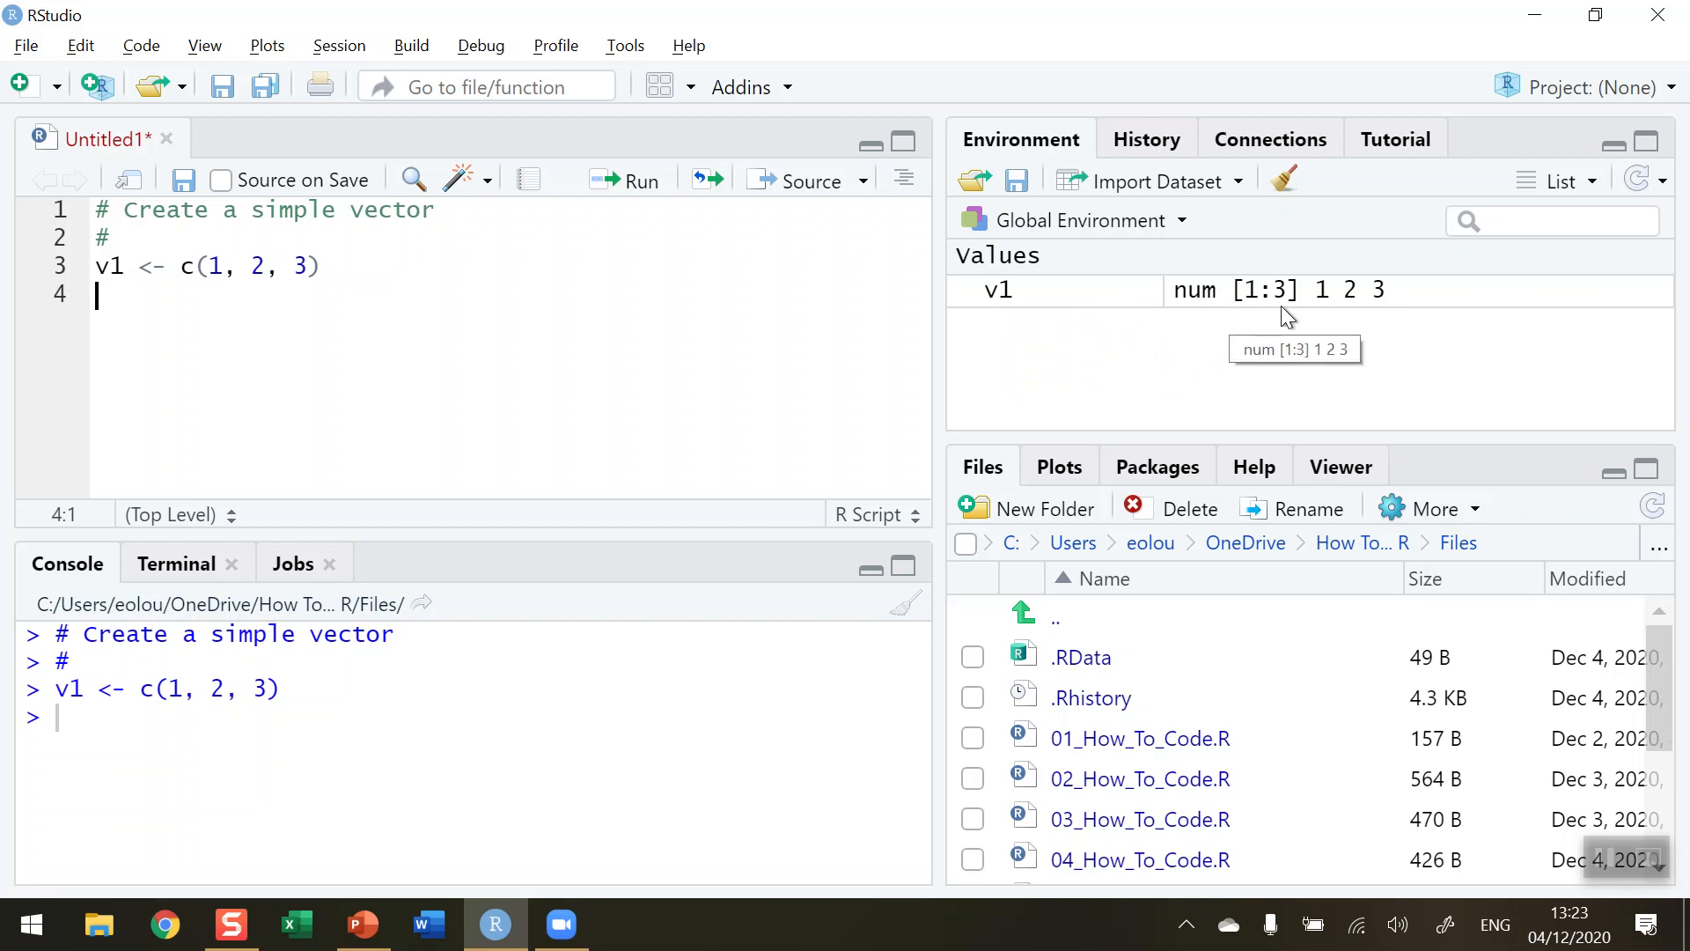
mouse_move(1337, 312)
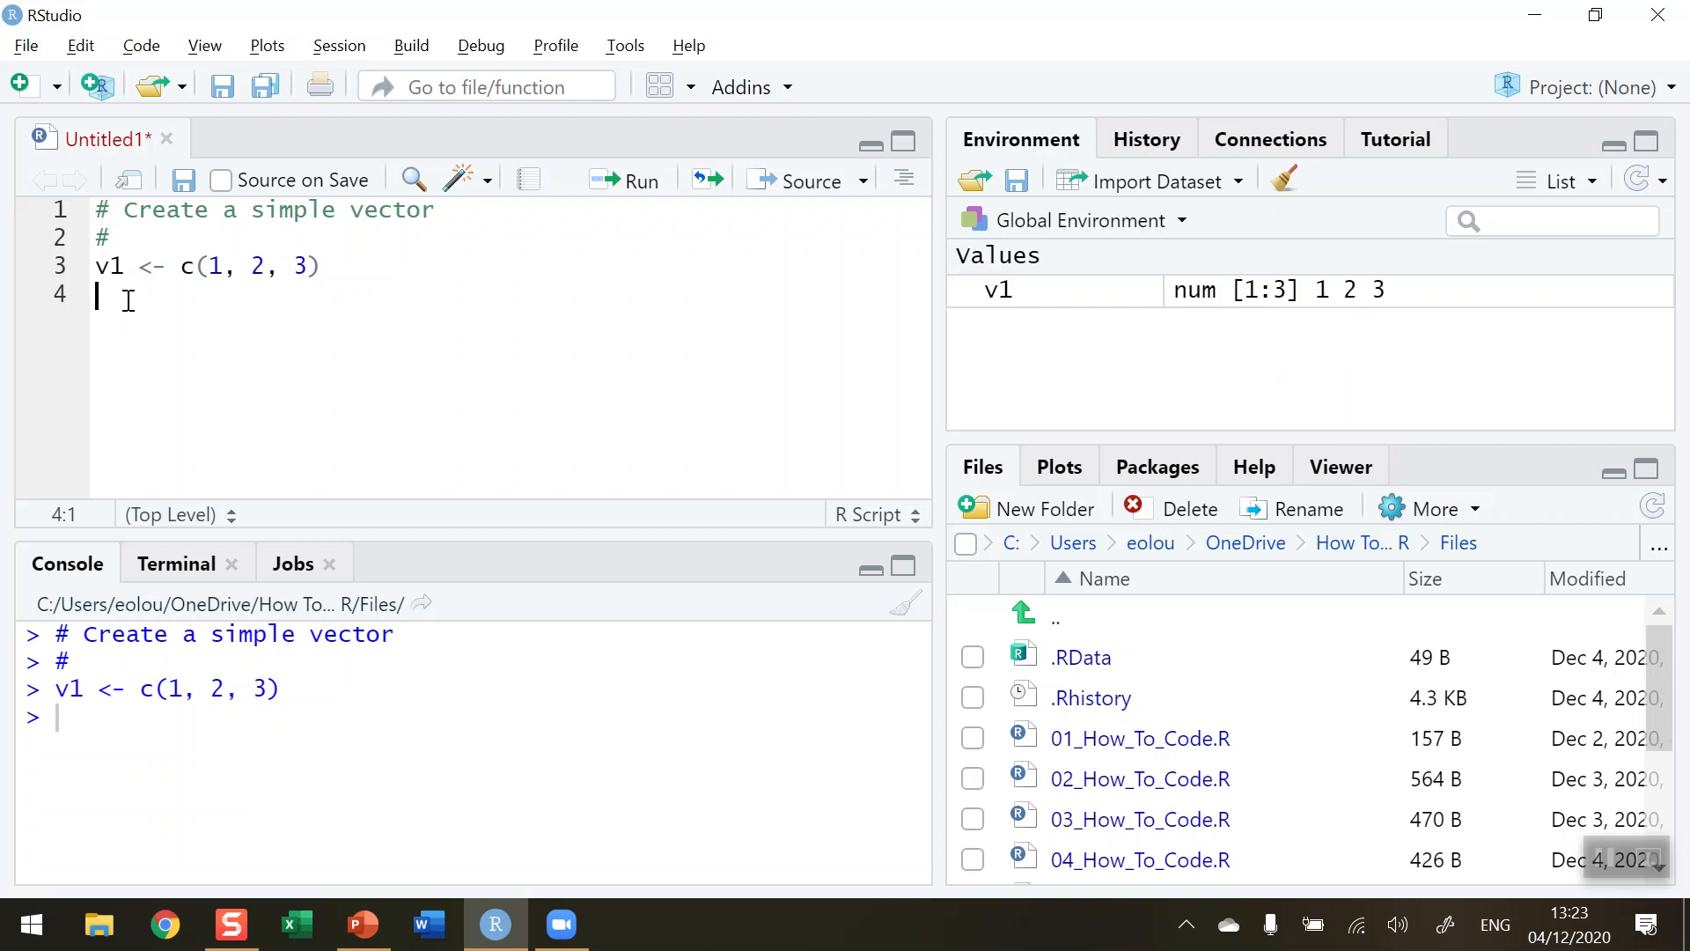
Add print(v1) on line 4 and run it, printing [1] 1 2 3
text(p)
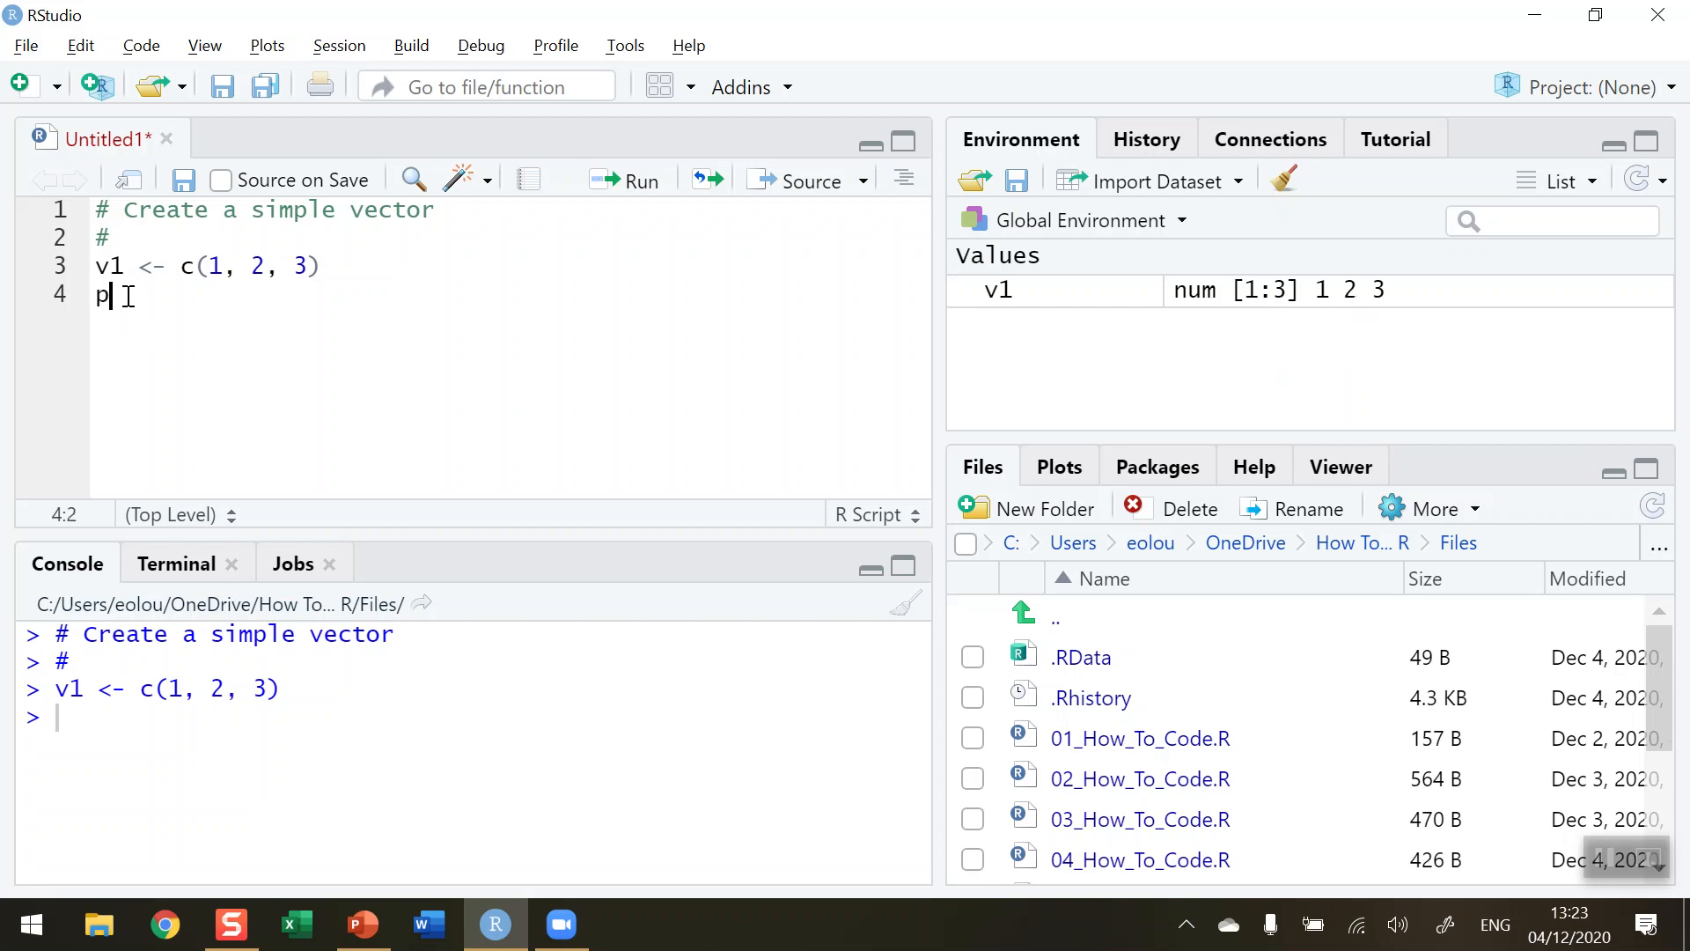
text(rint(v)
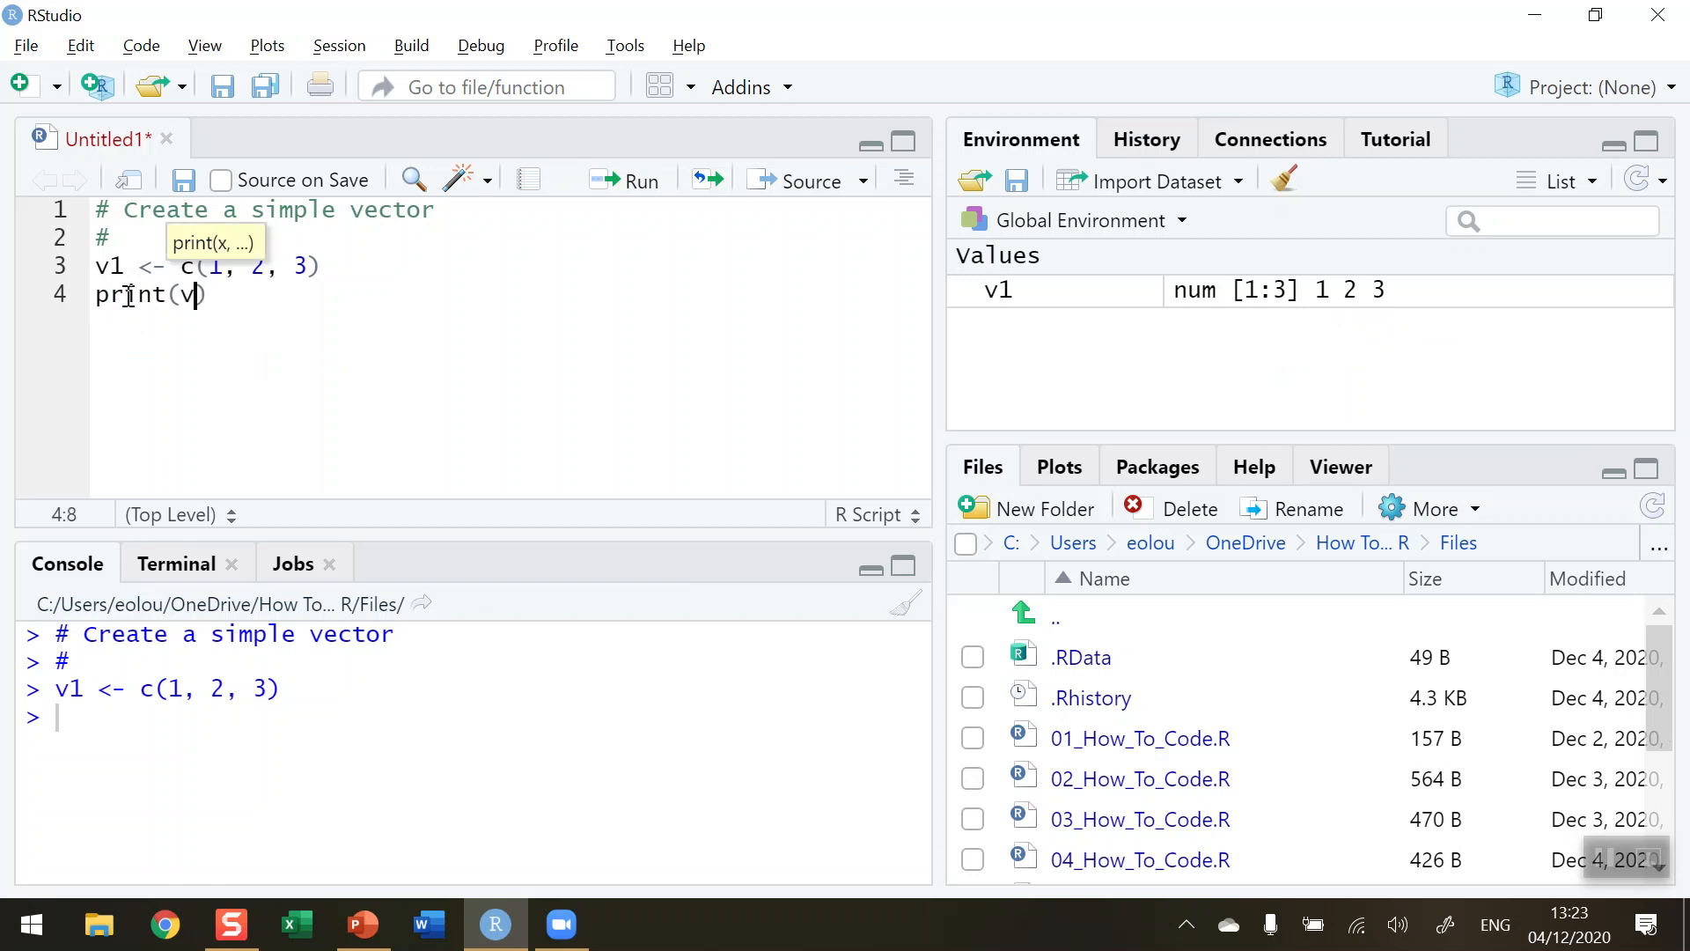
text(1))
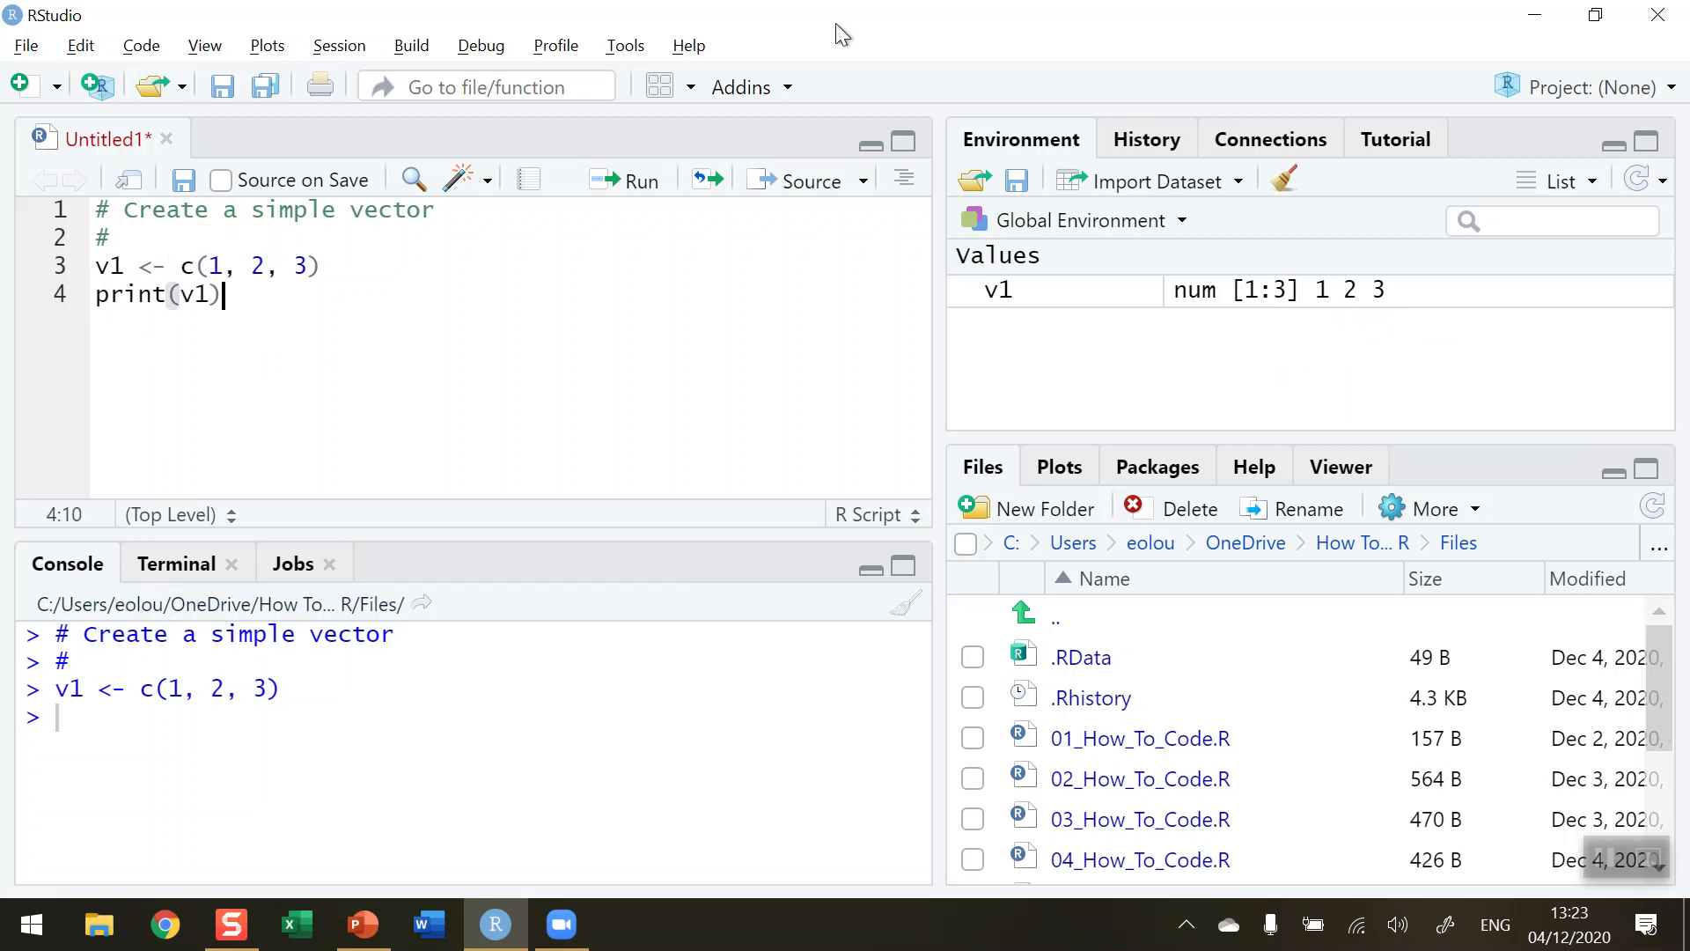
click(626, 180)
text(v)
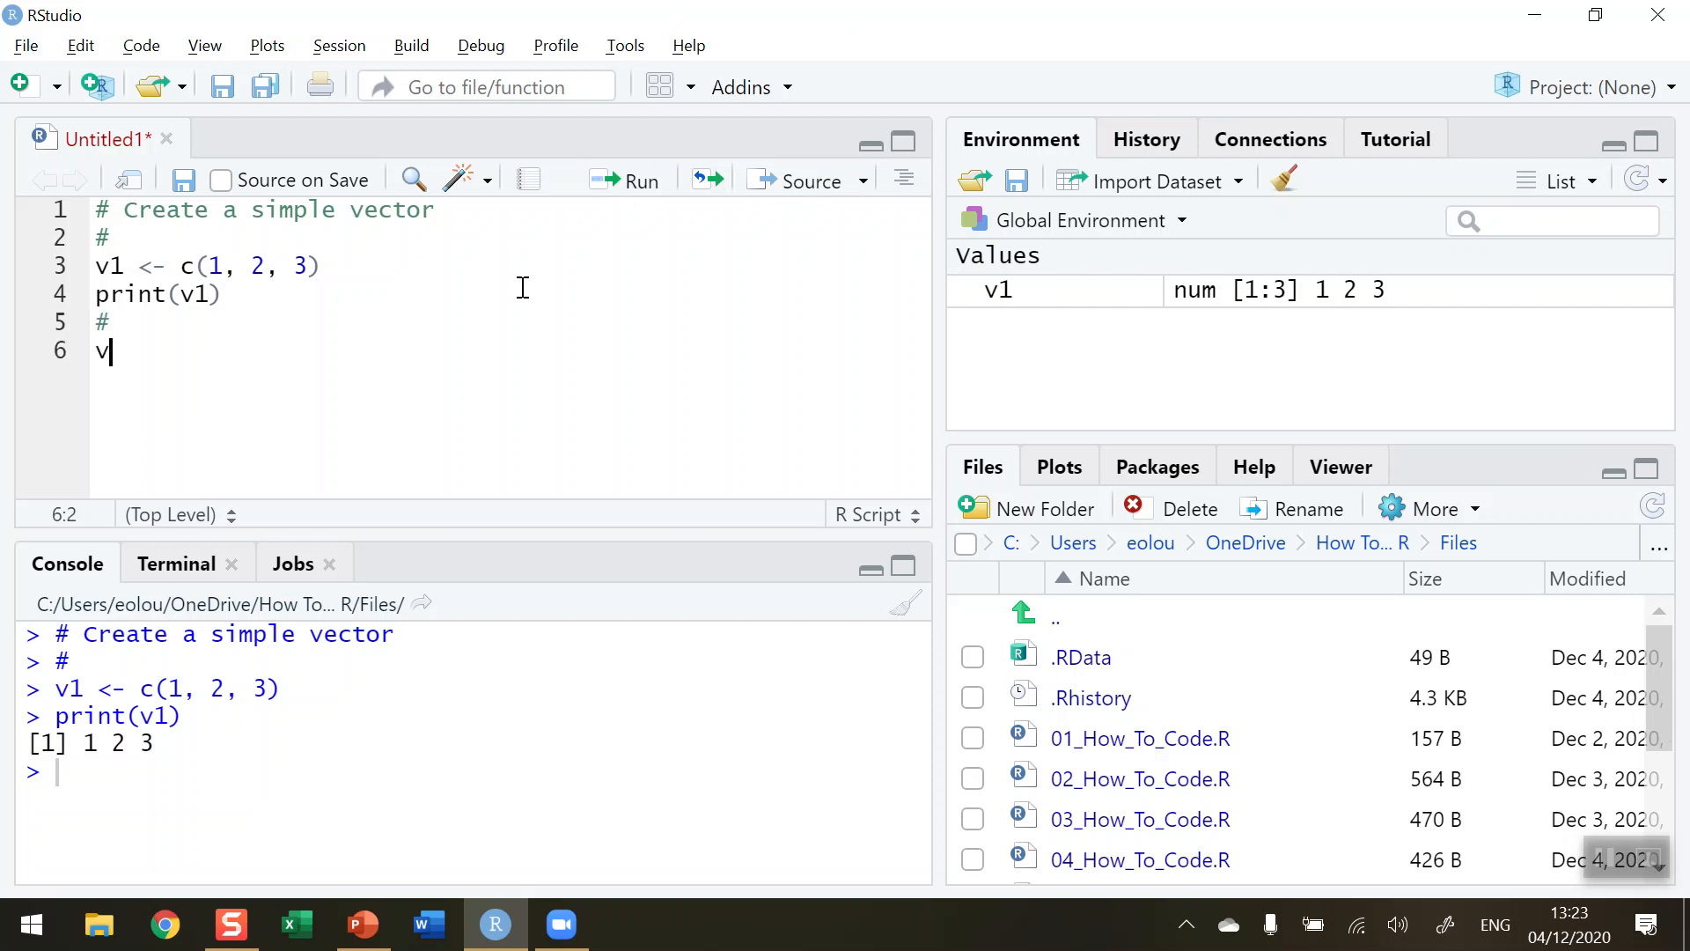
Enter v2 <- c(4, 5, 6) on line 6, fixing a stray character, and run it
text(2 <-)
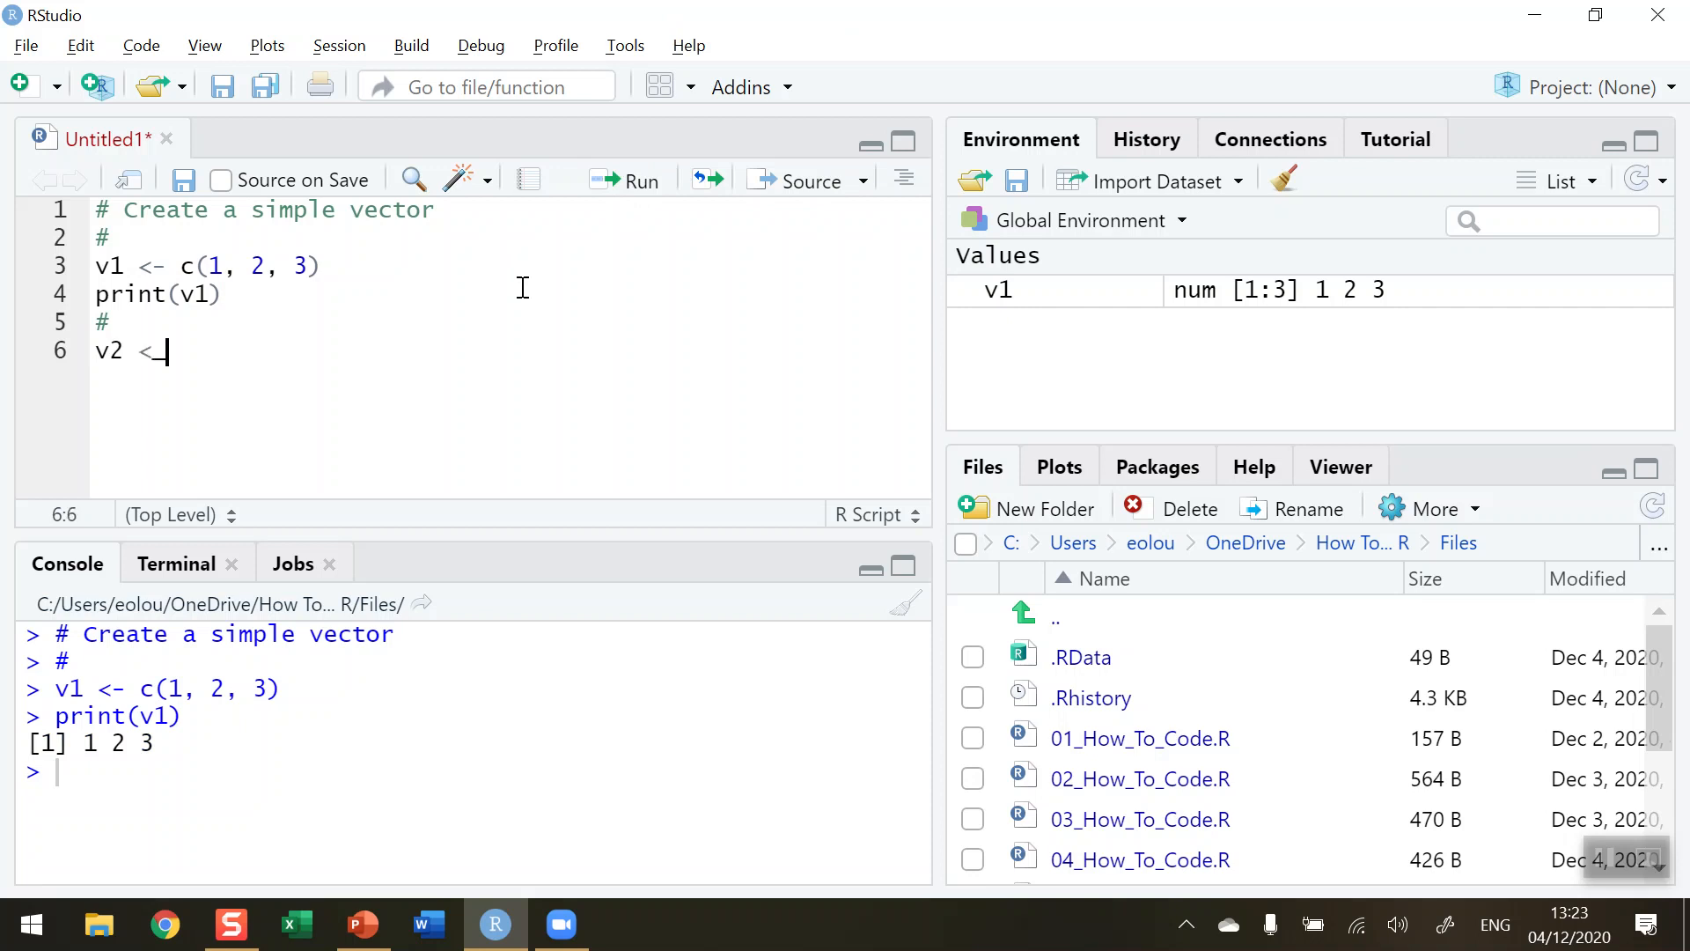
key(Backspace)
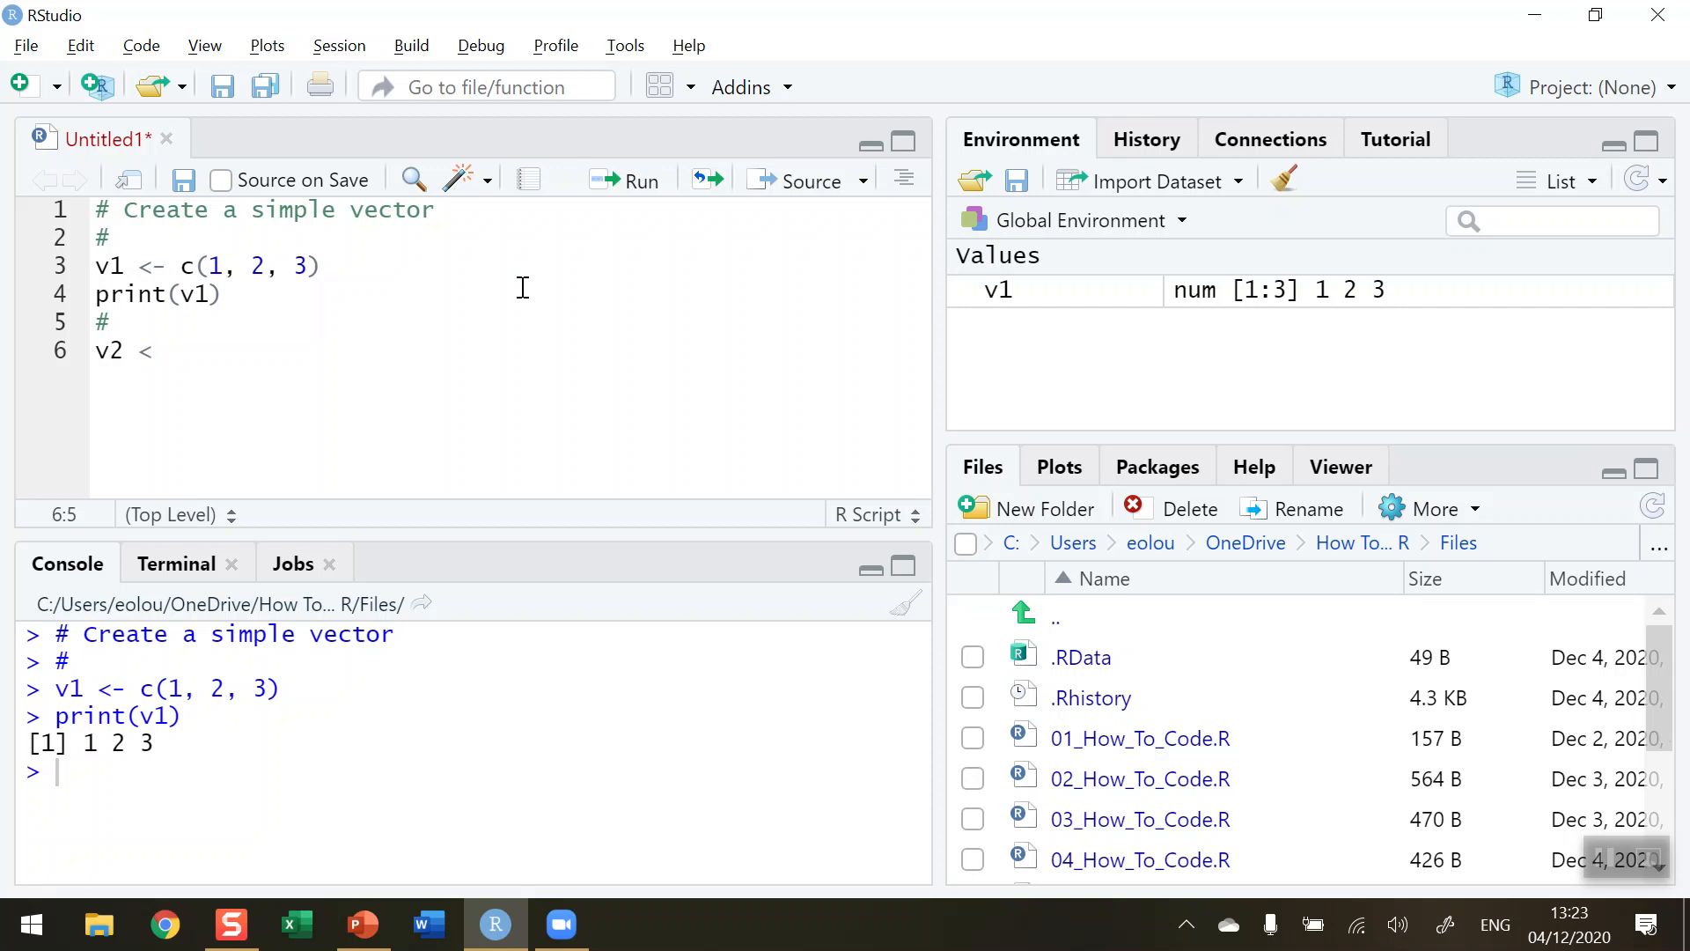
text(-)
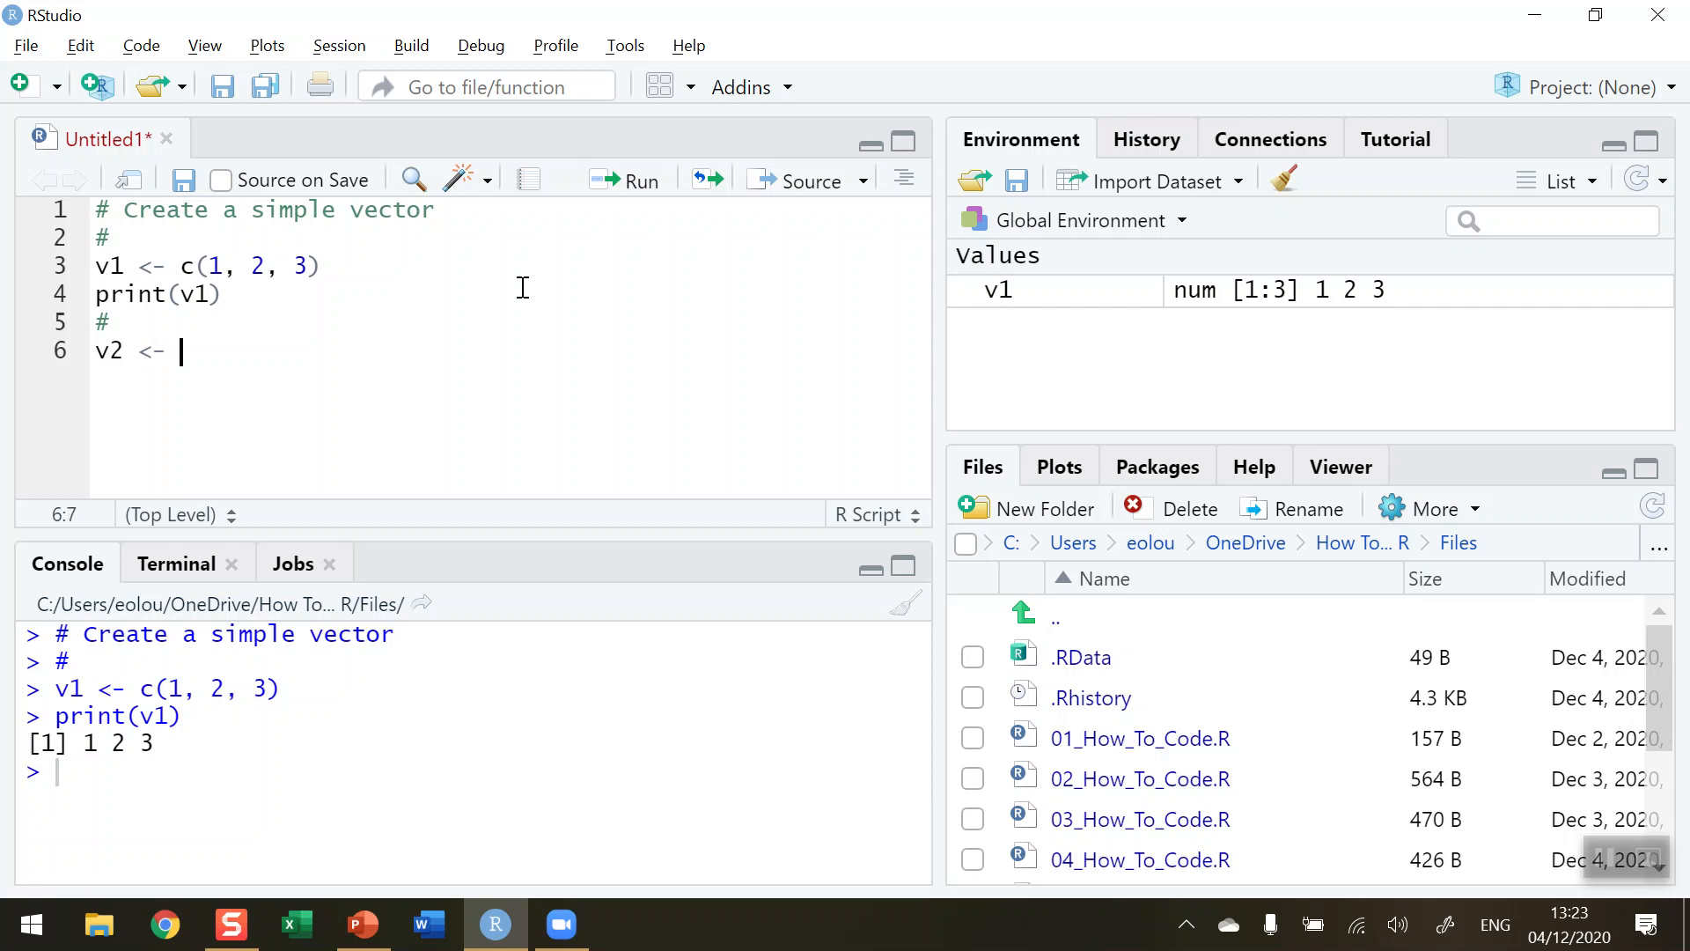
text(c()
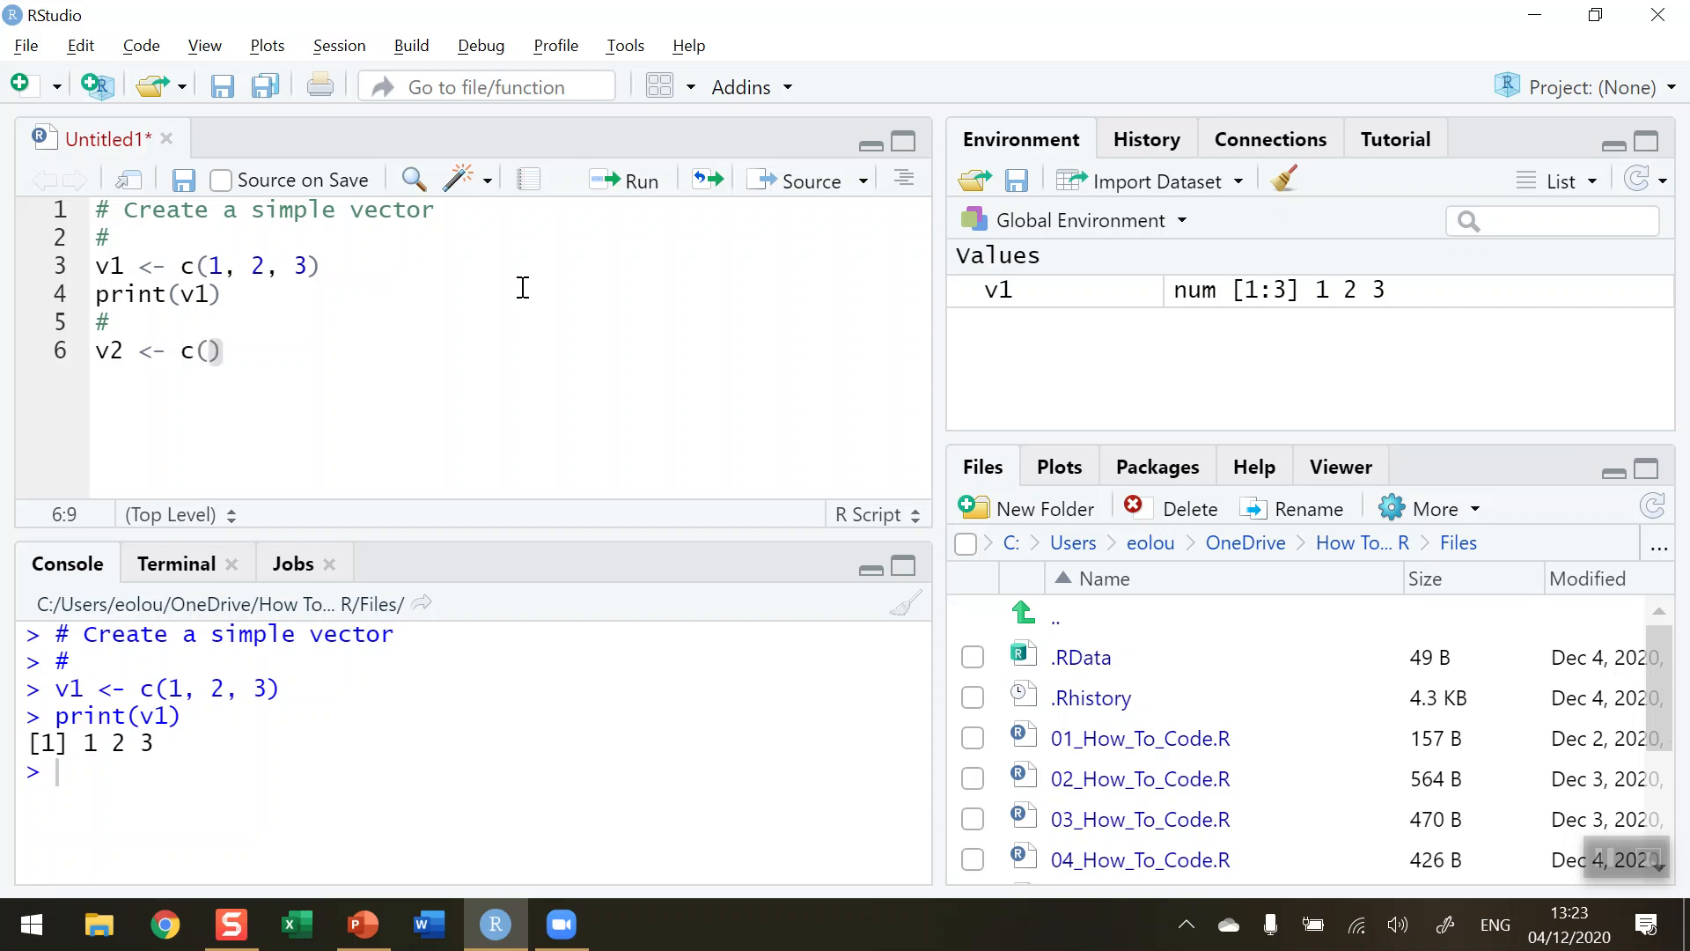
text(4, 5,)
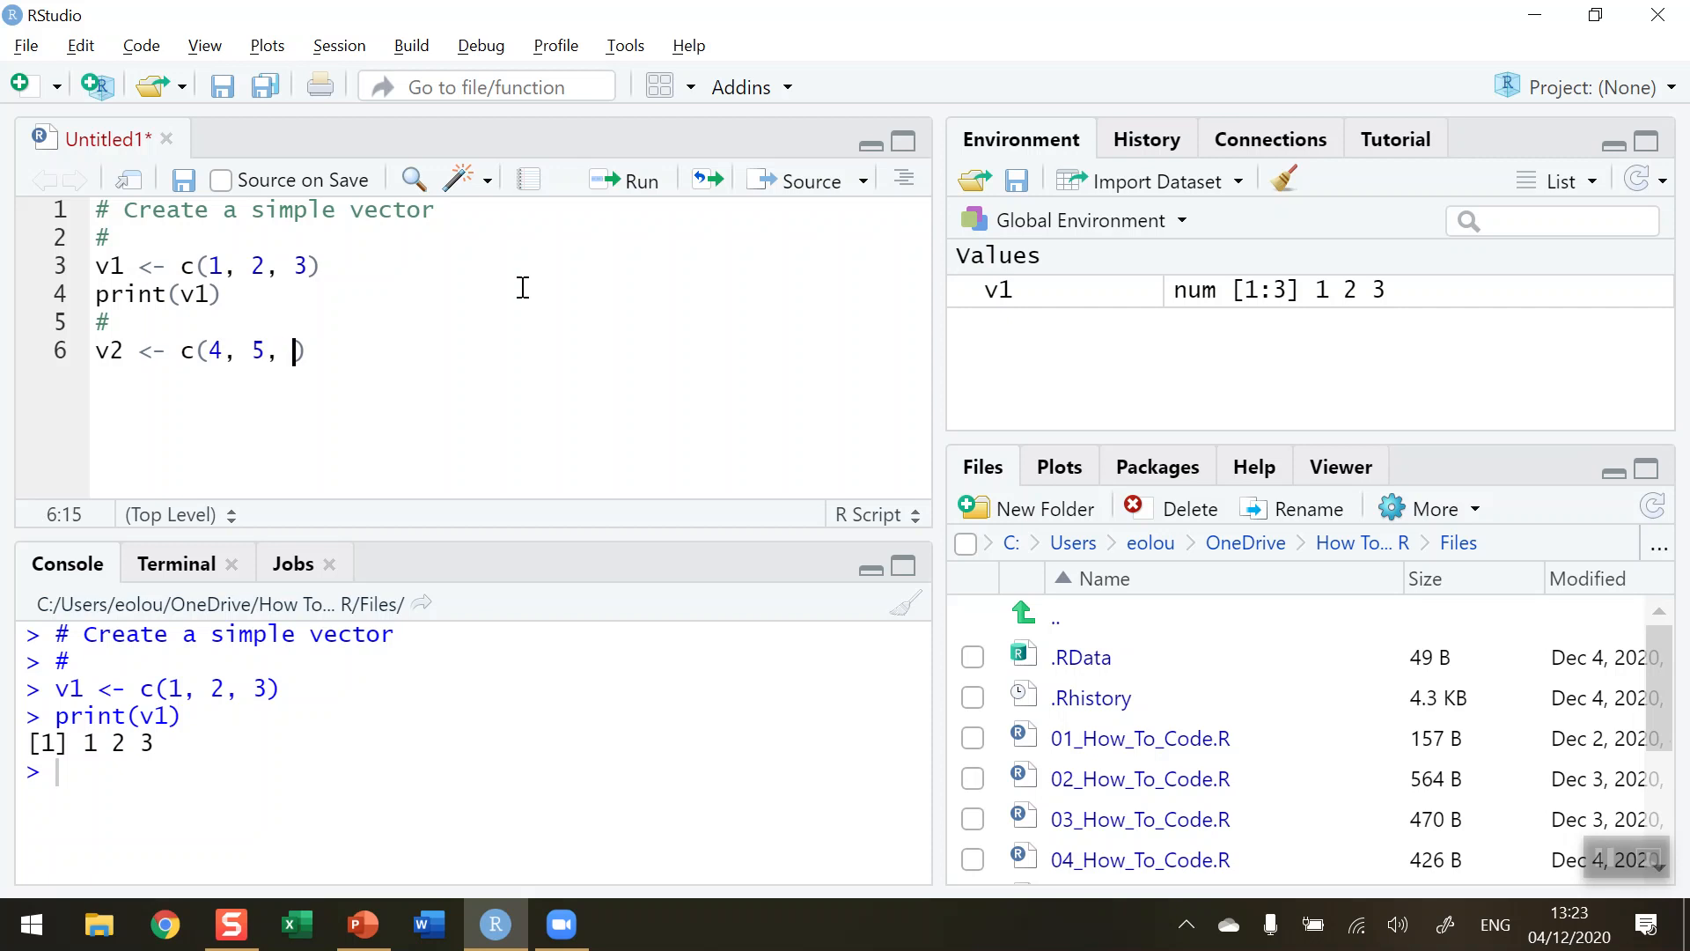
text(6)
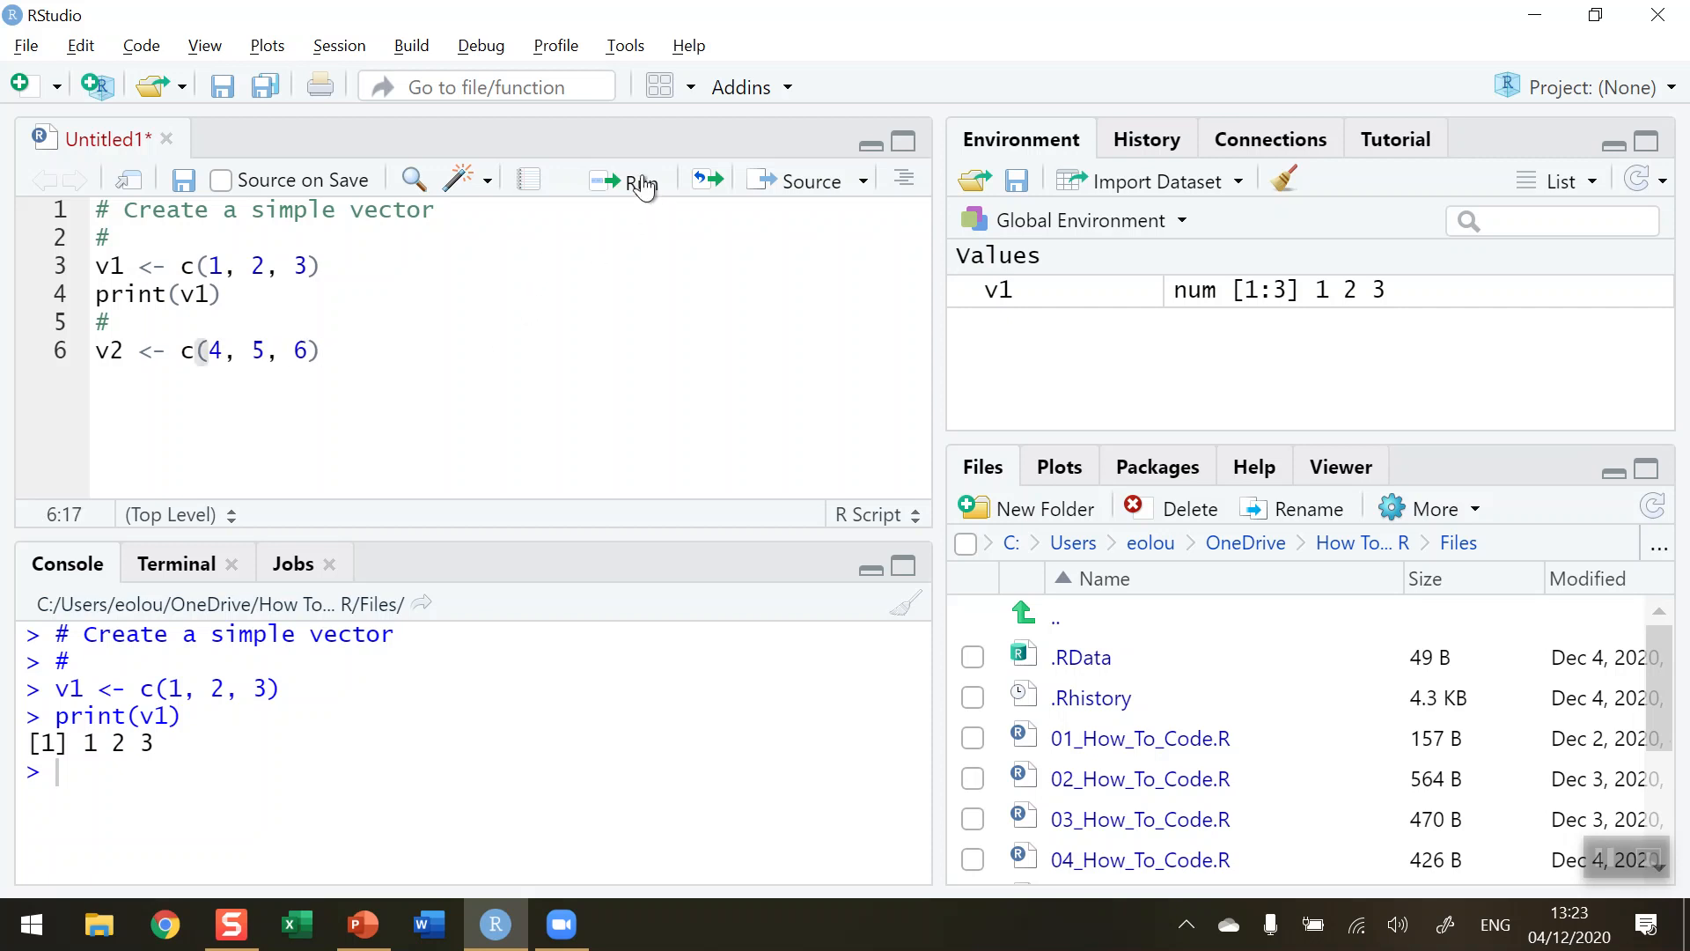
click(634, 180)
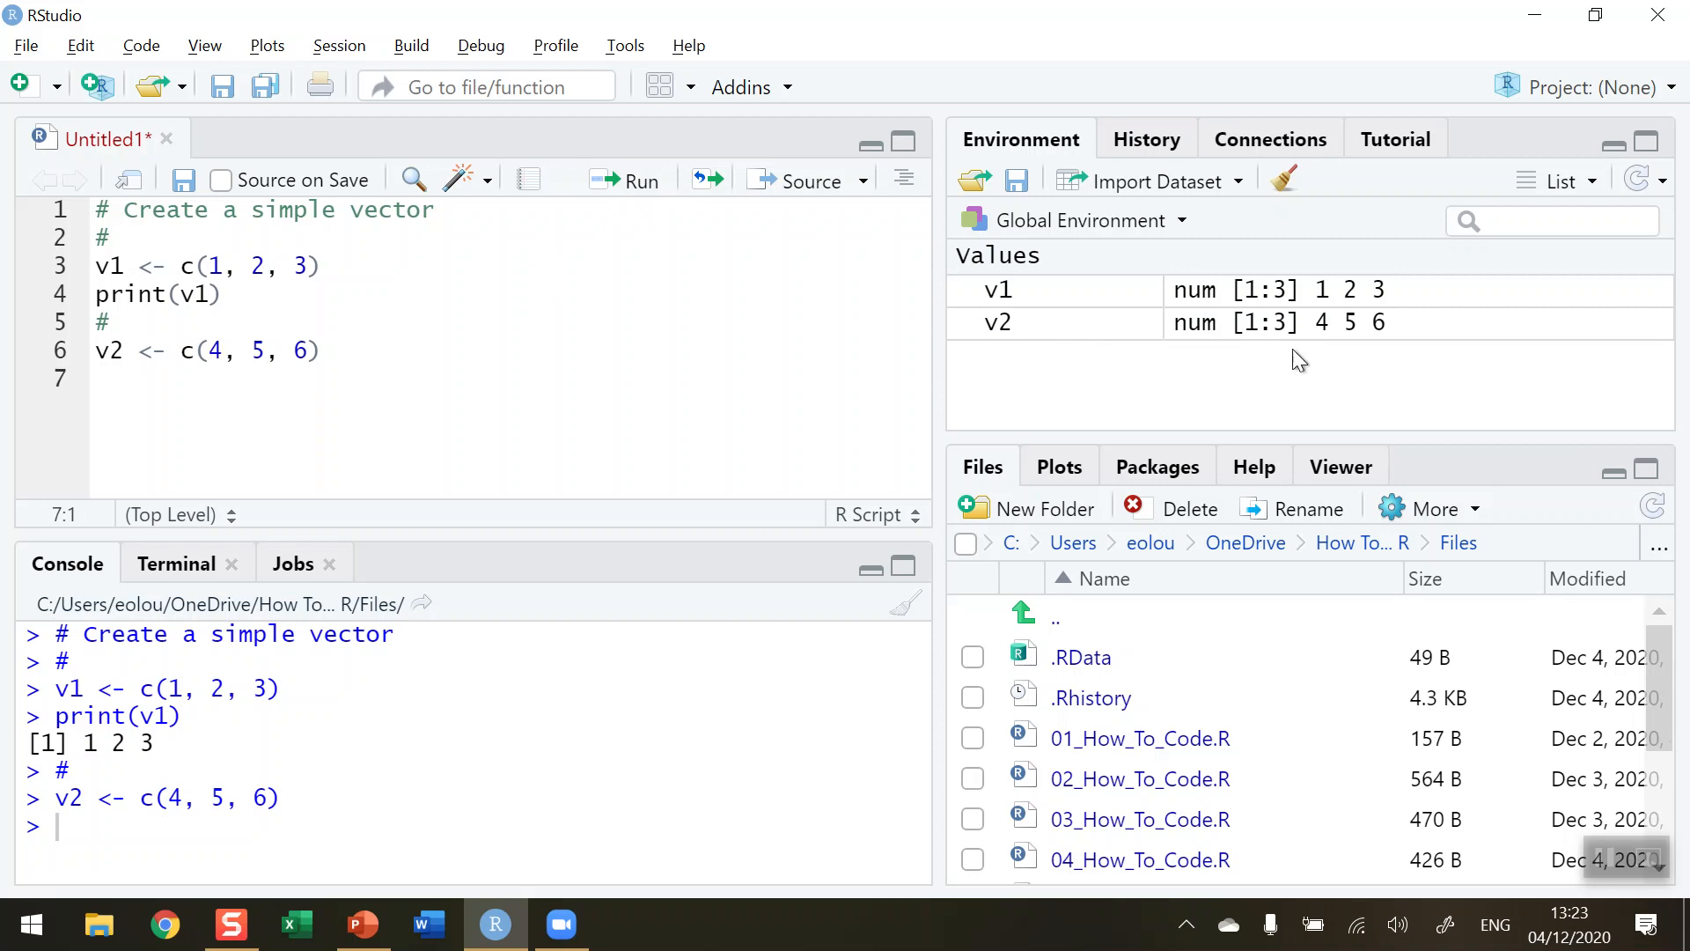
mouse_move(1017, 354)
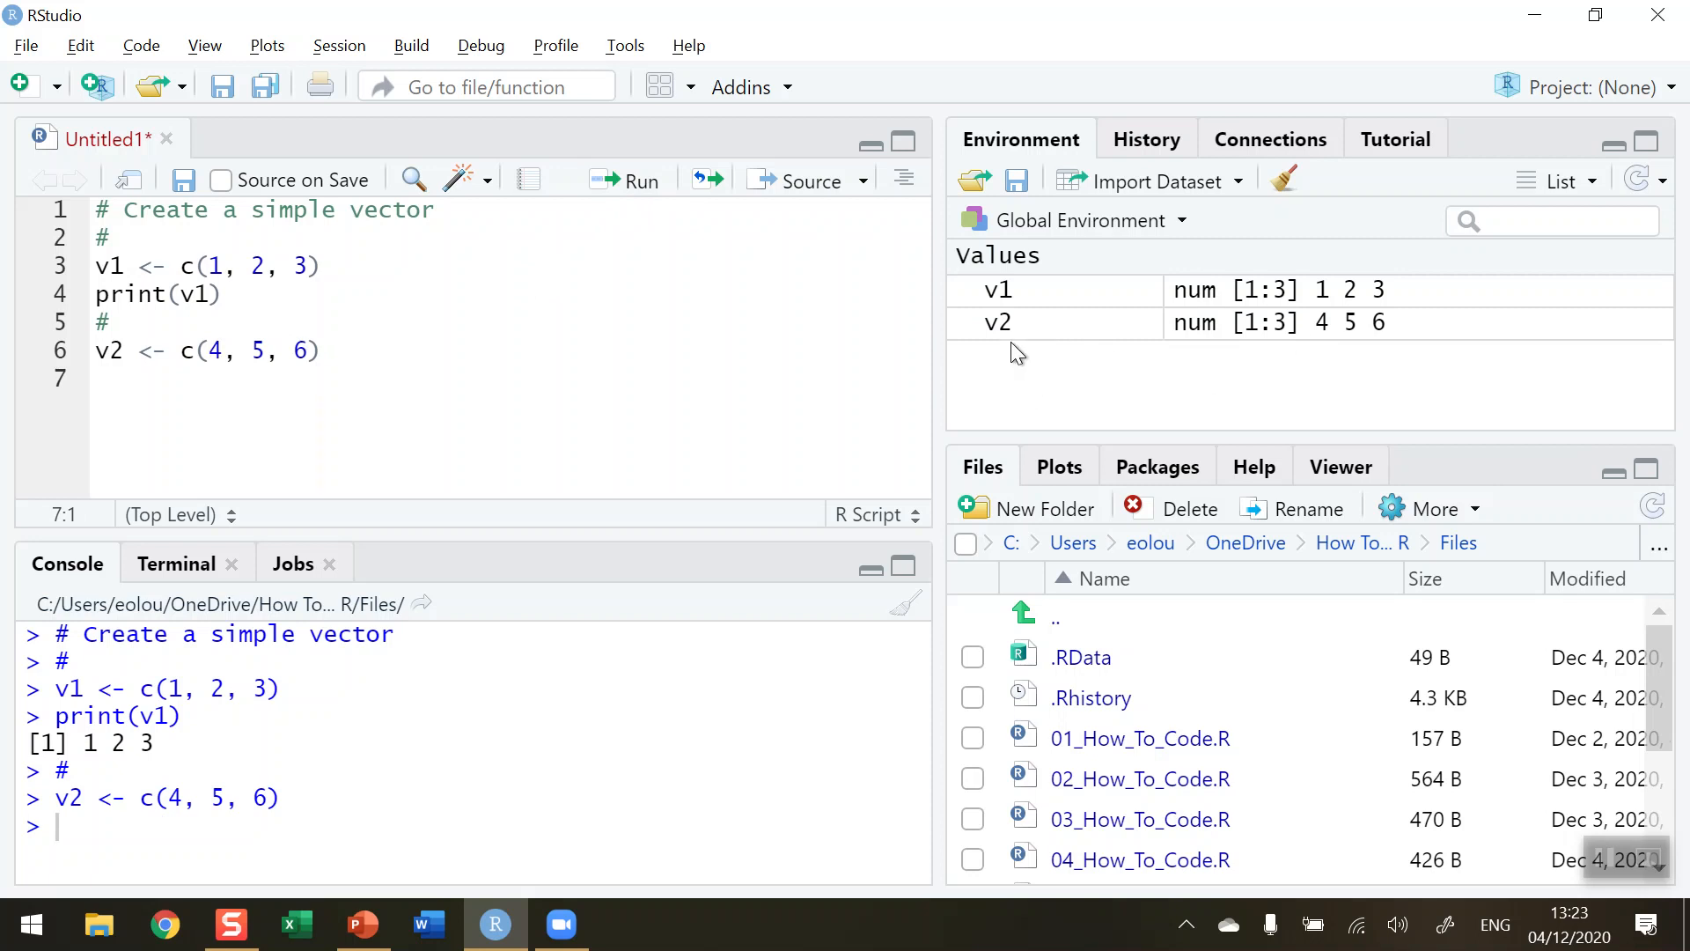
mouse_move(1207, 347)
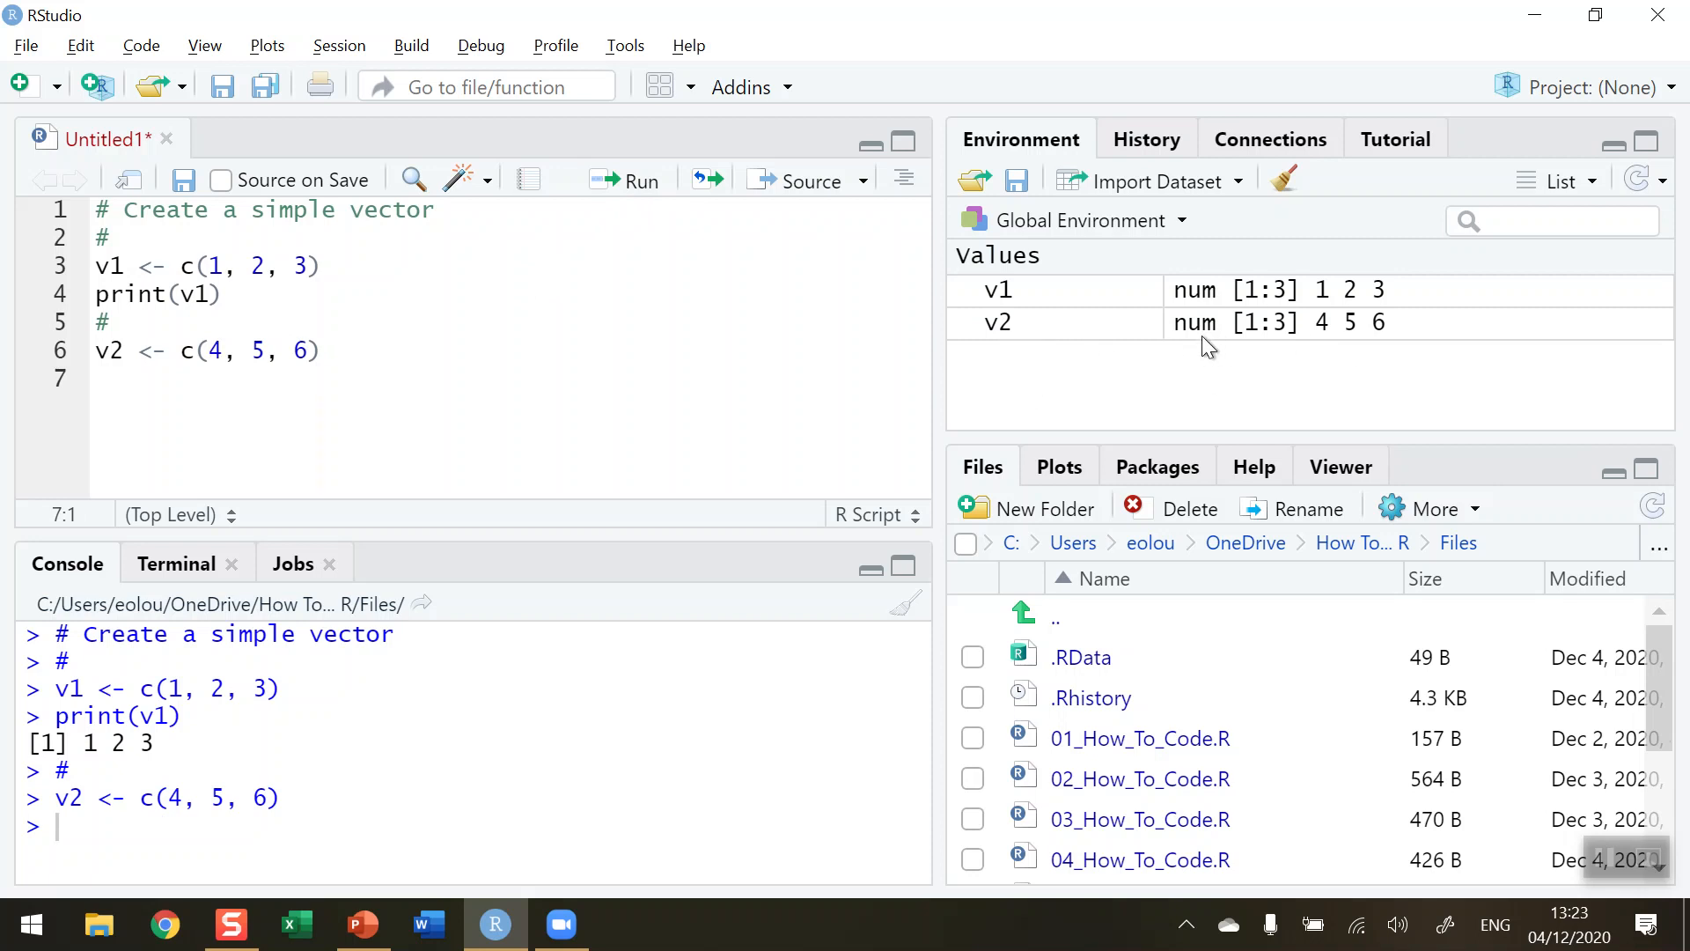
mouse_move(1252, 347)
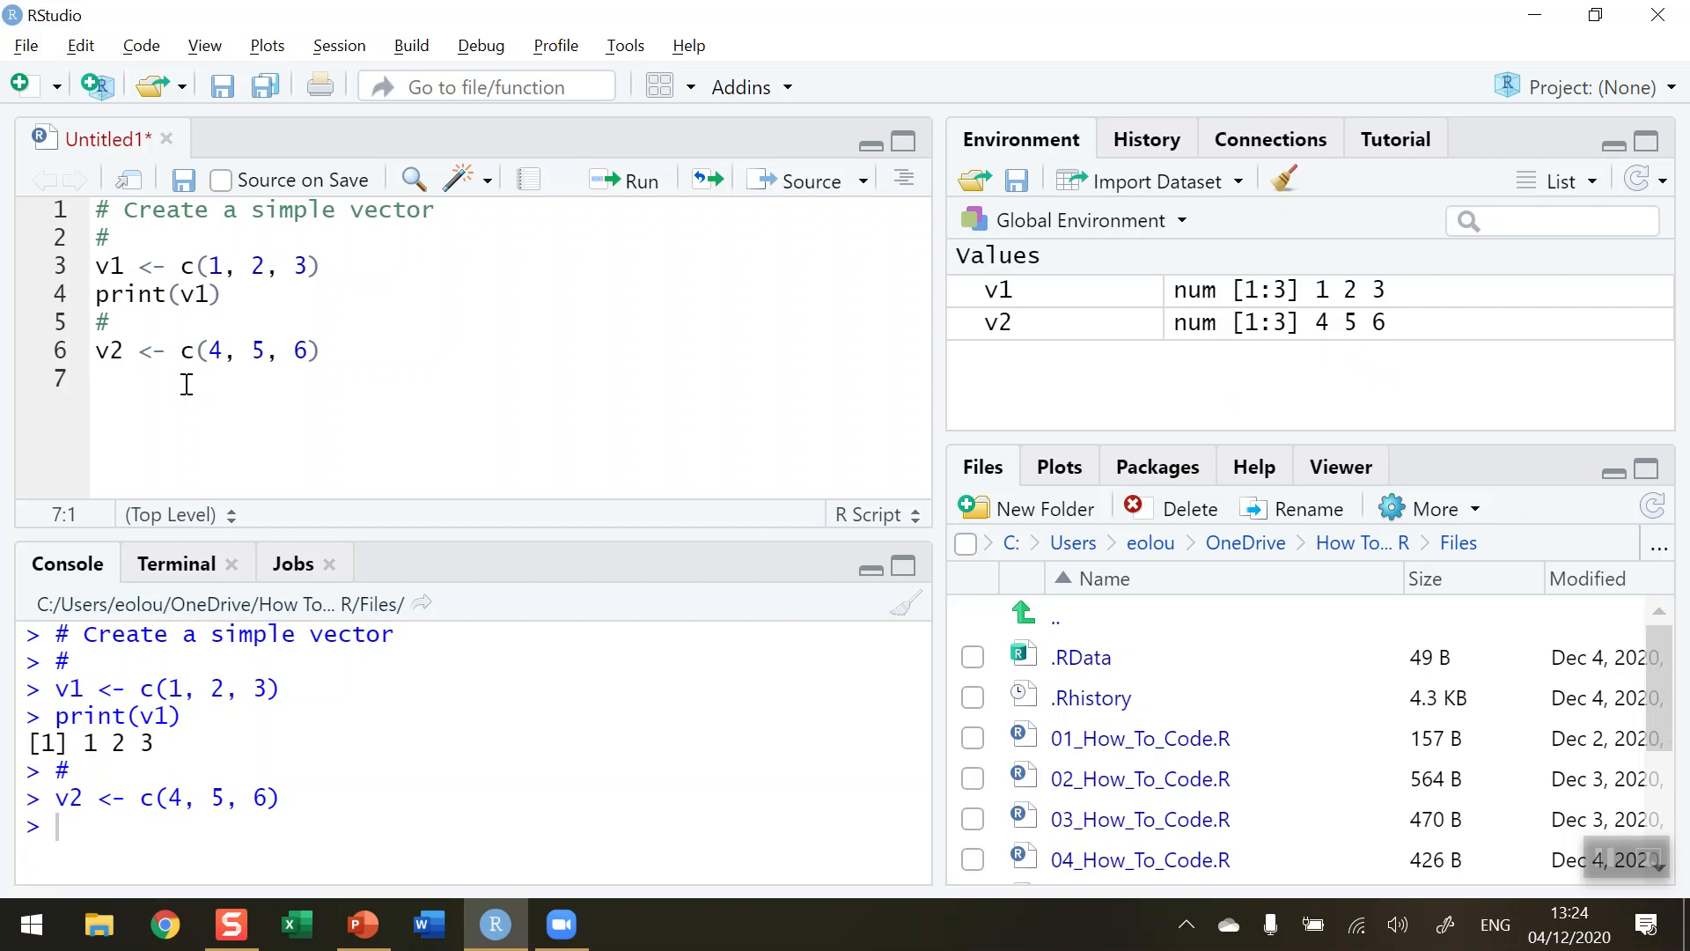
Write print(v2) on line 7 of the script
text(print()
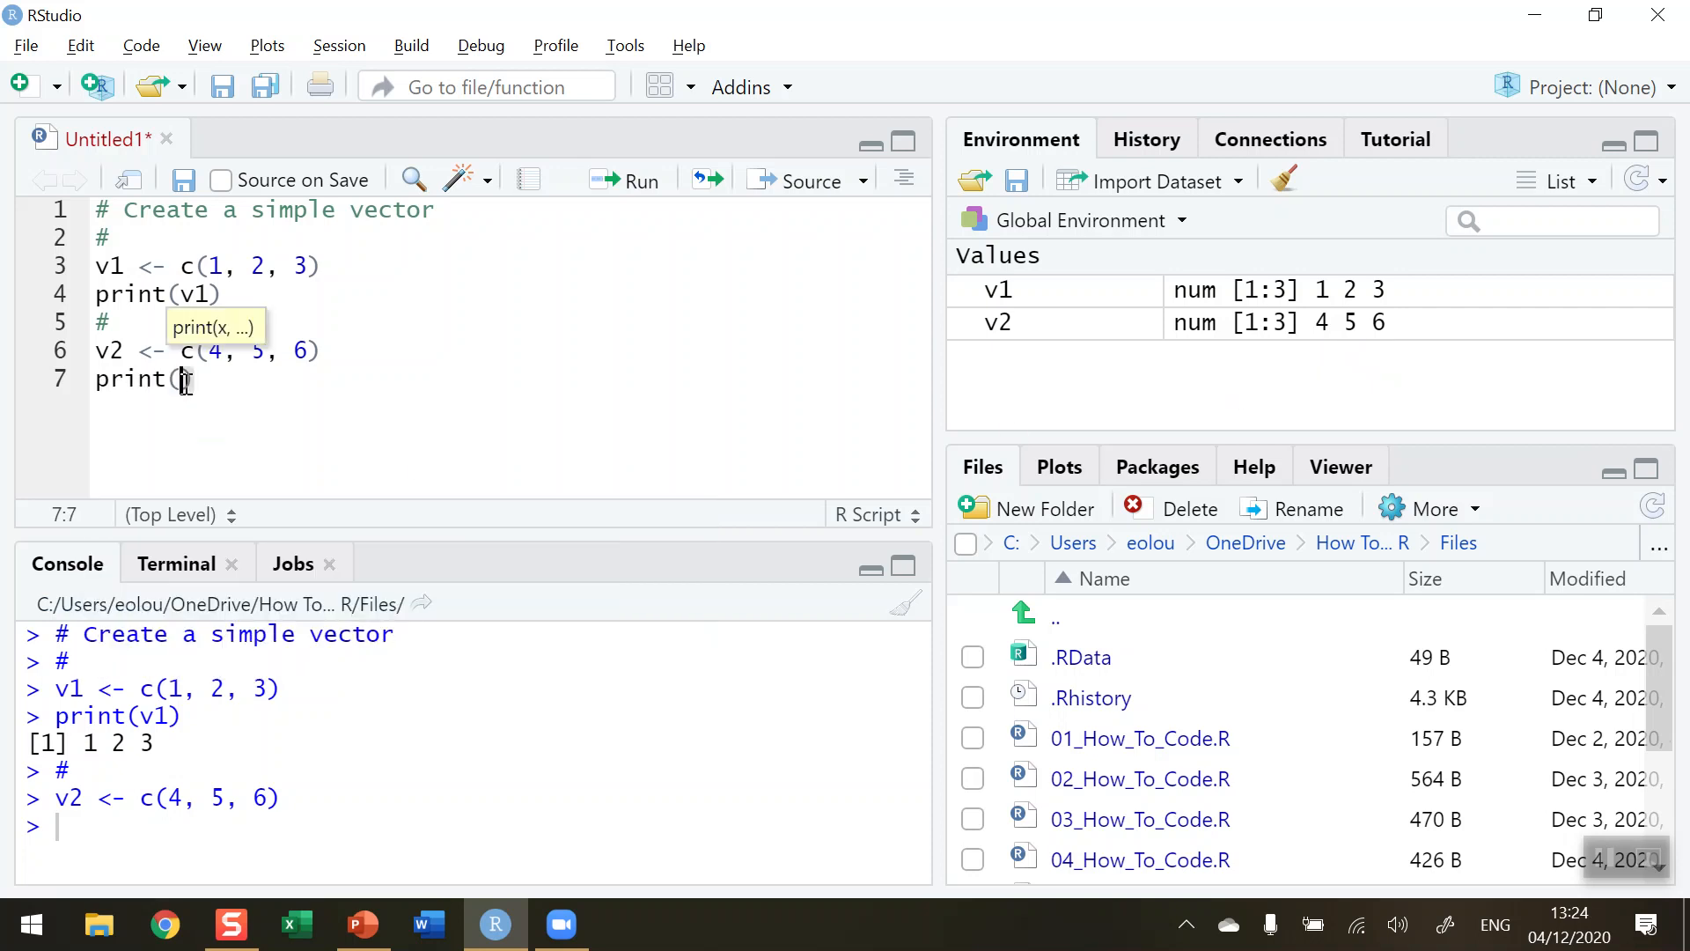
text(v2)
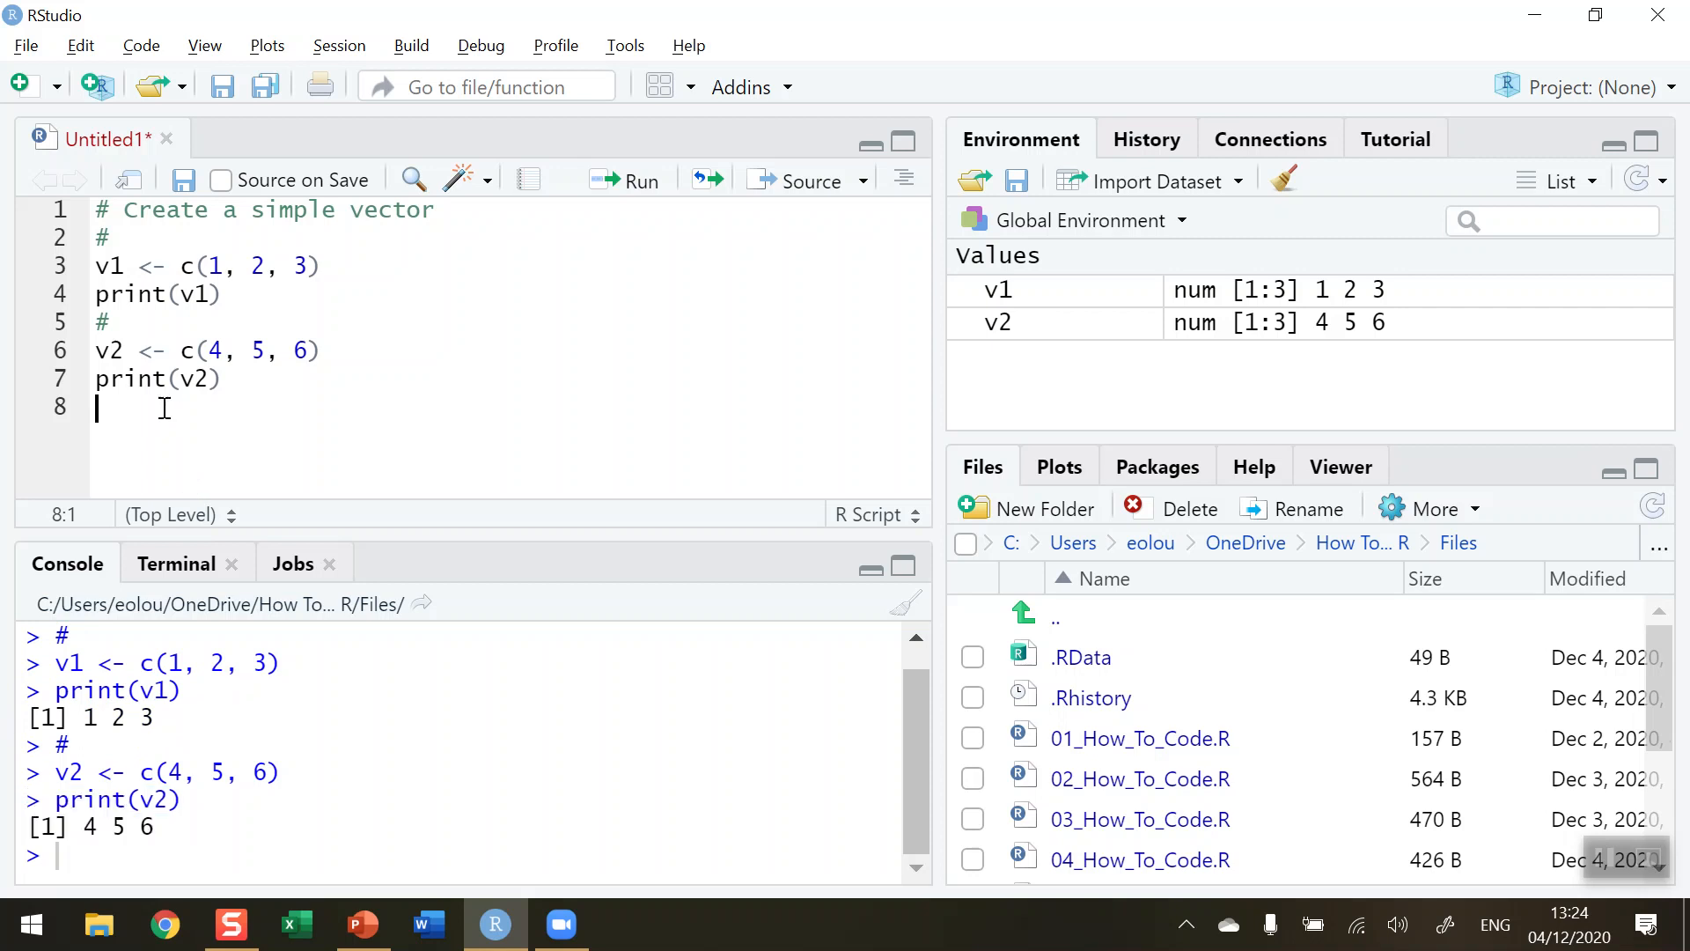
Add a comment and v1 + v2, run it for 5 7 9, and begin another comment
text(#)
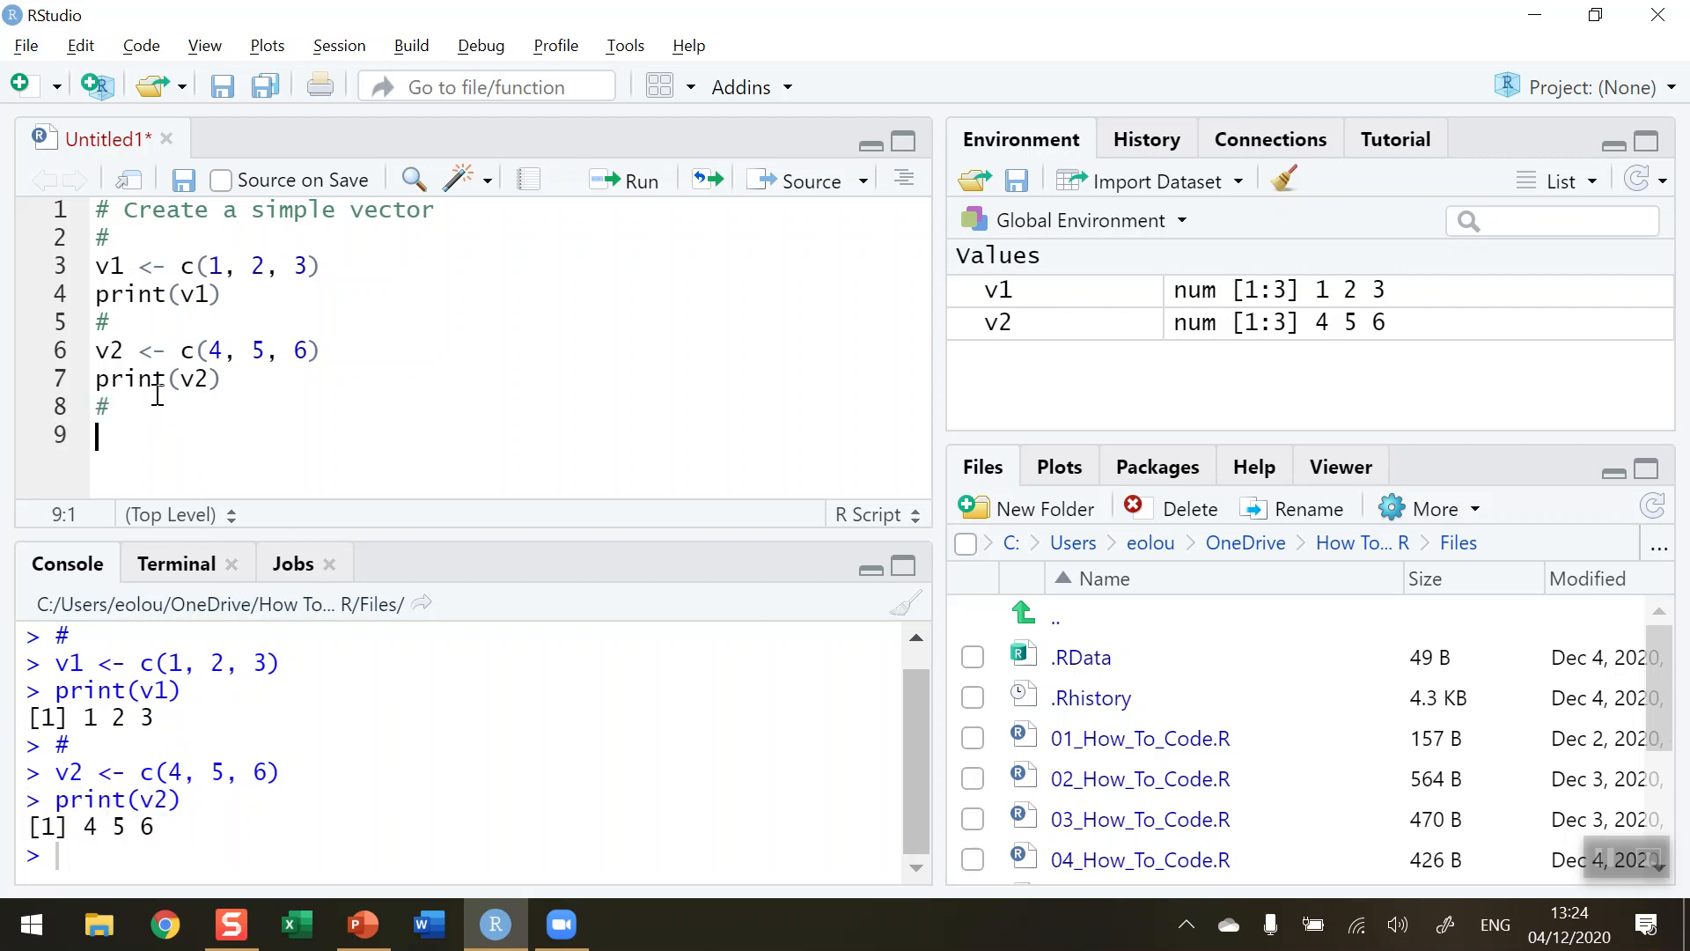
text(v)
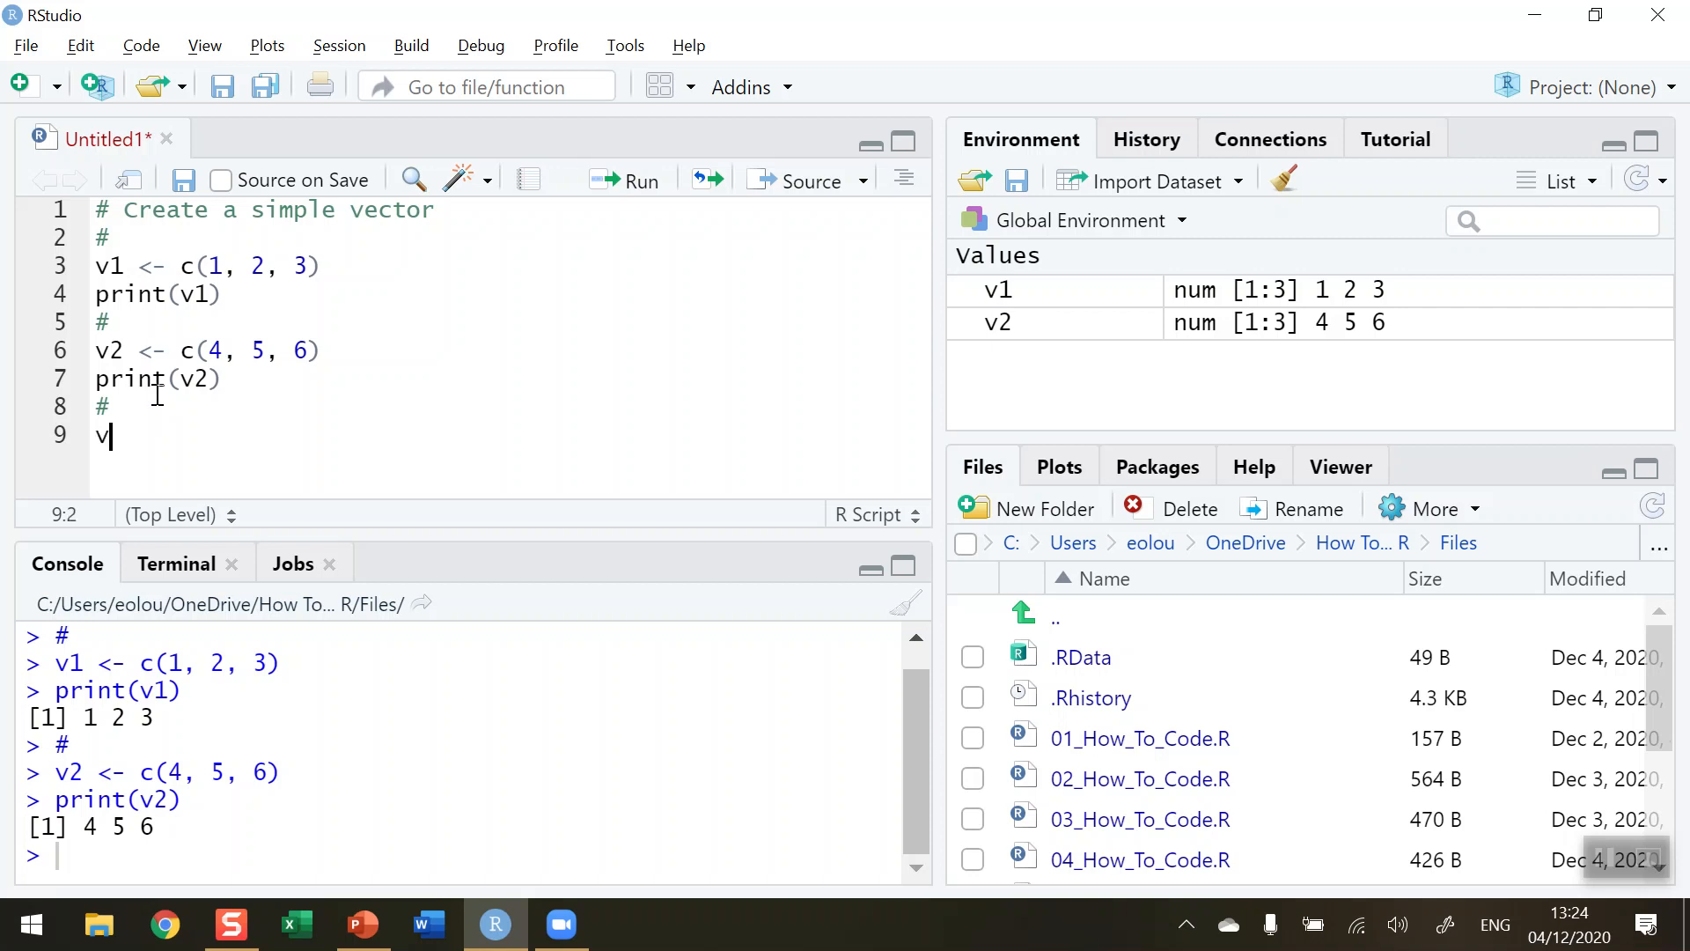
text(1 + v)
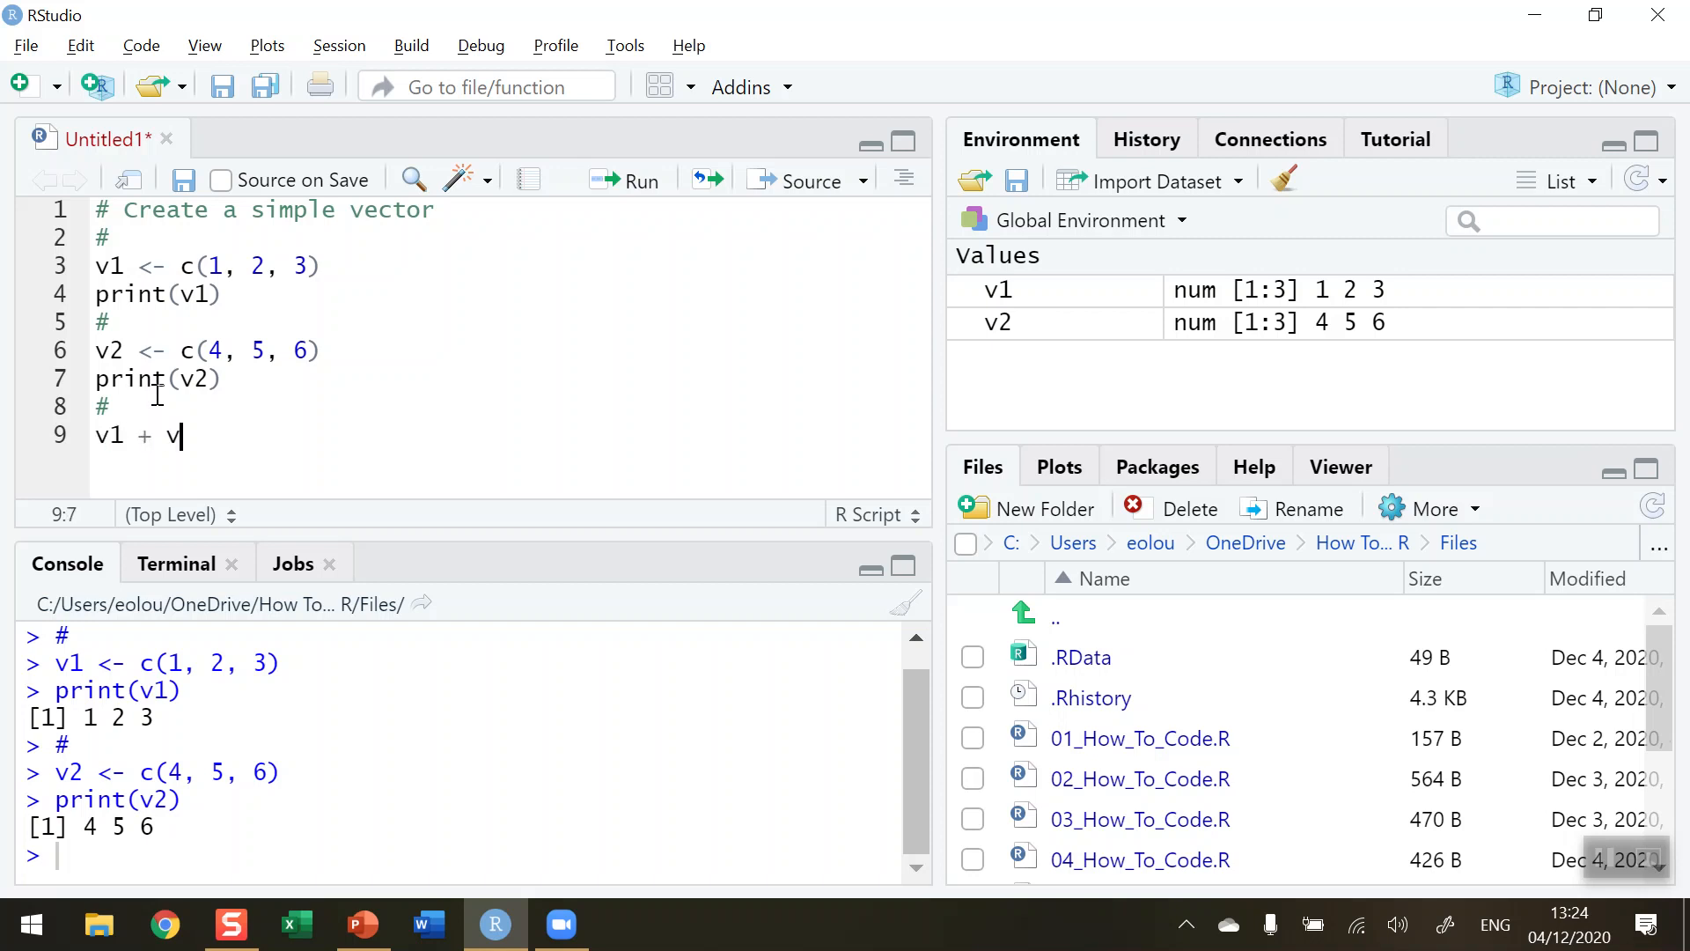
text(2)
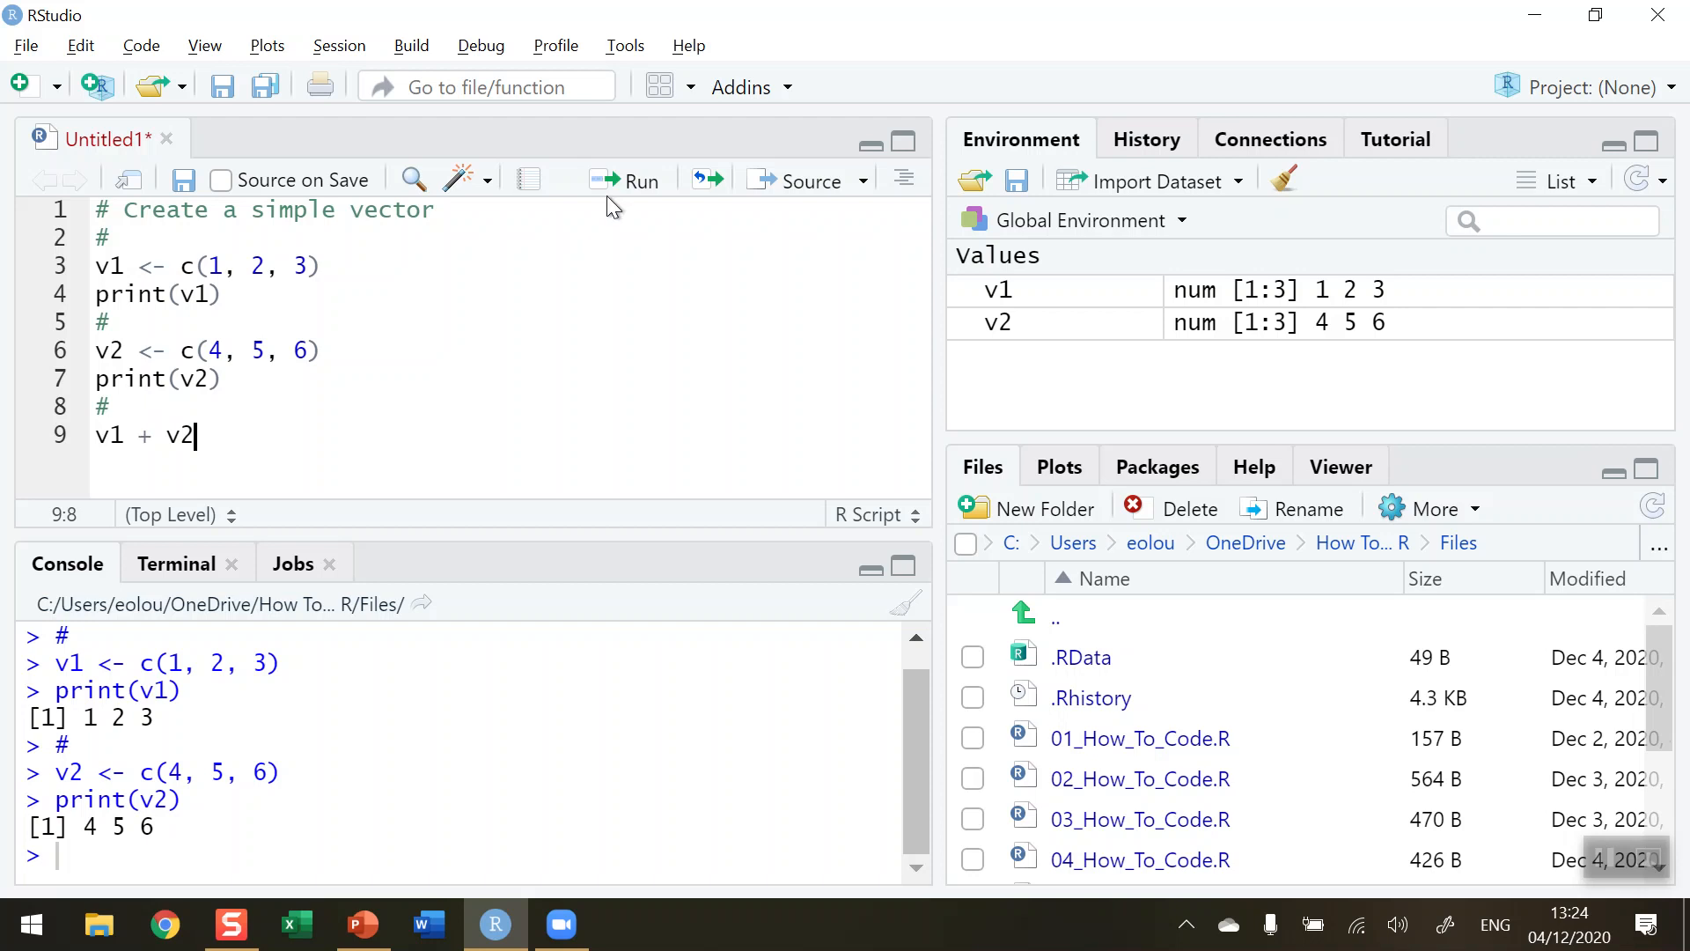
mouse_move(639, 179)
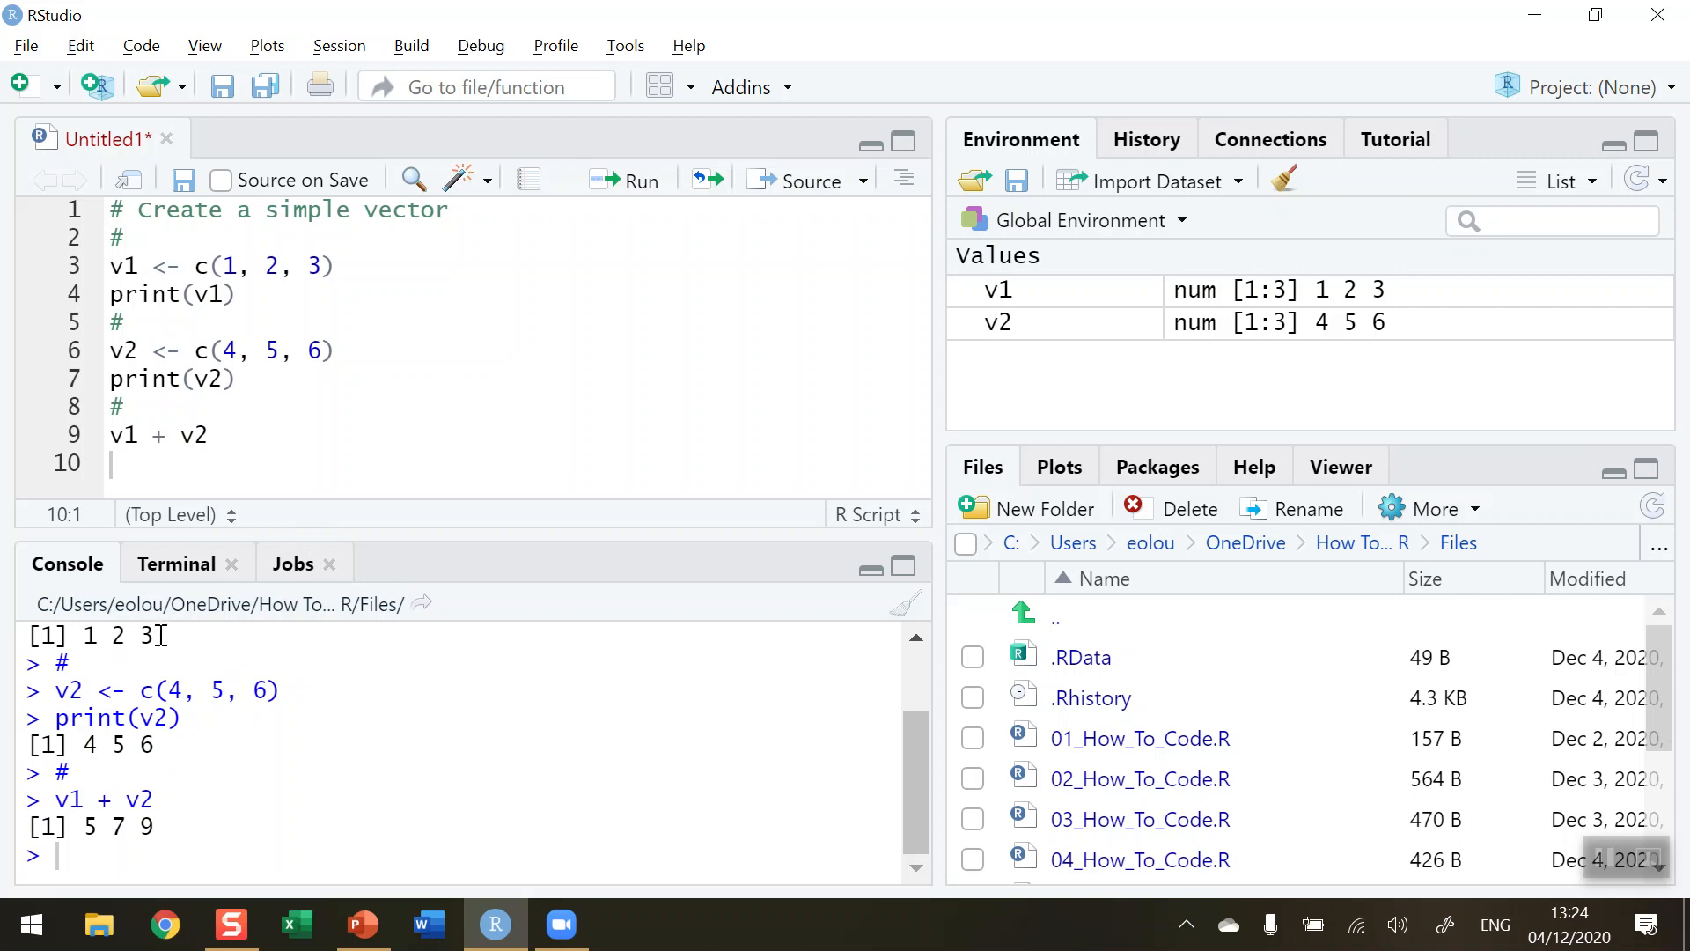
drag(27, 634, 162, 634)
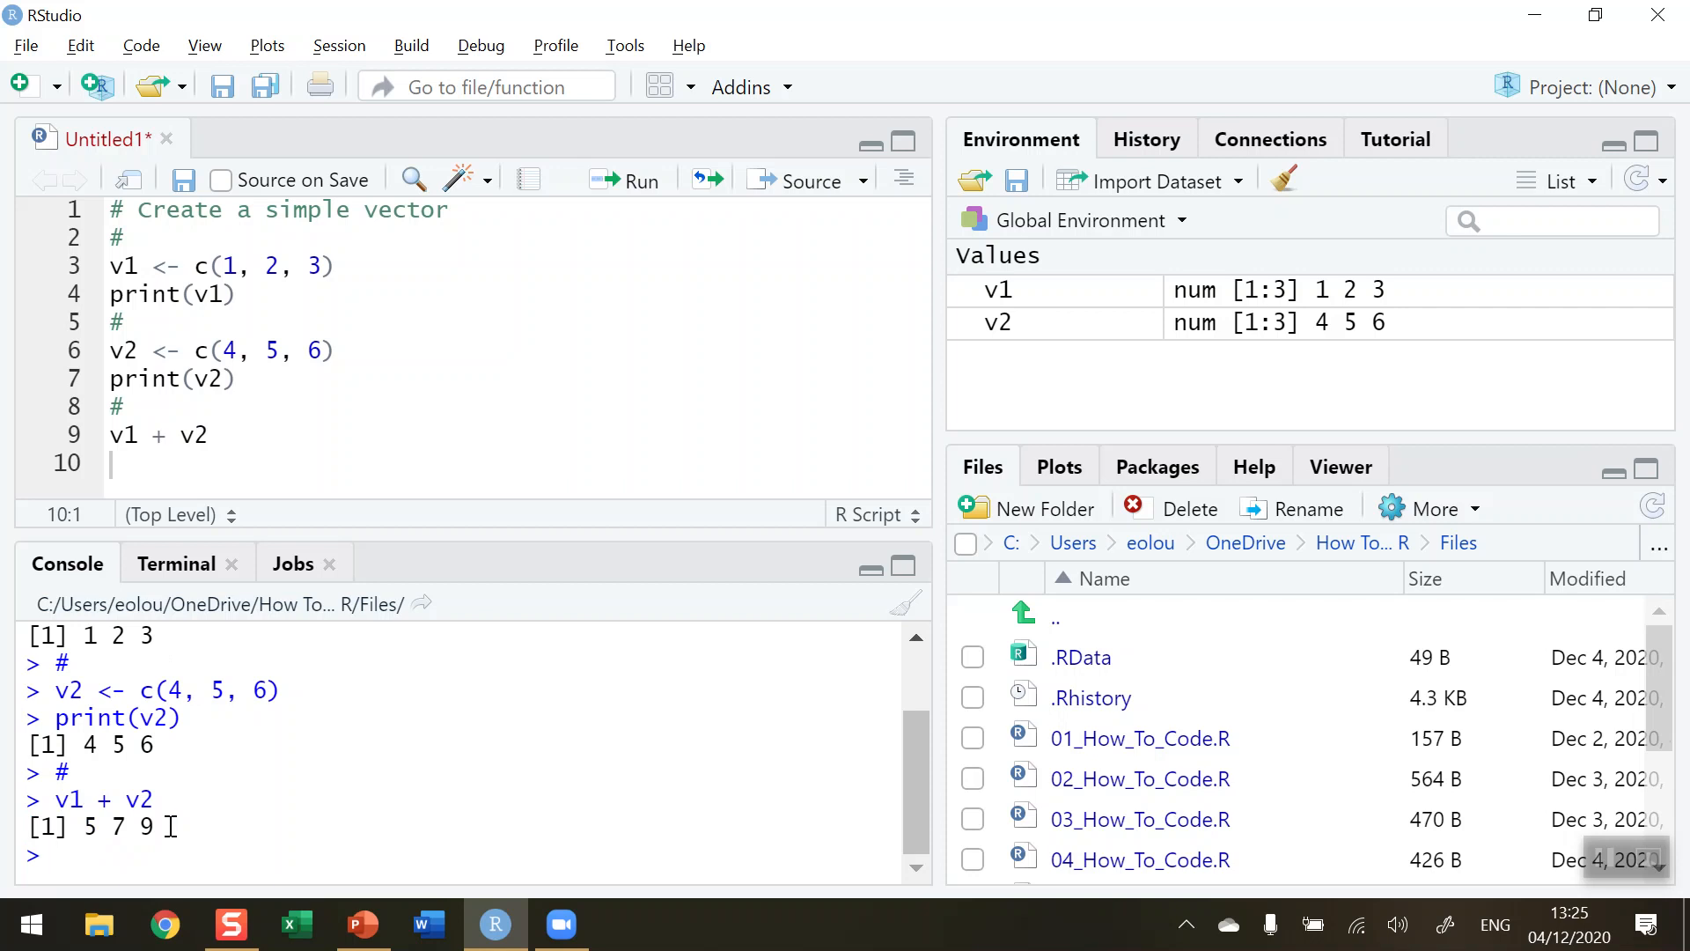
text(#)
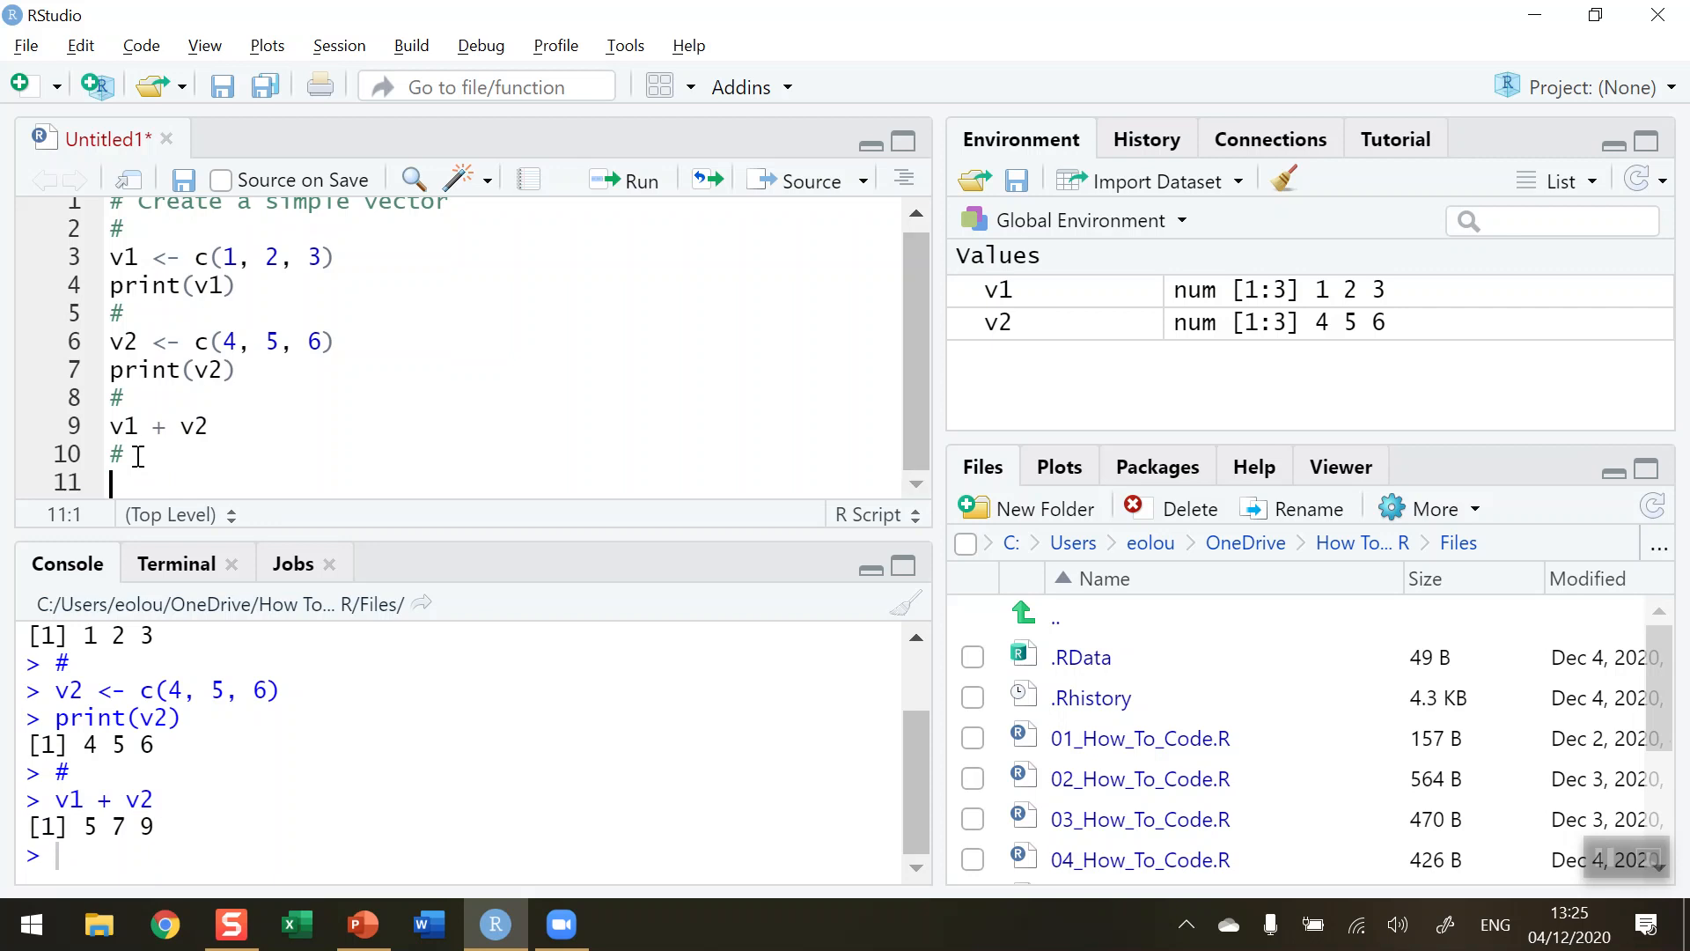
Under a 'combine vectors' comment, write and run c(v1, v2) and c(v2, v1)
text(combine vectors)
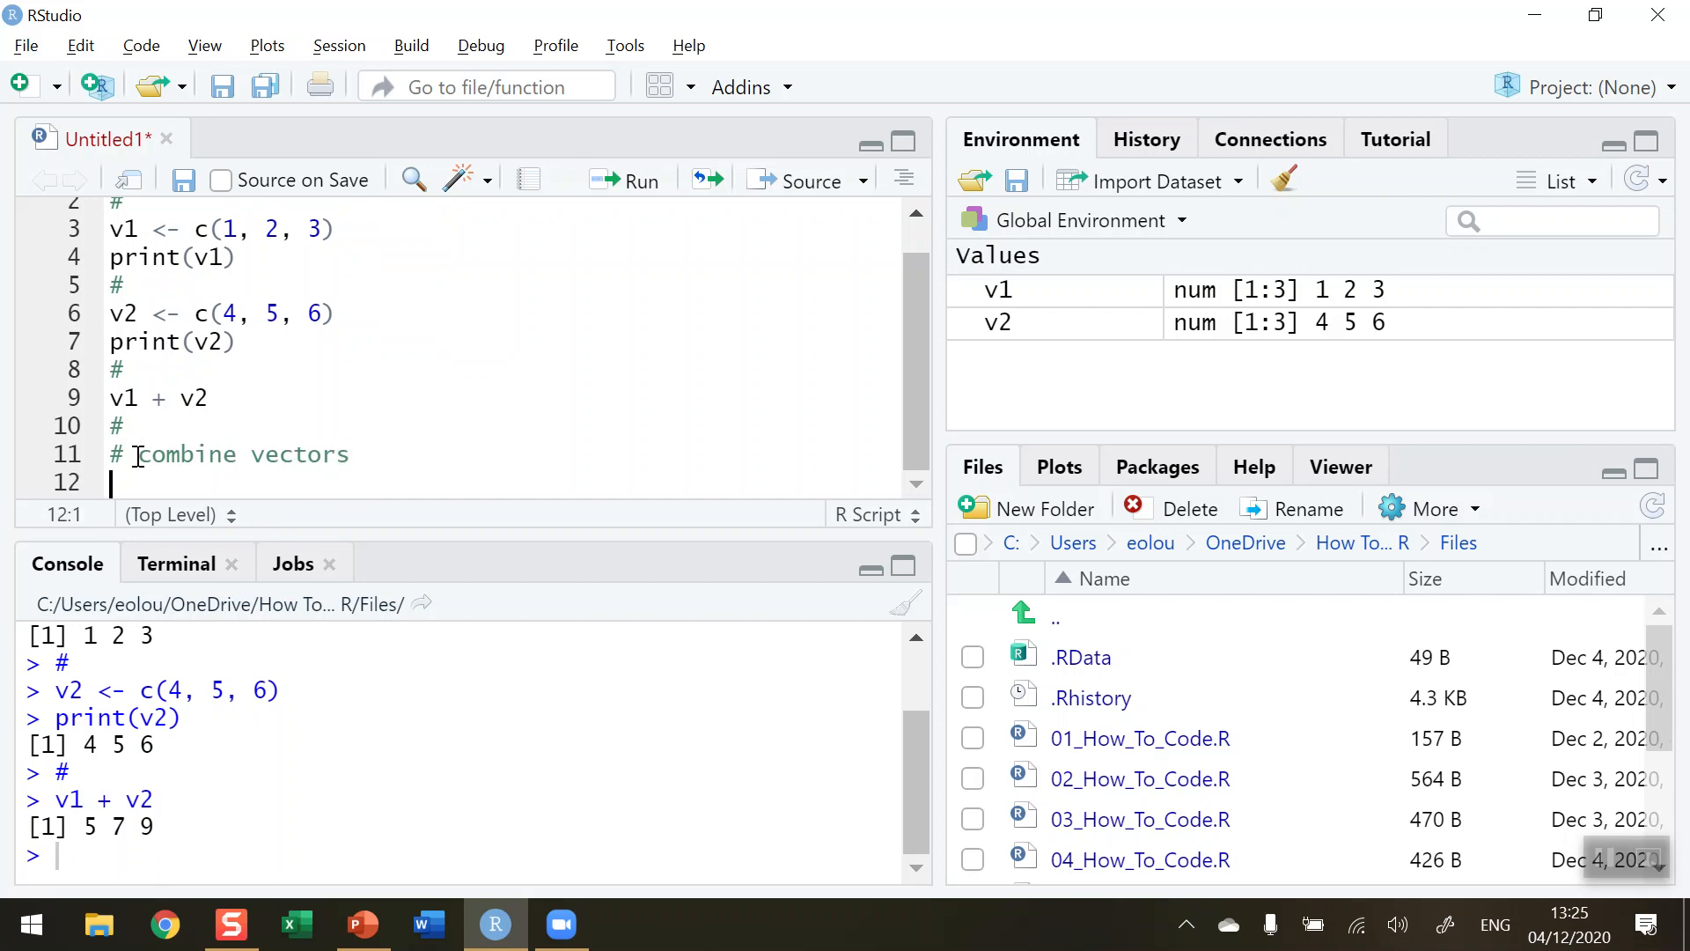
text(c)
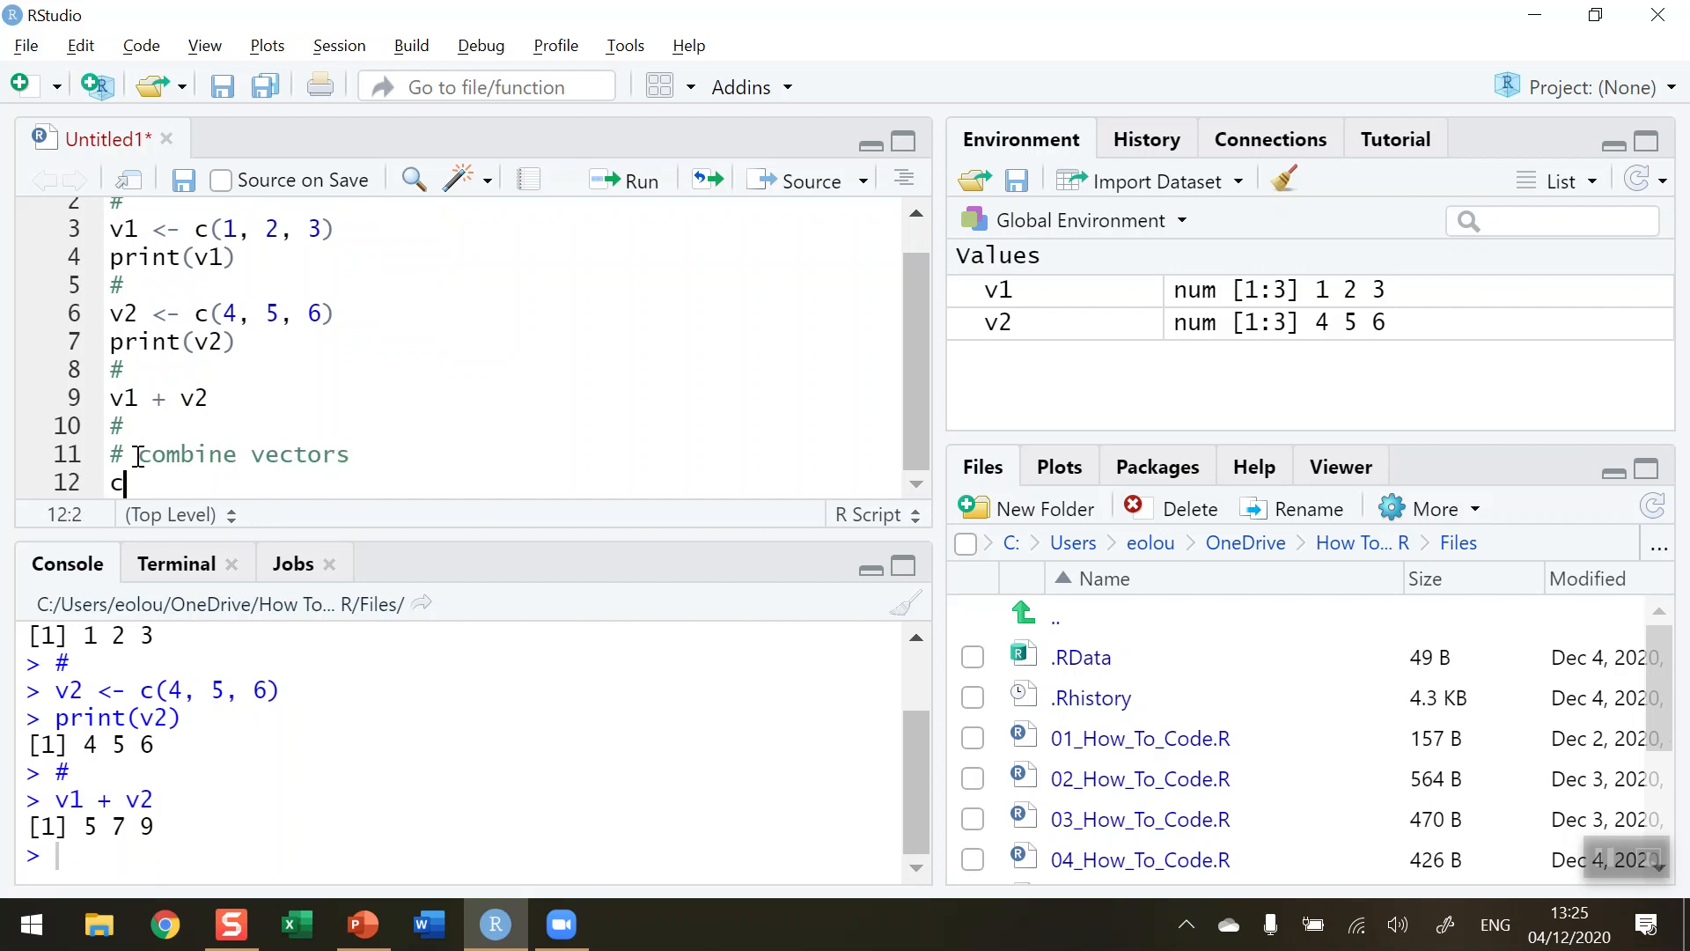
text(()
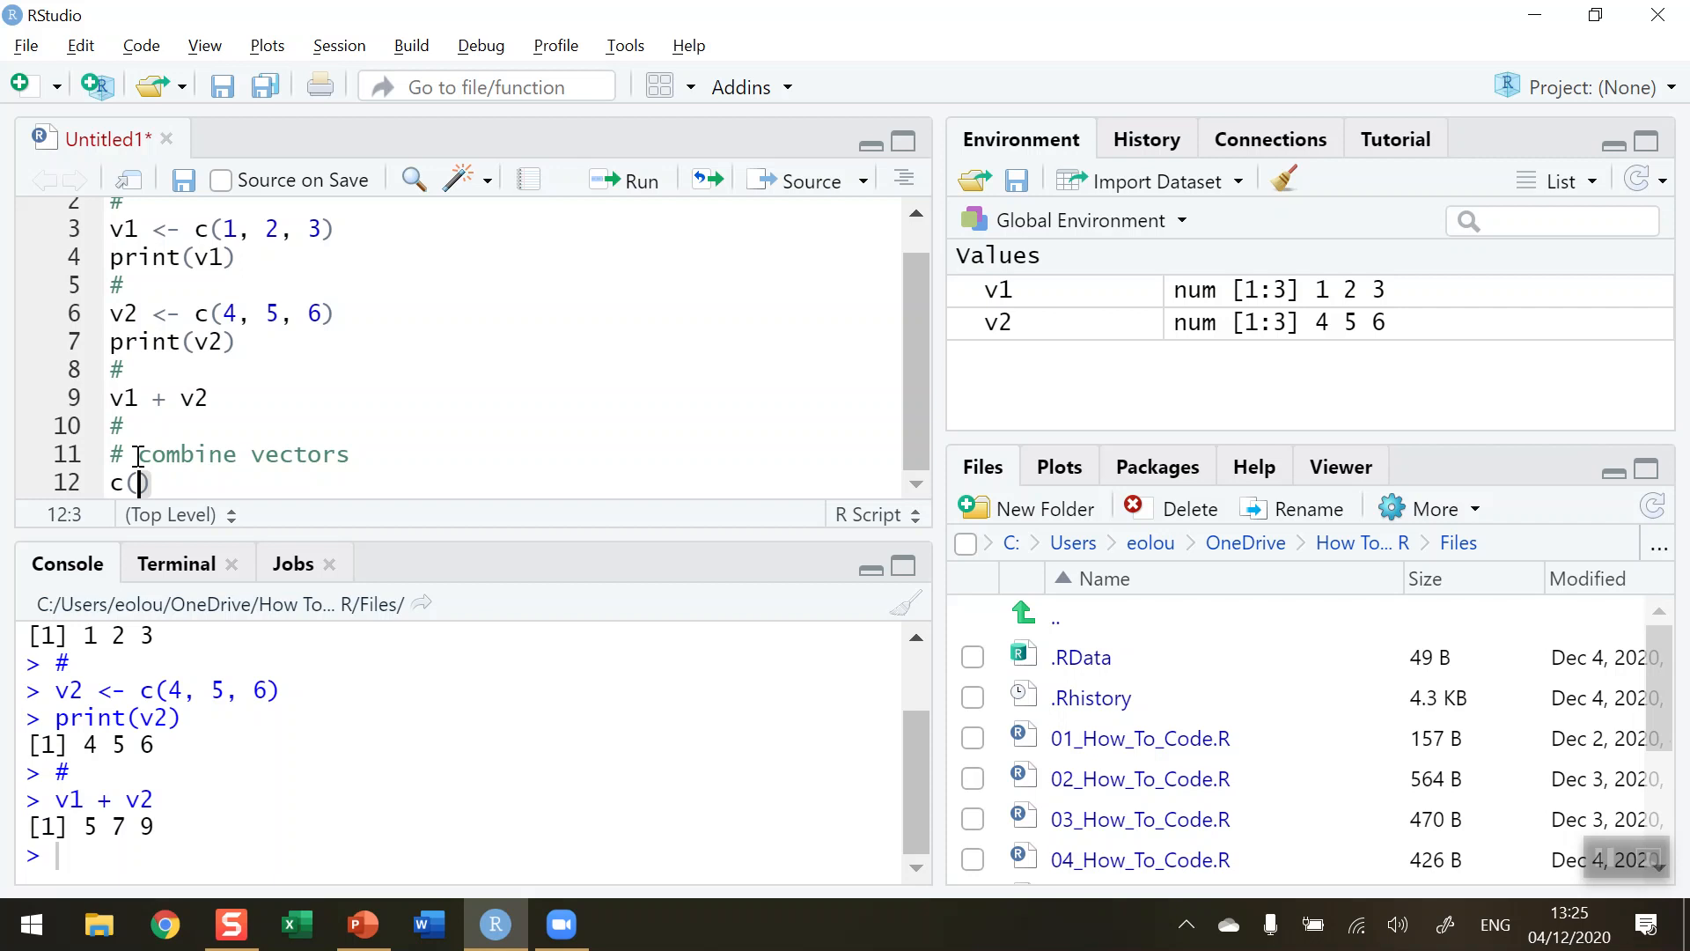
text(v1)
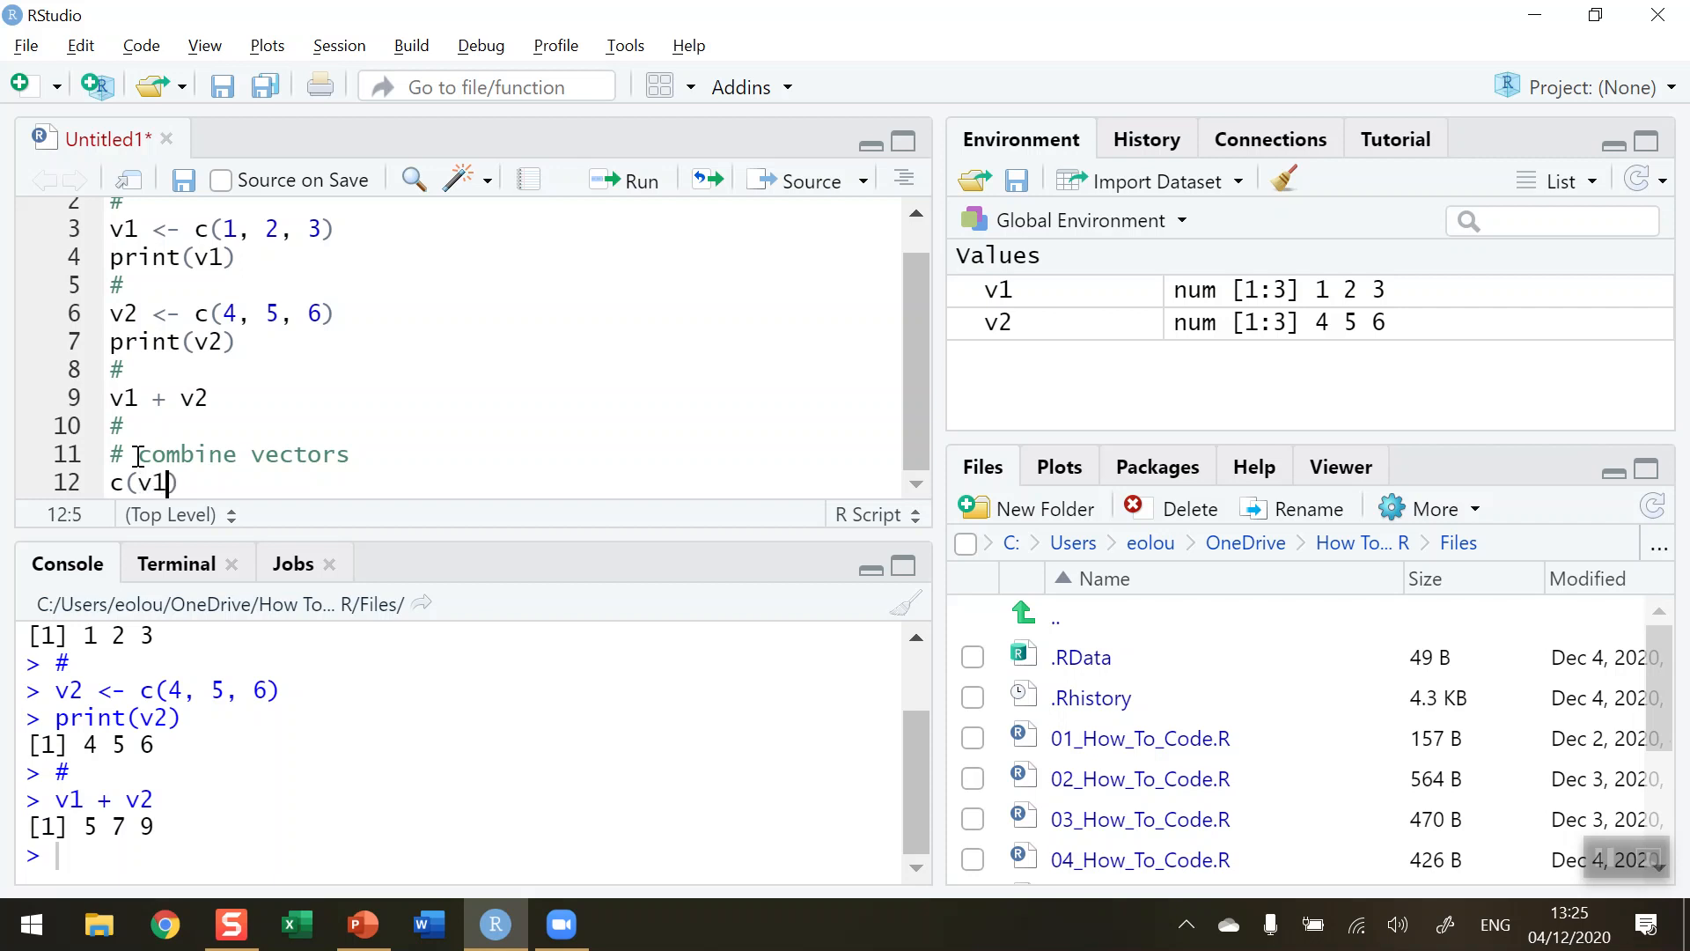
text(, v2)
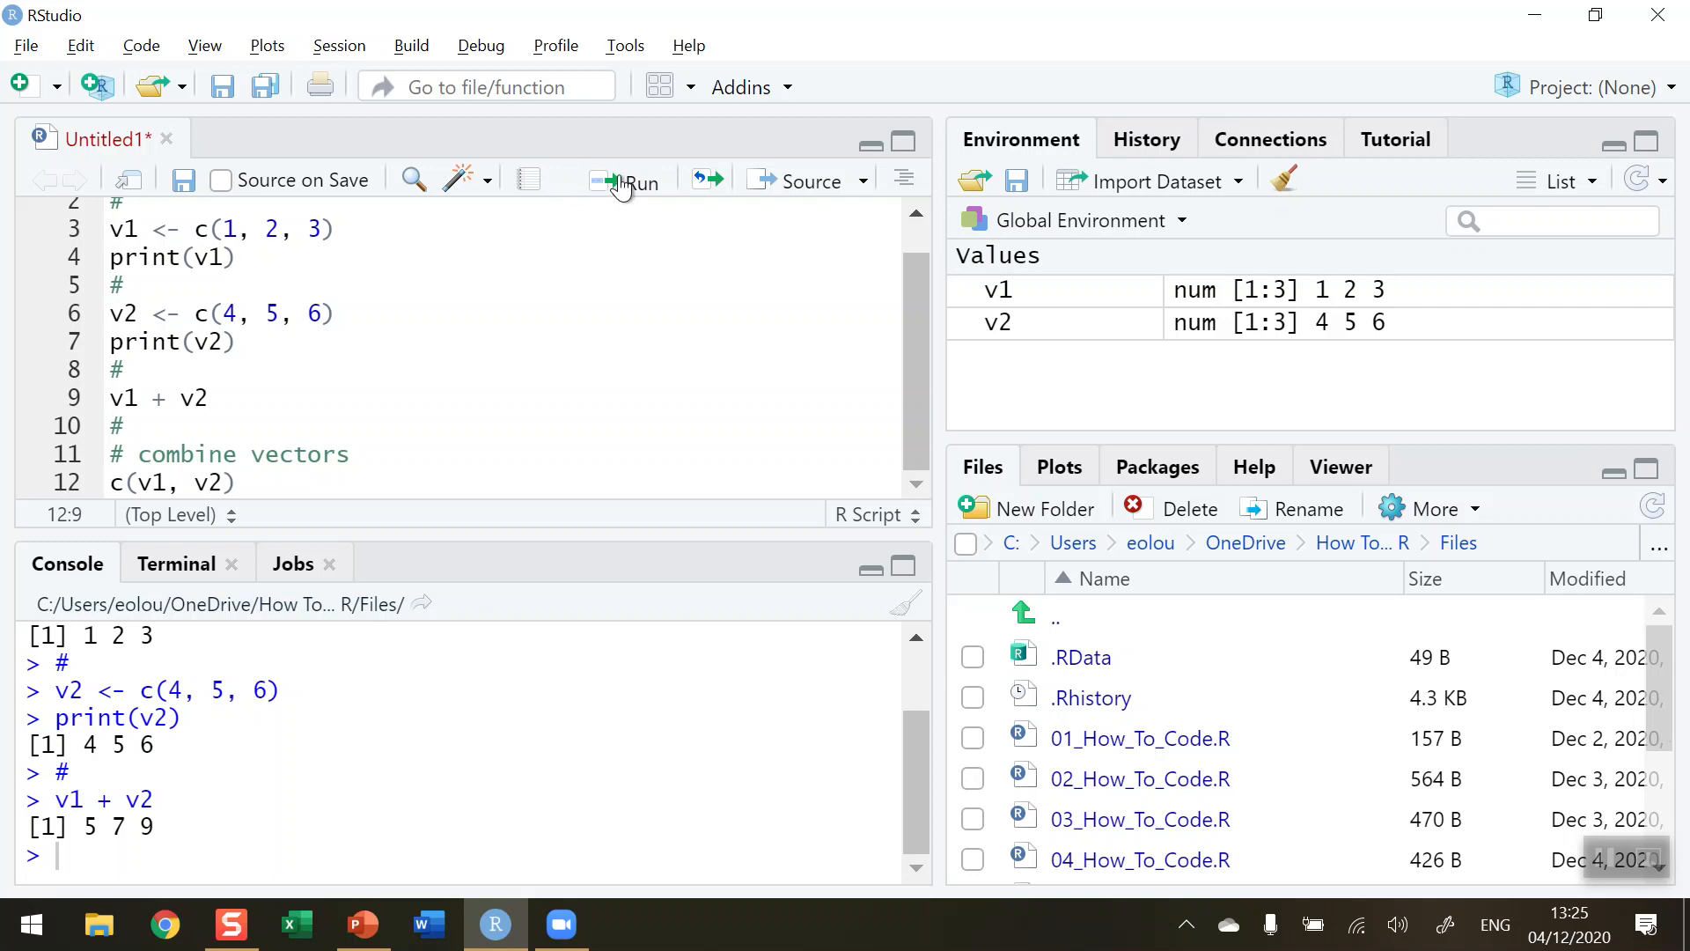
click(625, 179)
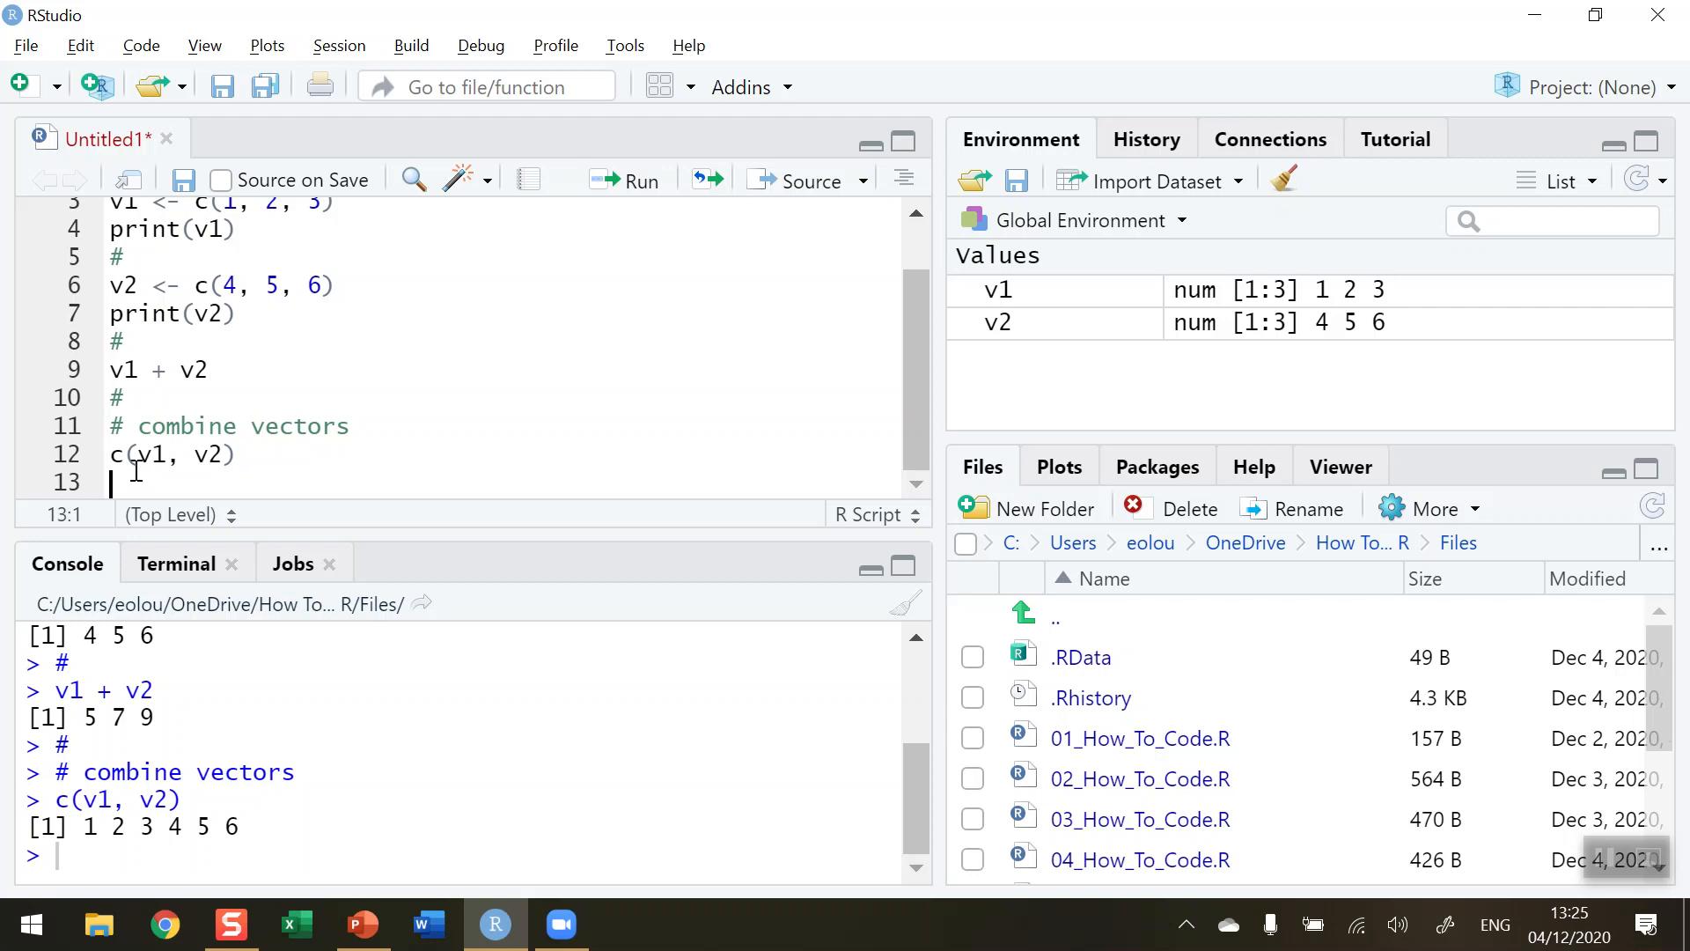
text(c(v1, v2))
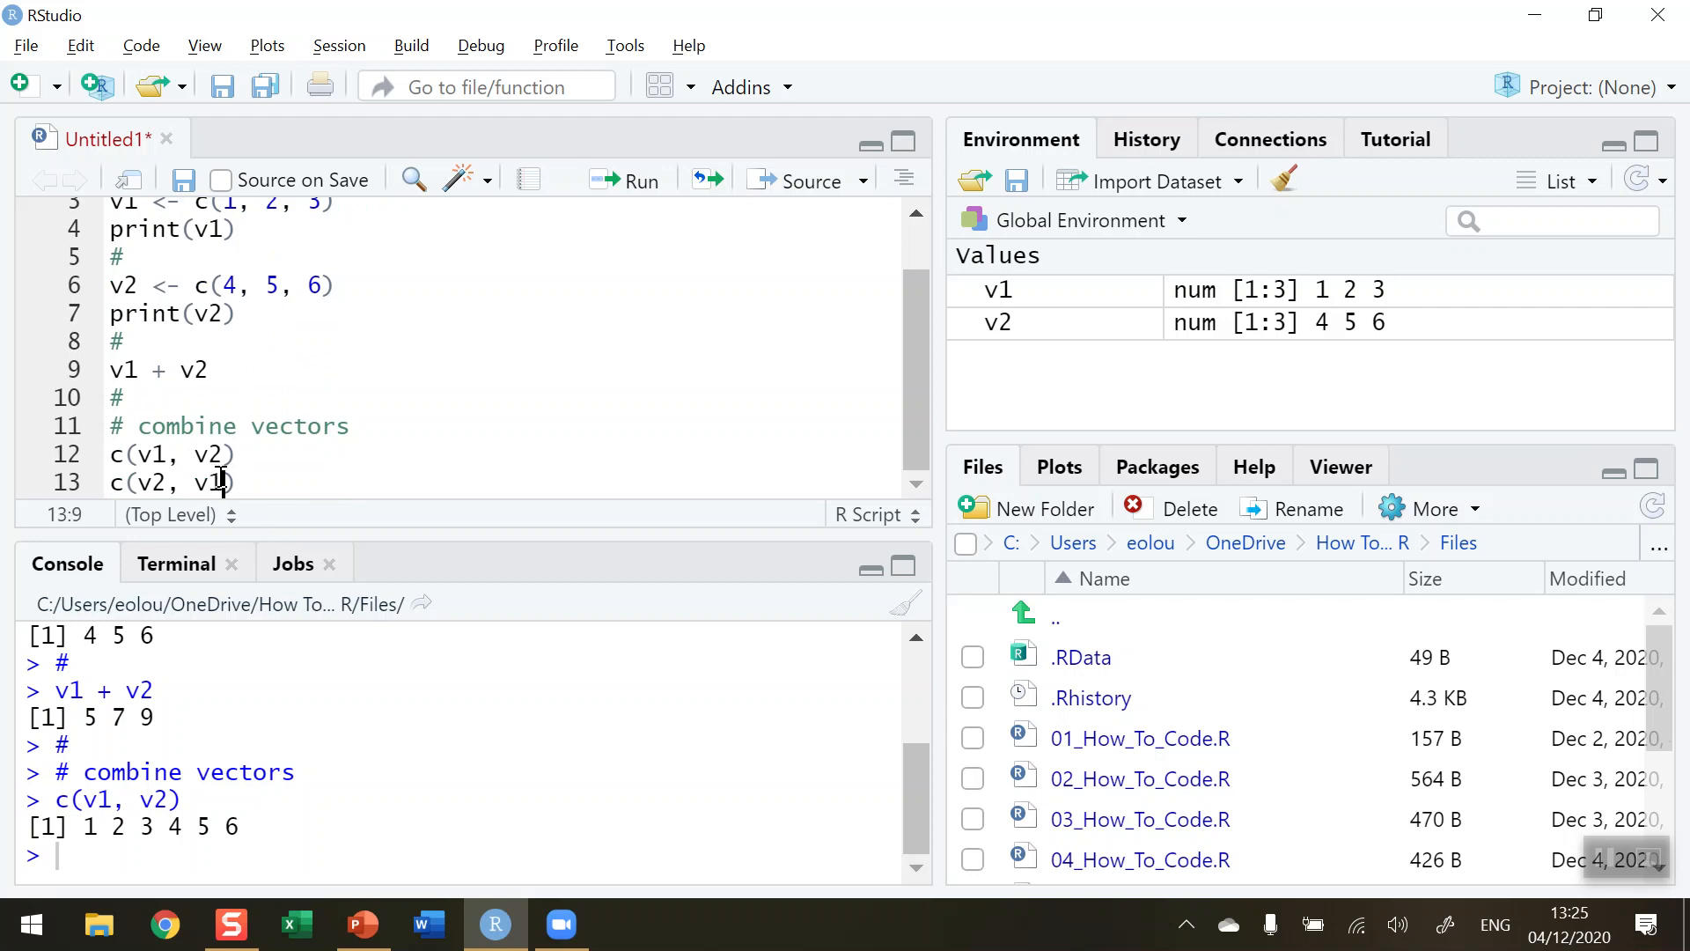
click(627, 179)
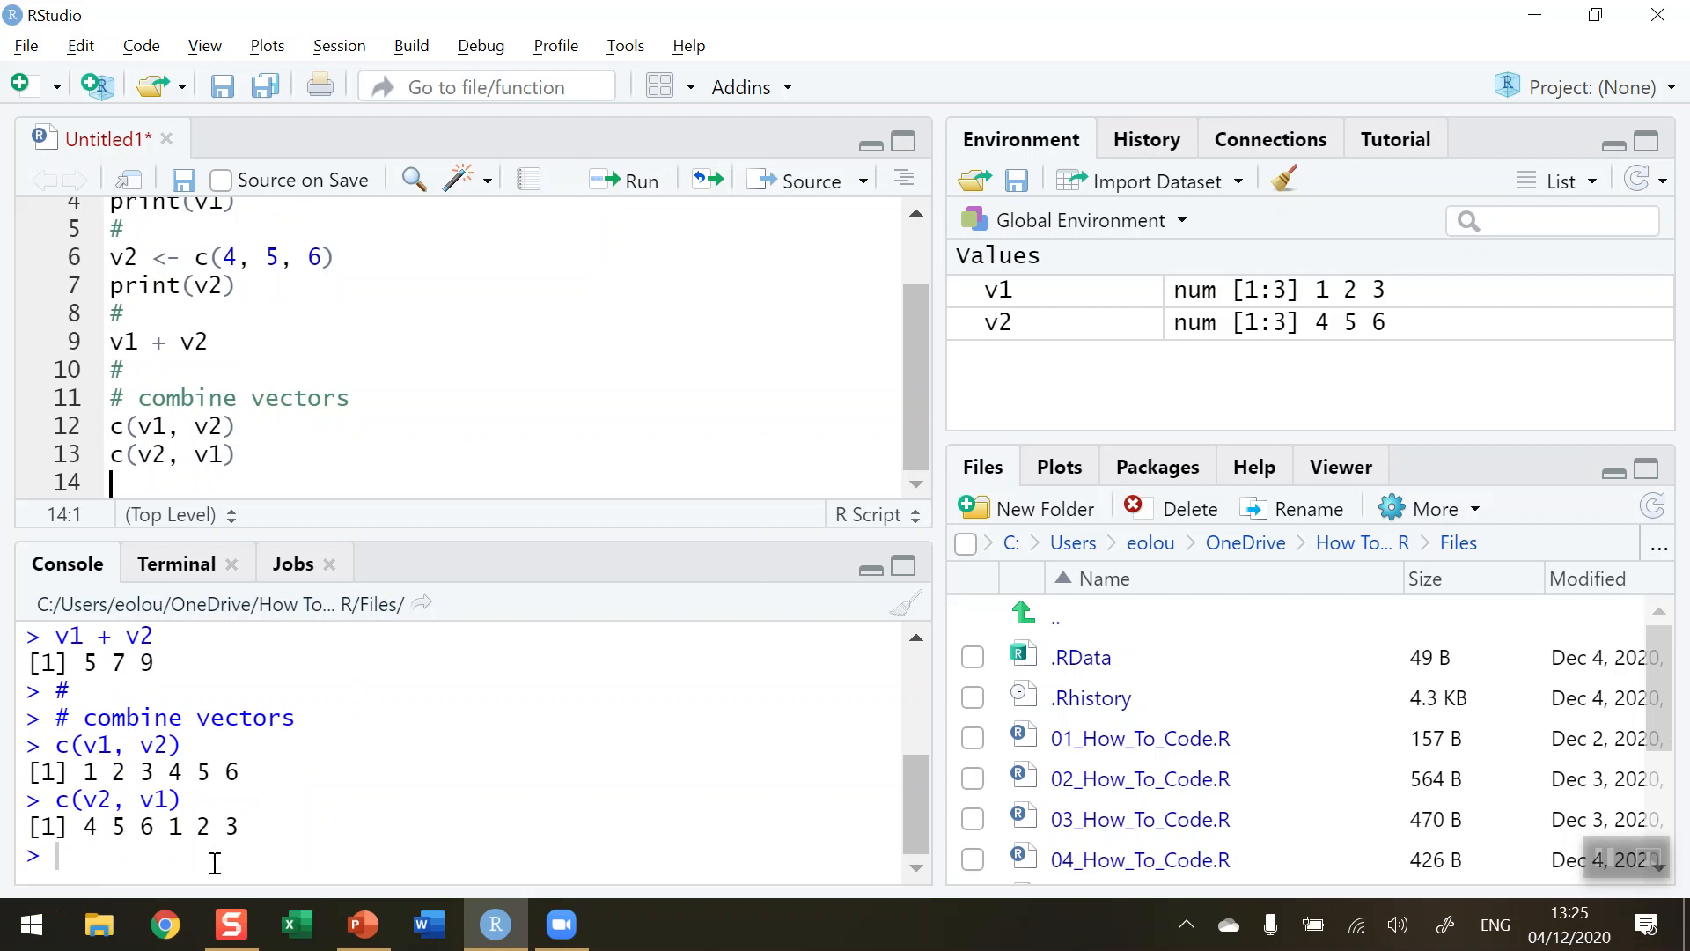
mouse_move(213, 852)
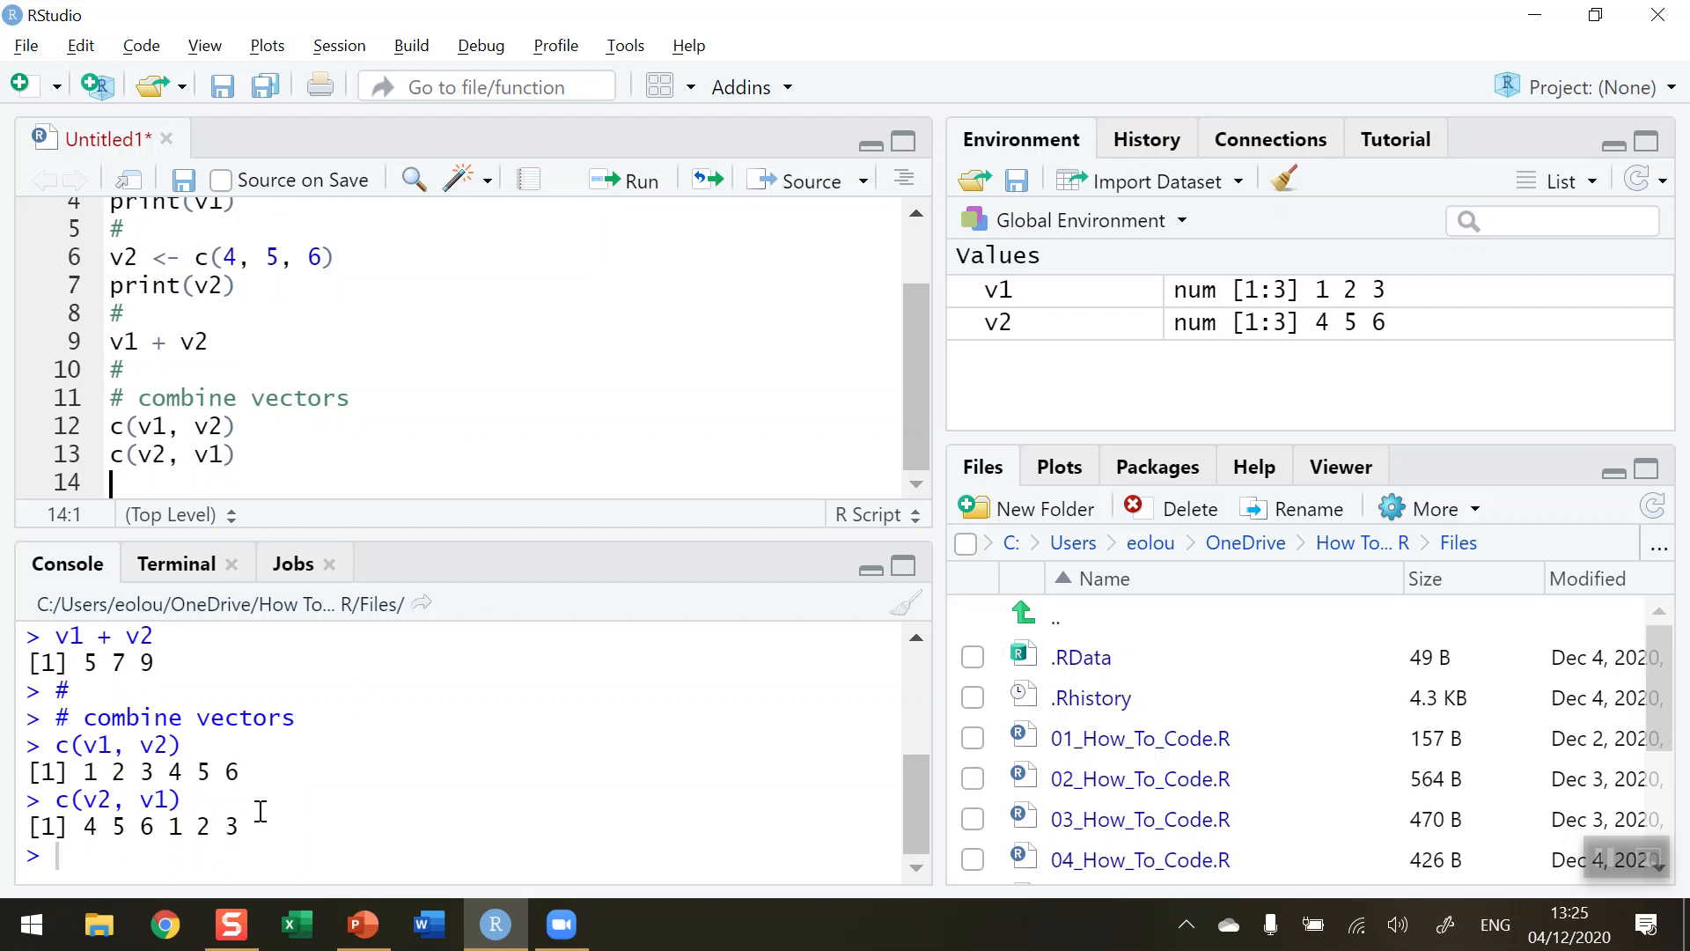
Type a '# text vector' comment and v3 <- c("I", "Love", "R") on line 16
text(#)
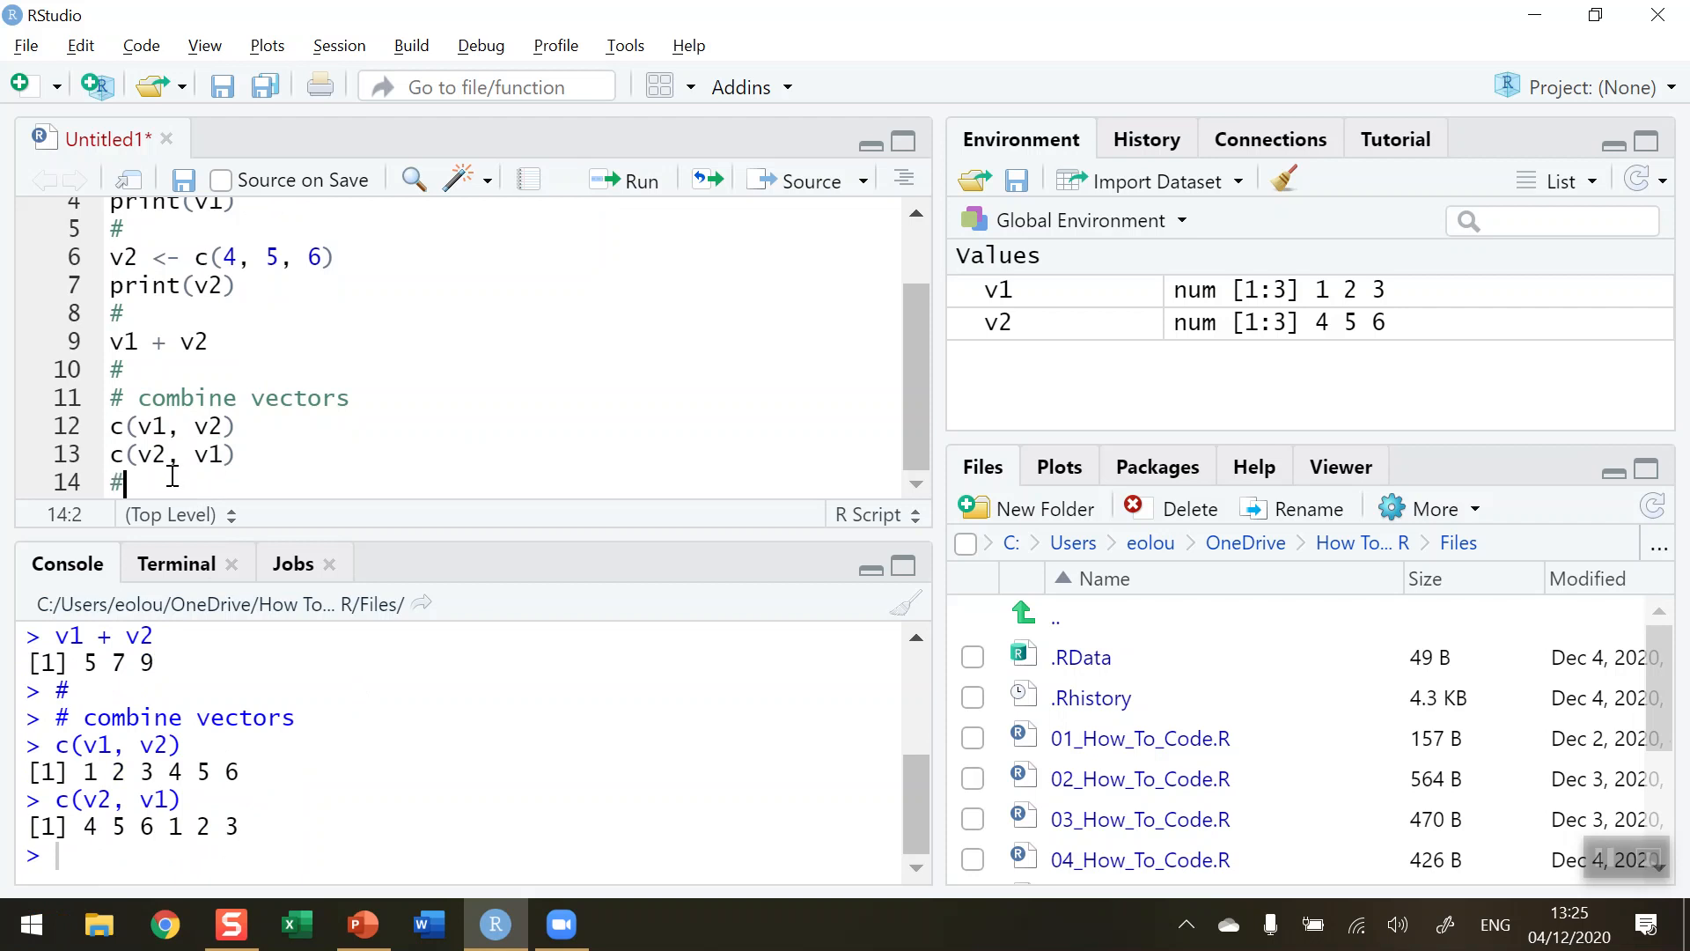
text(text vector)
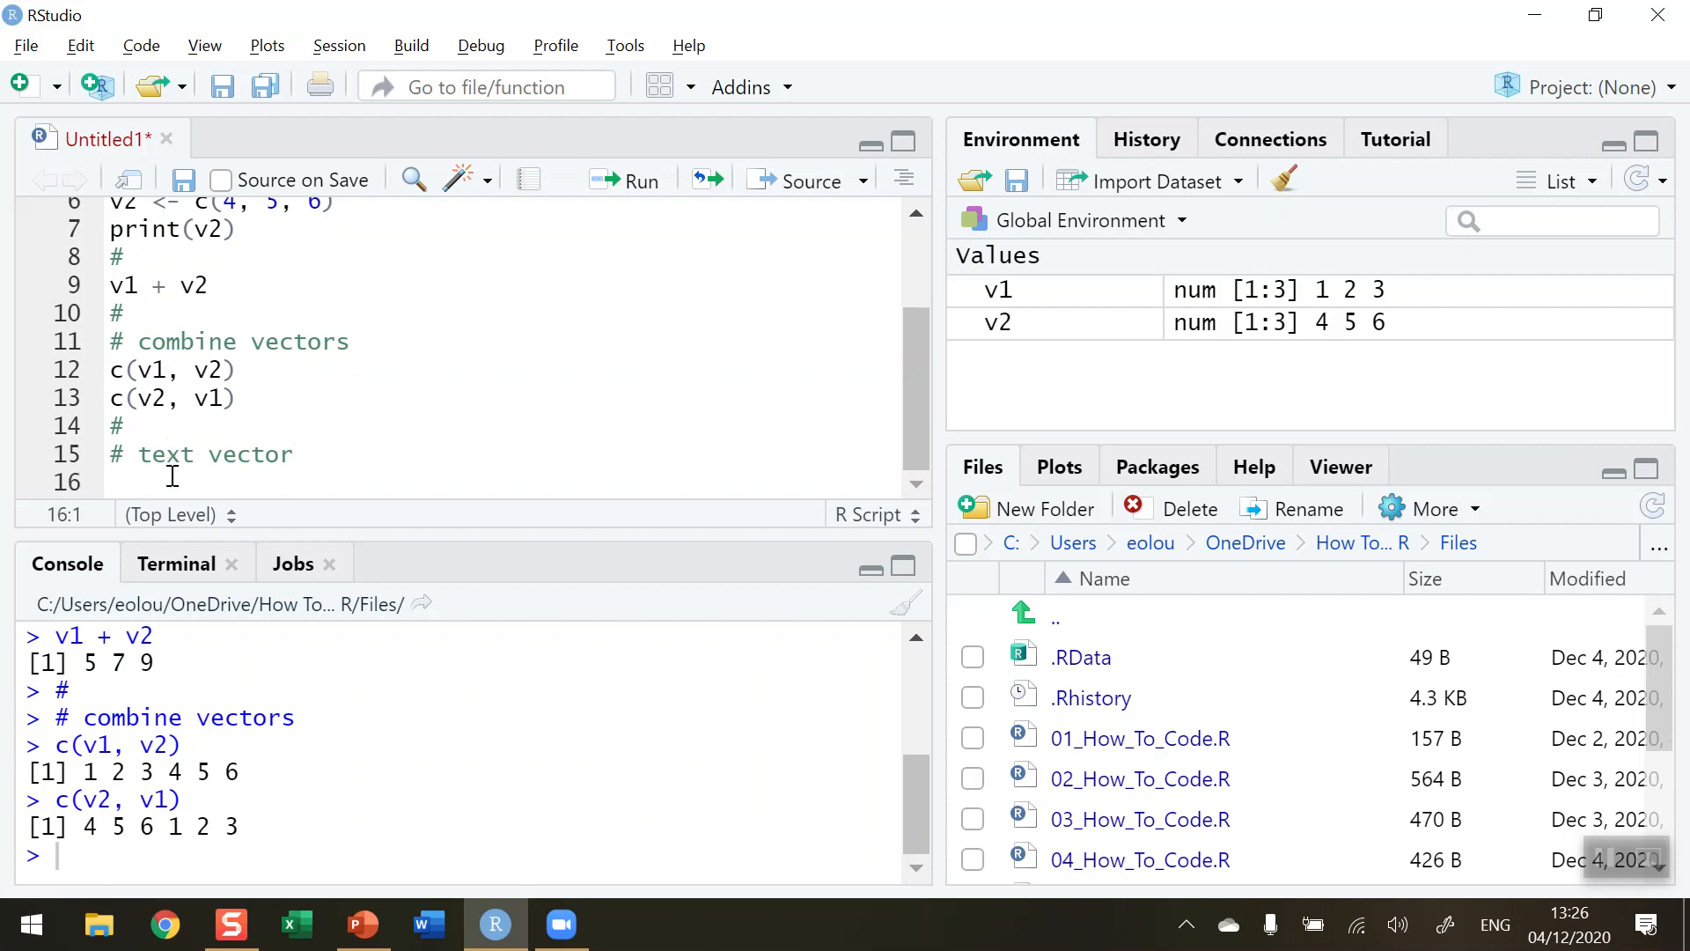
text(v3)
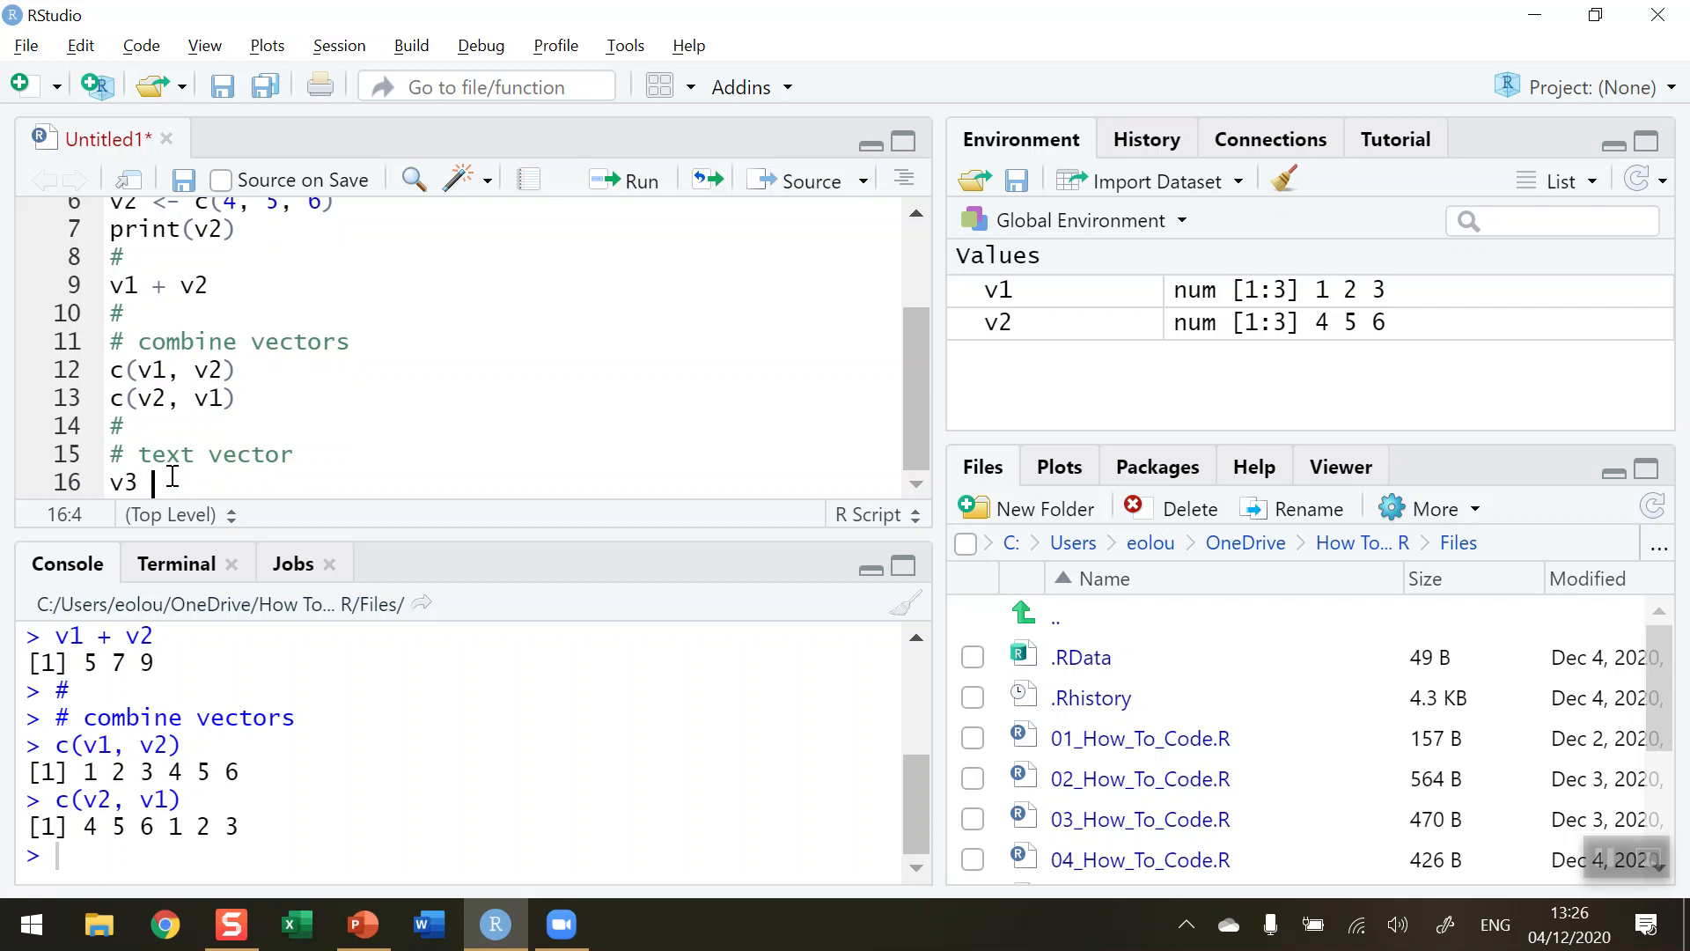
text(<-)
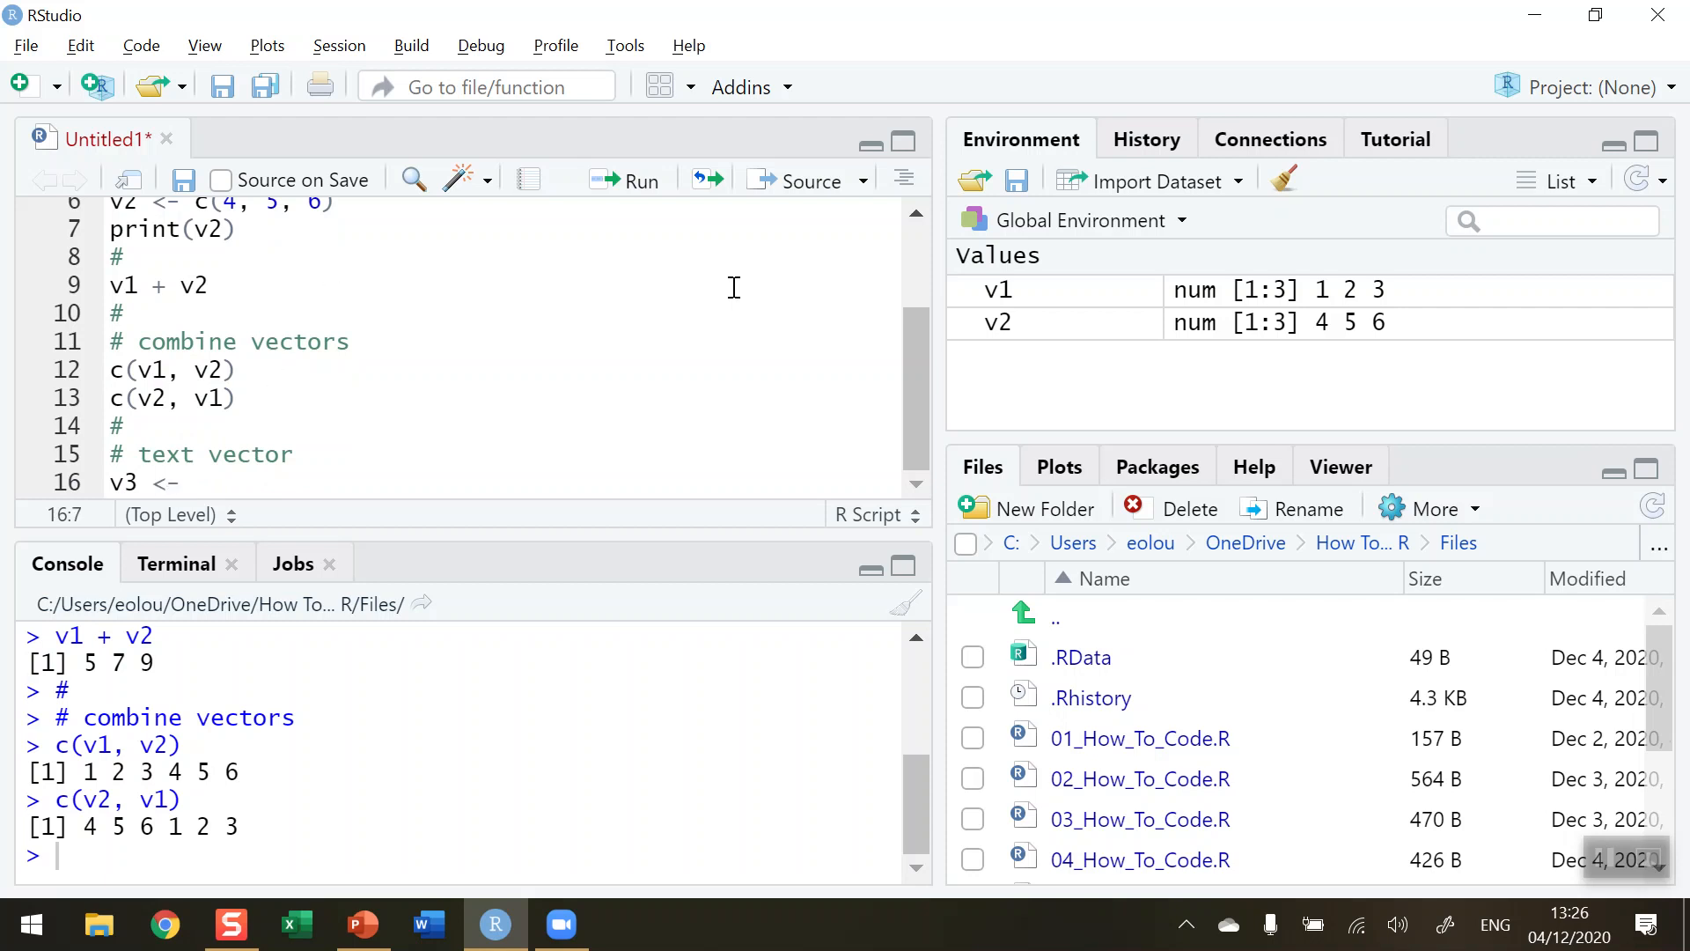
text(c(")
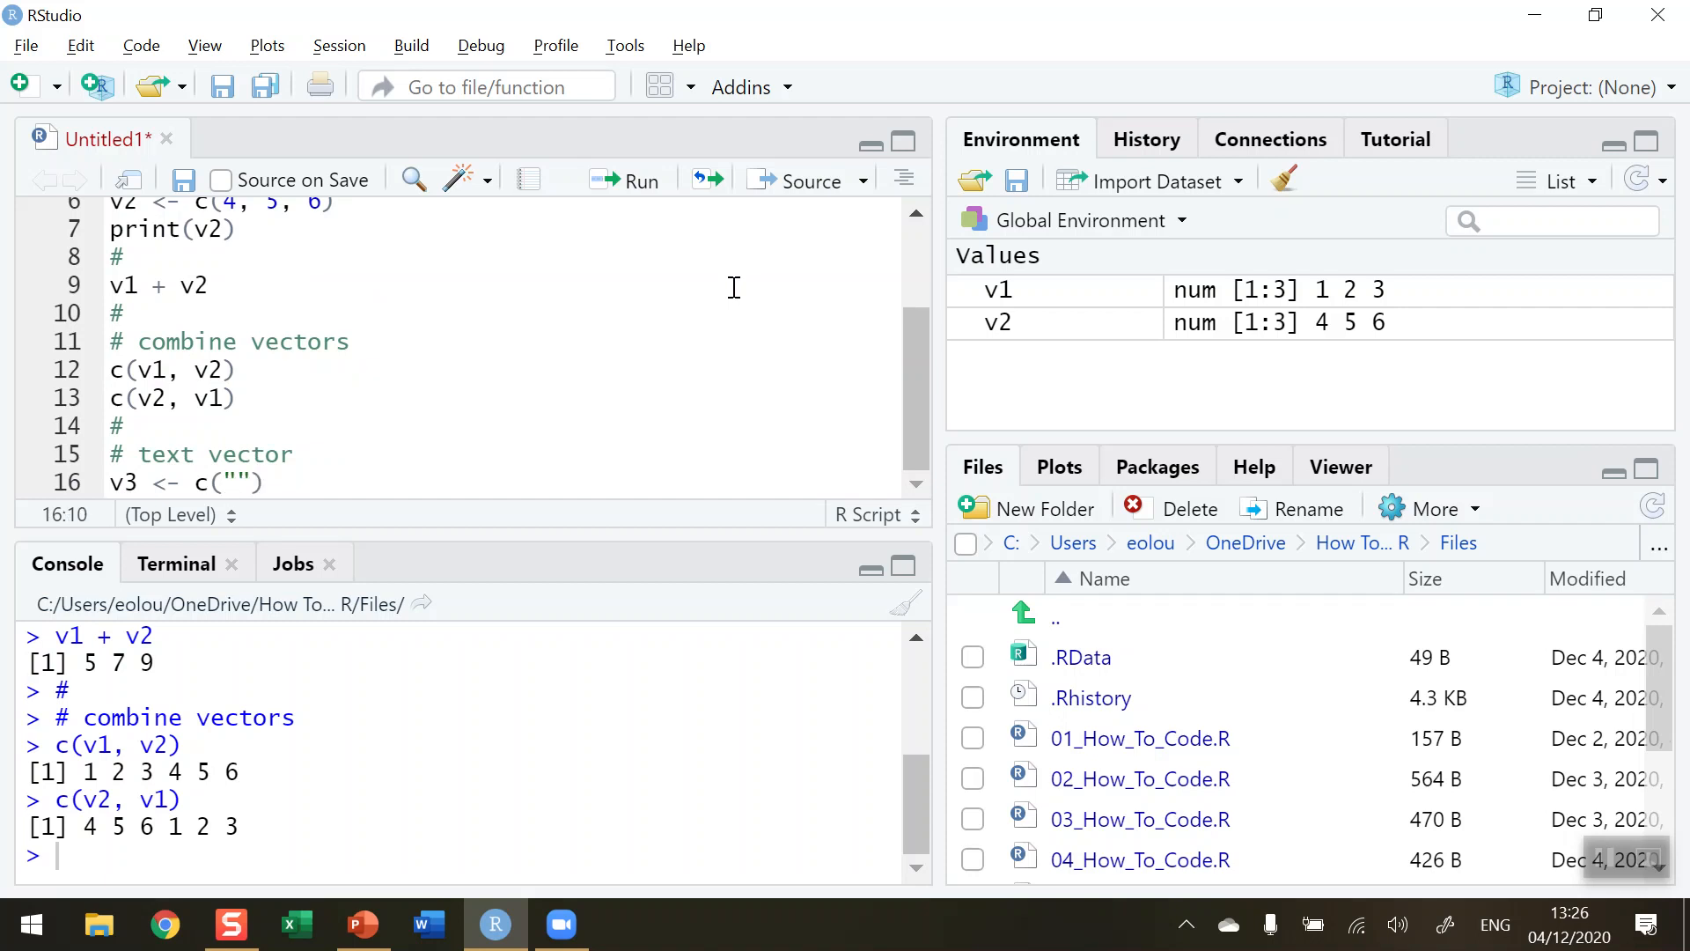
text(I)
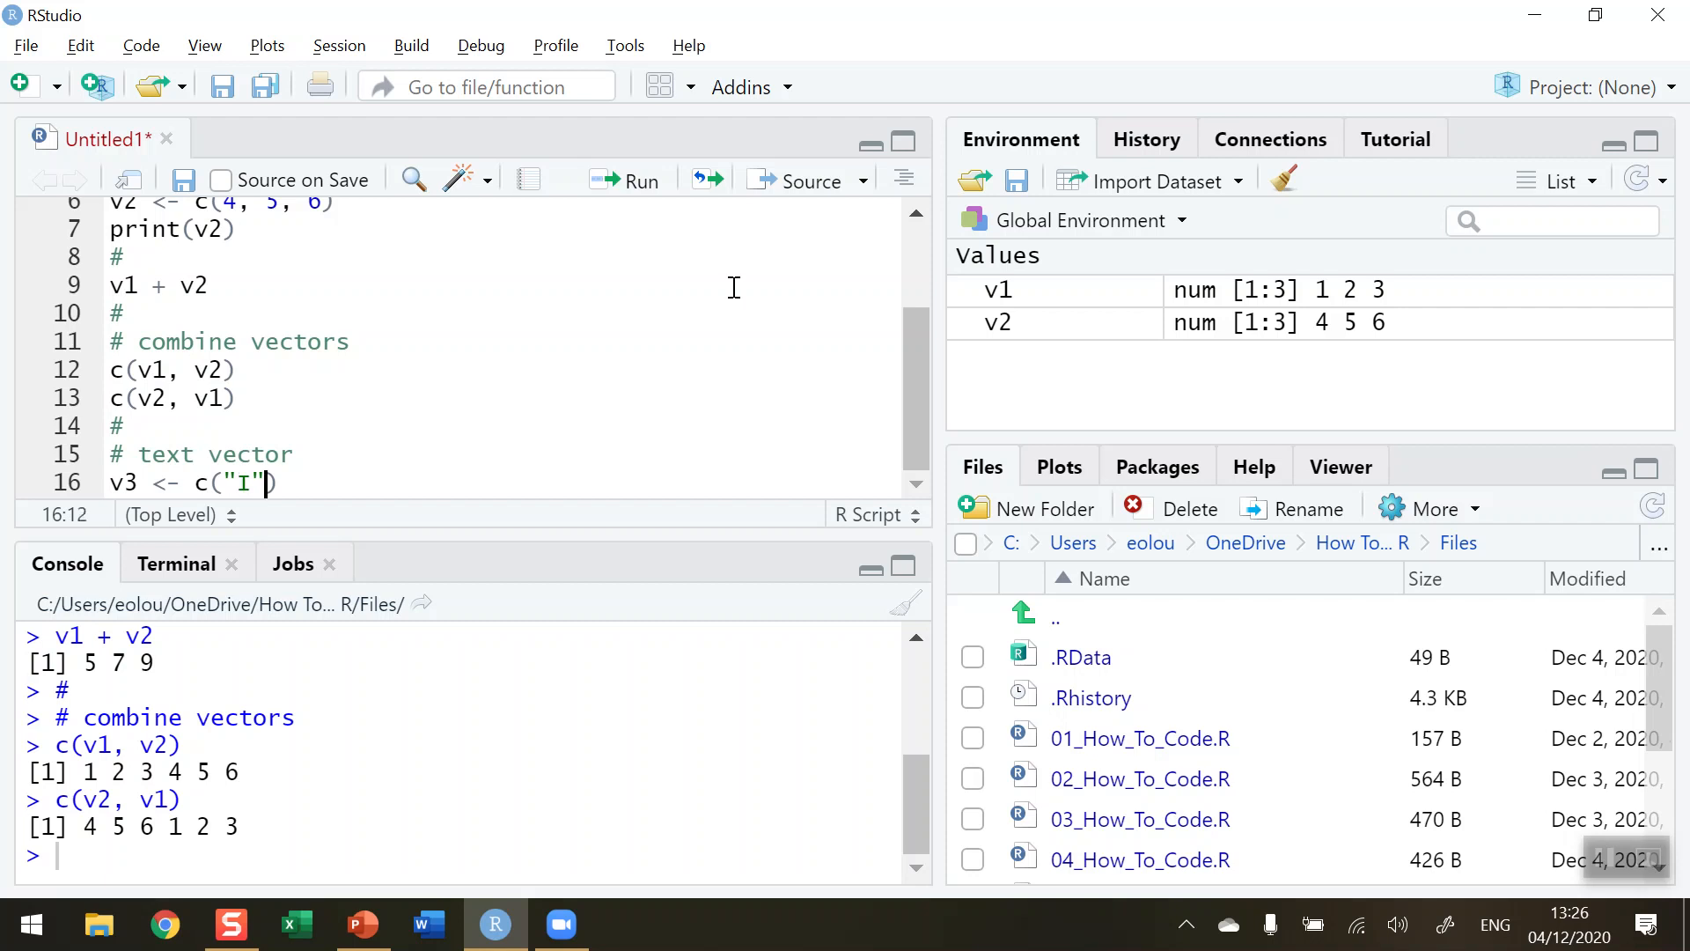
text(, "L)
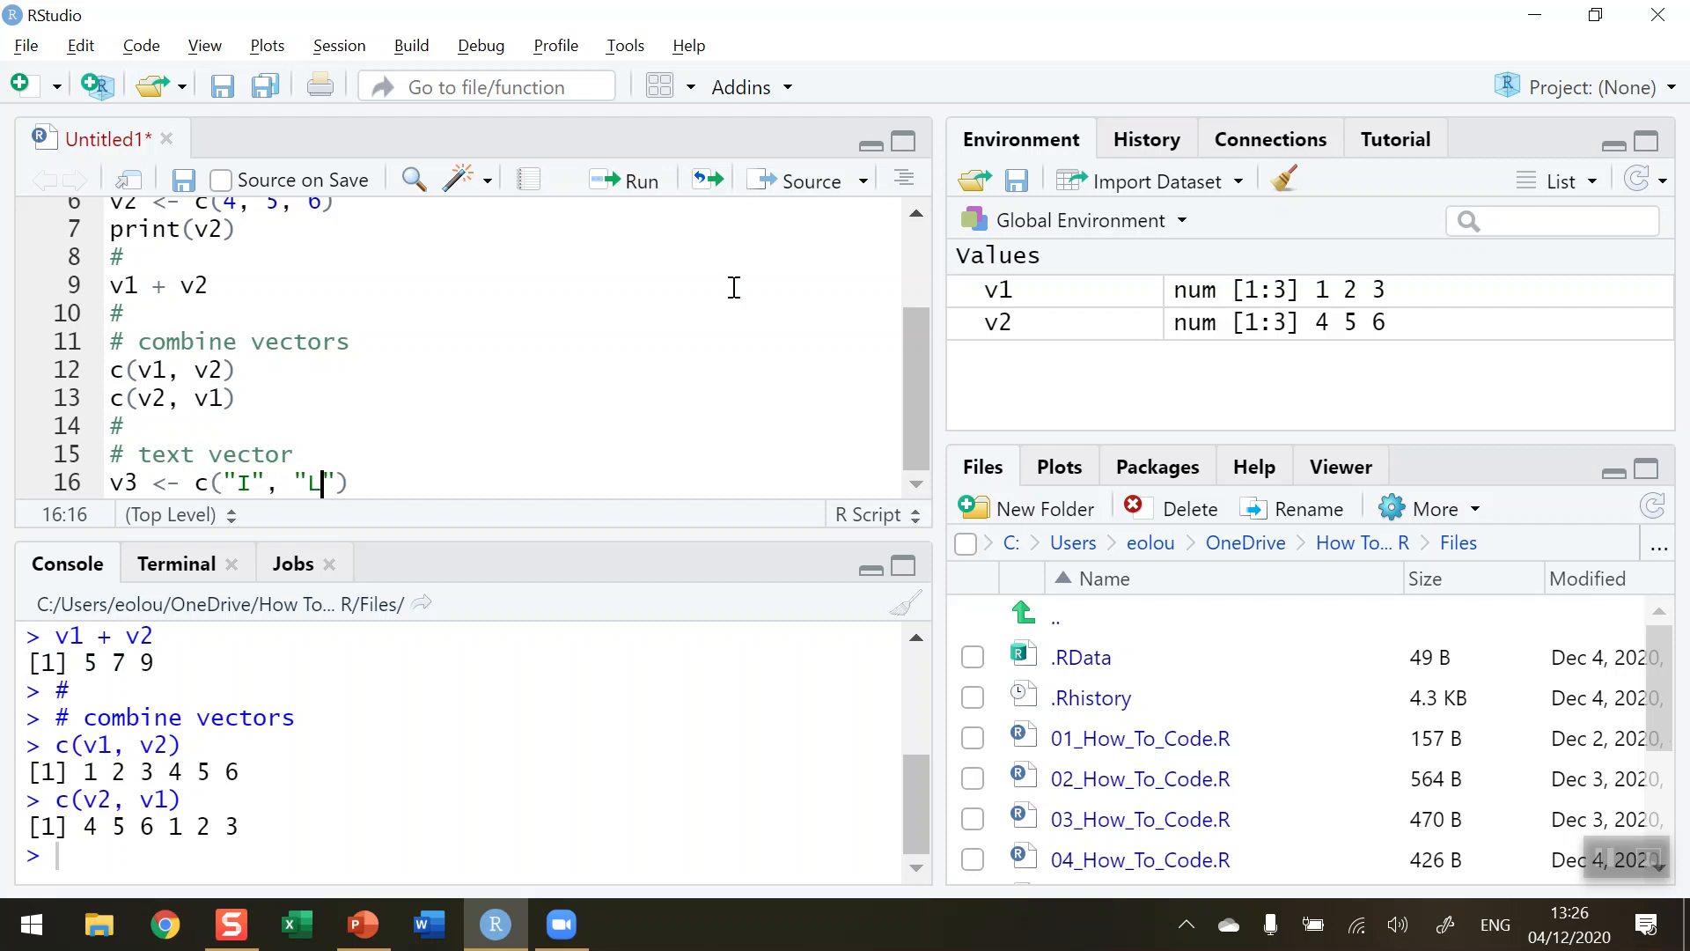
text(ove",)
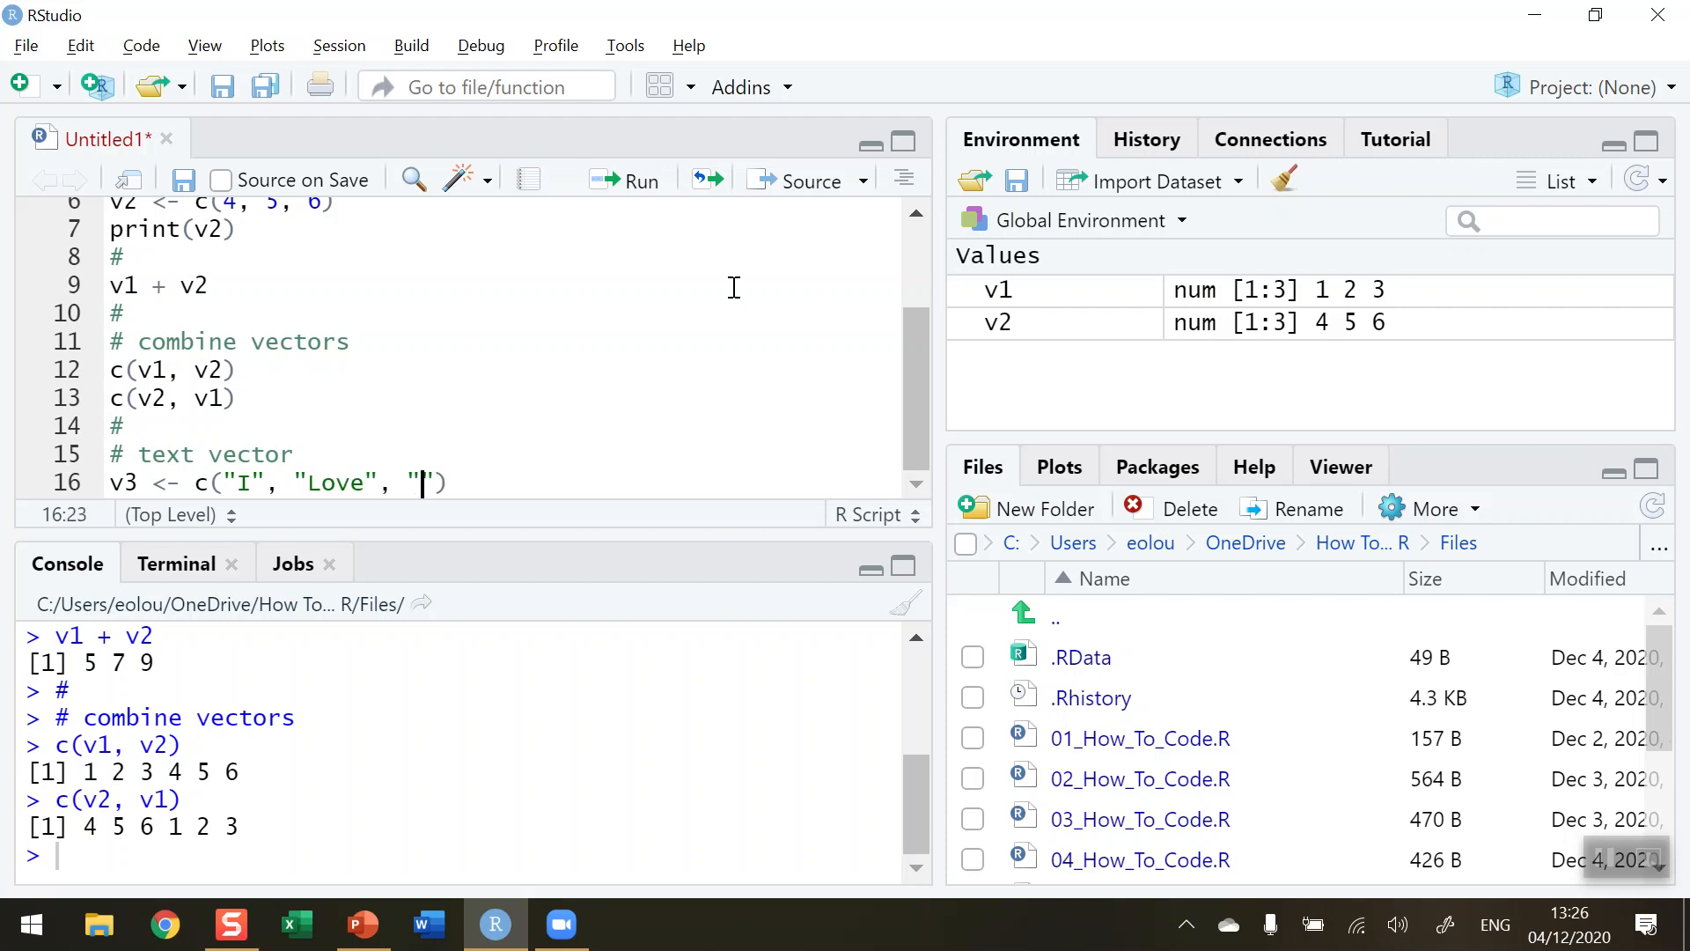
text(R)
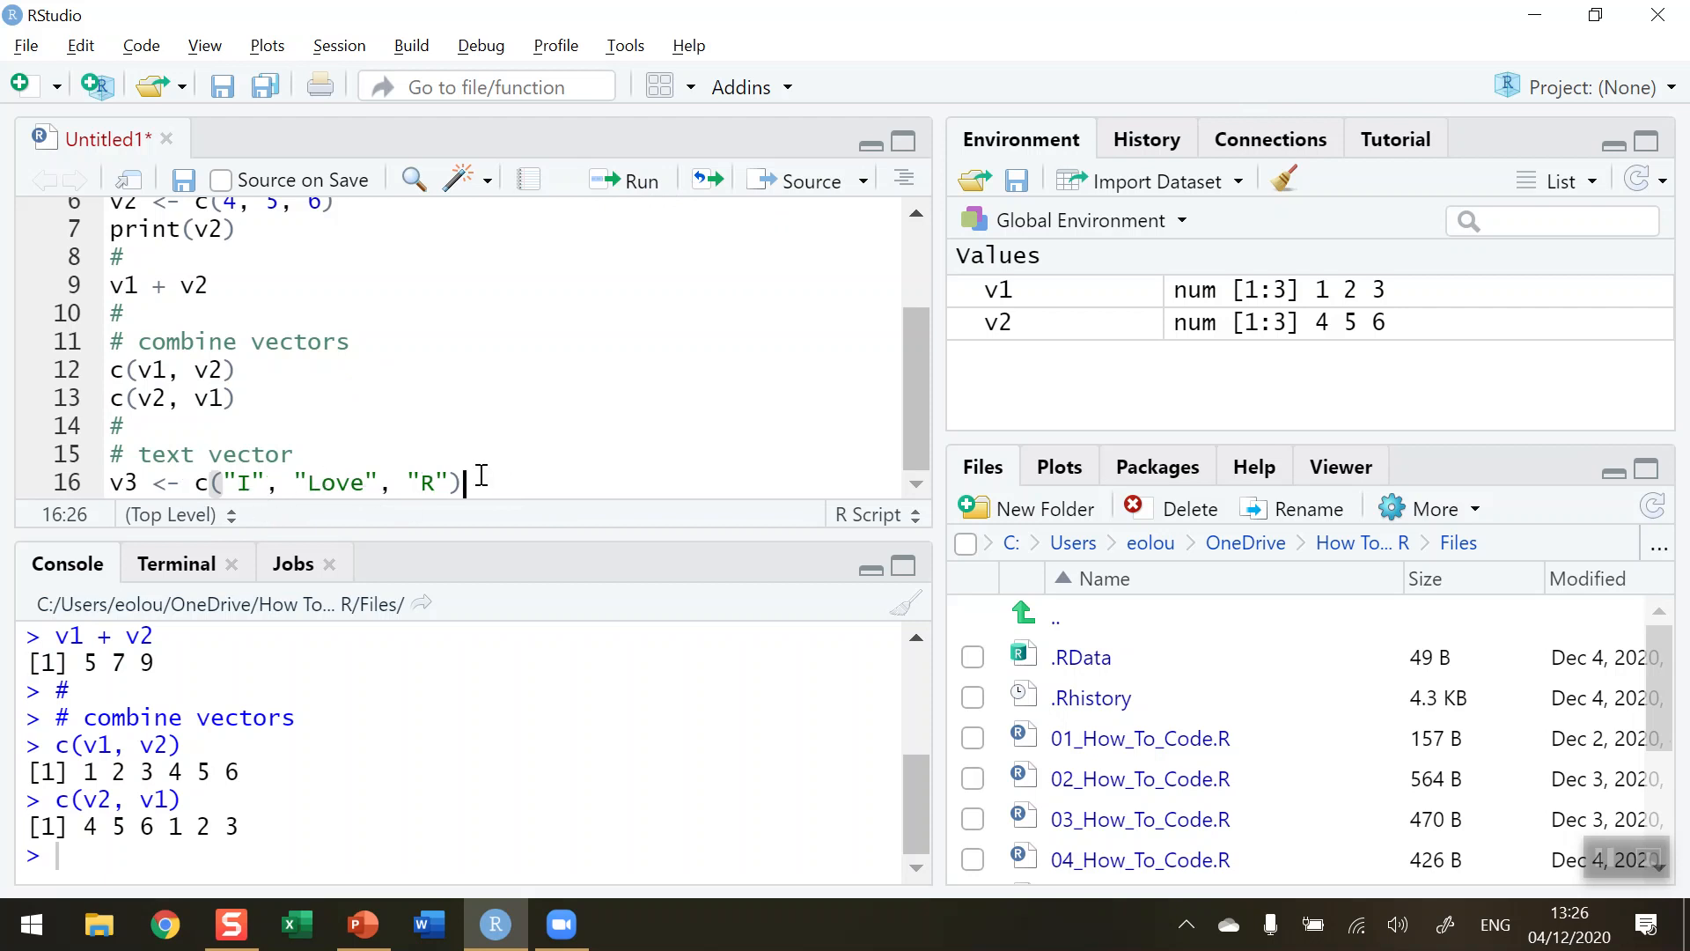
mouse_move(514, 475)
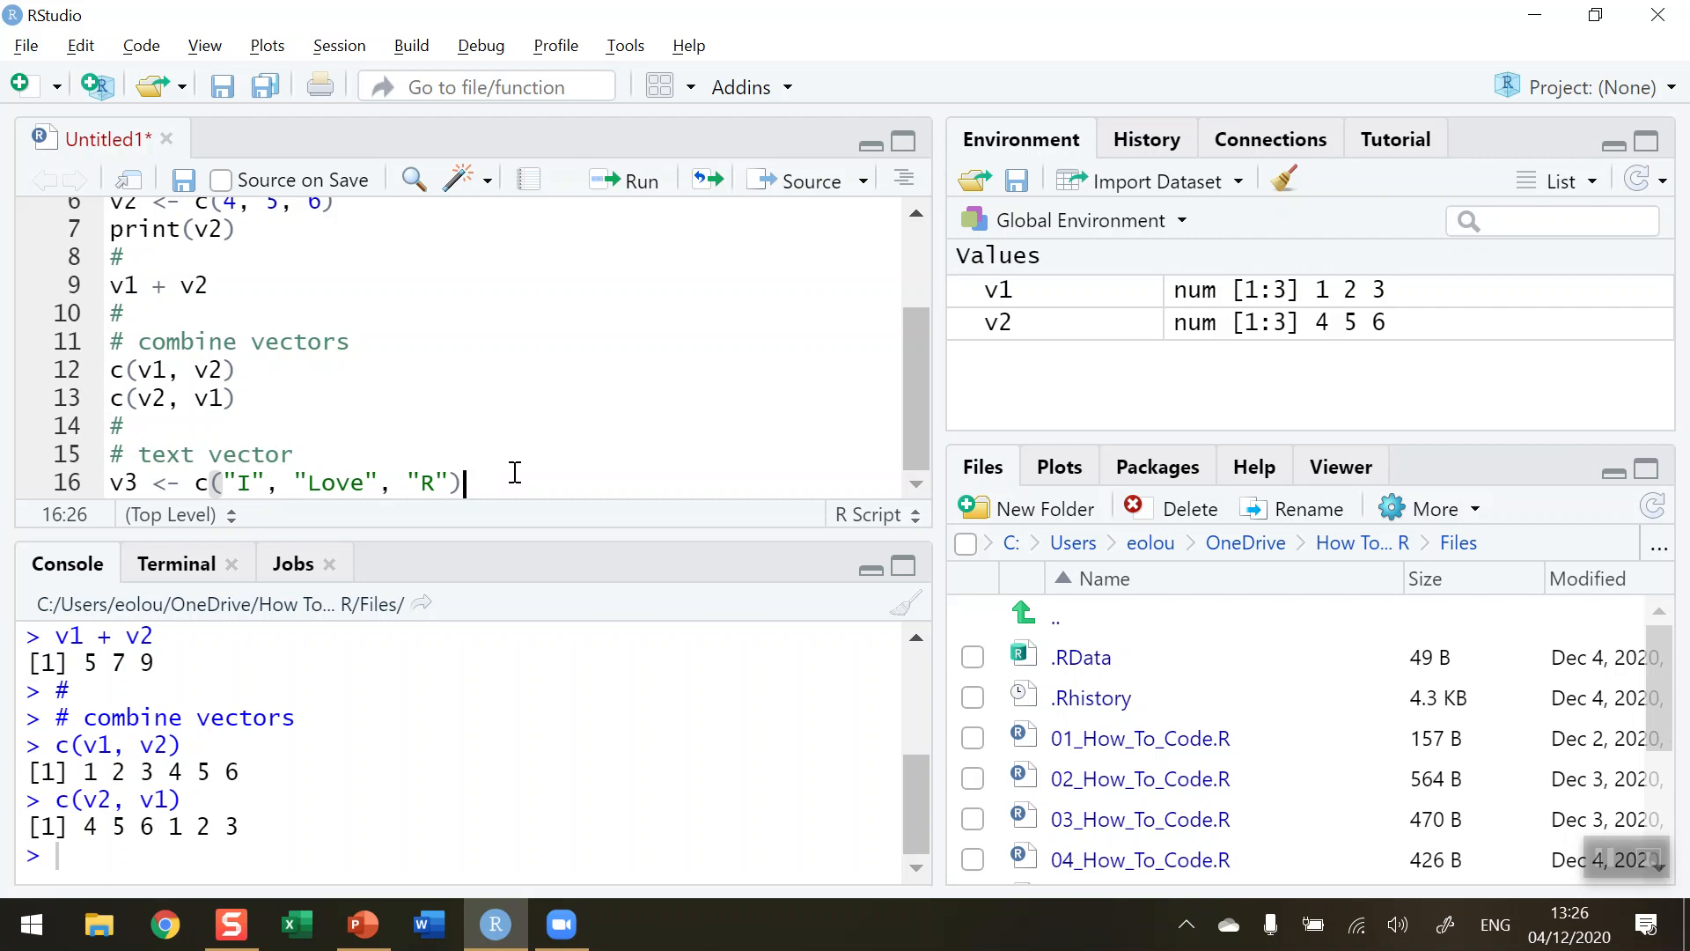
Run the v3 line, then add and run print(v3), and highlight Love in the output
click(636, 180)
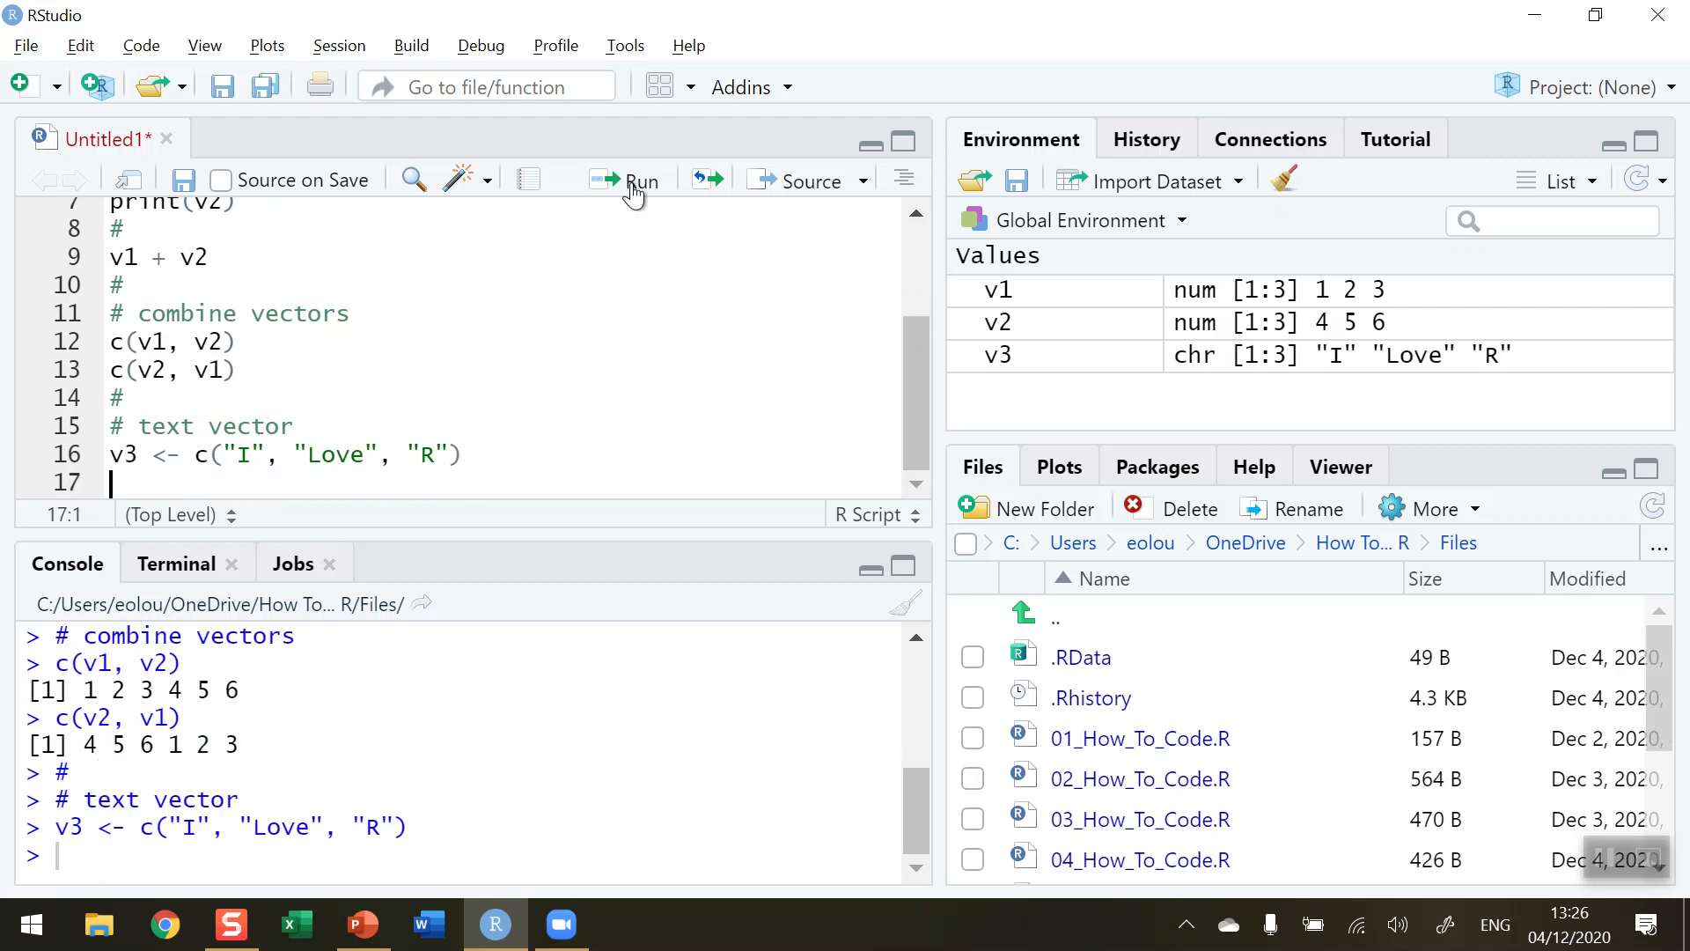
mouse_move(413, 557)
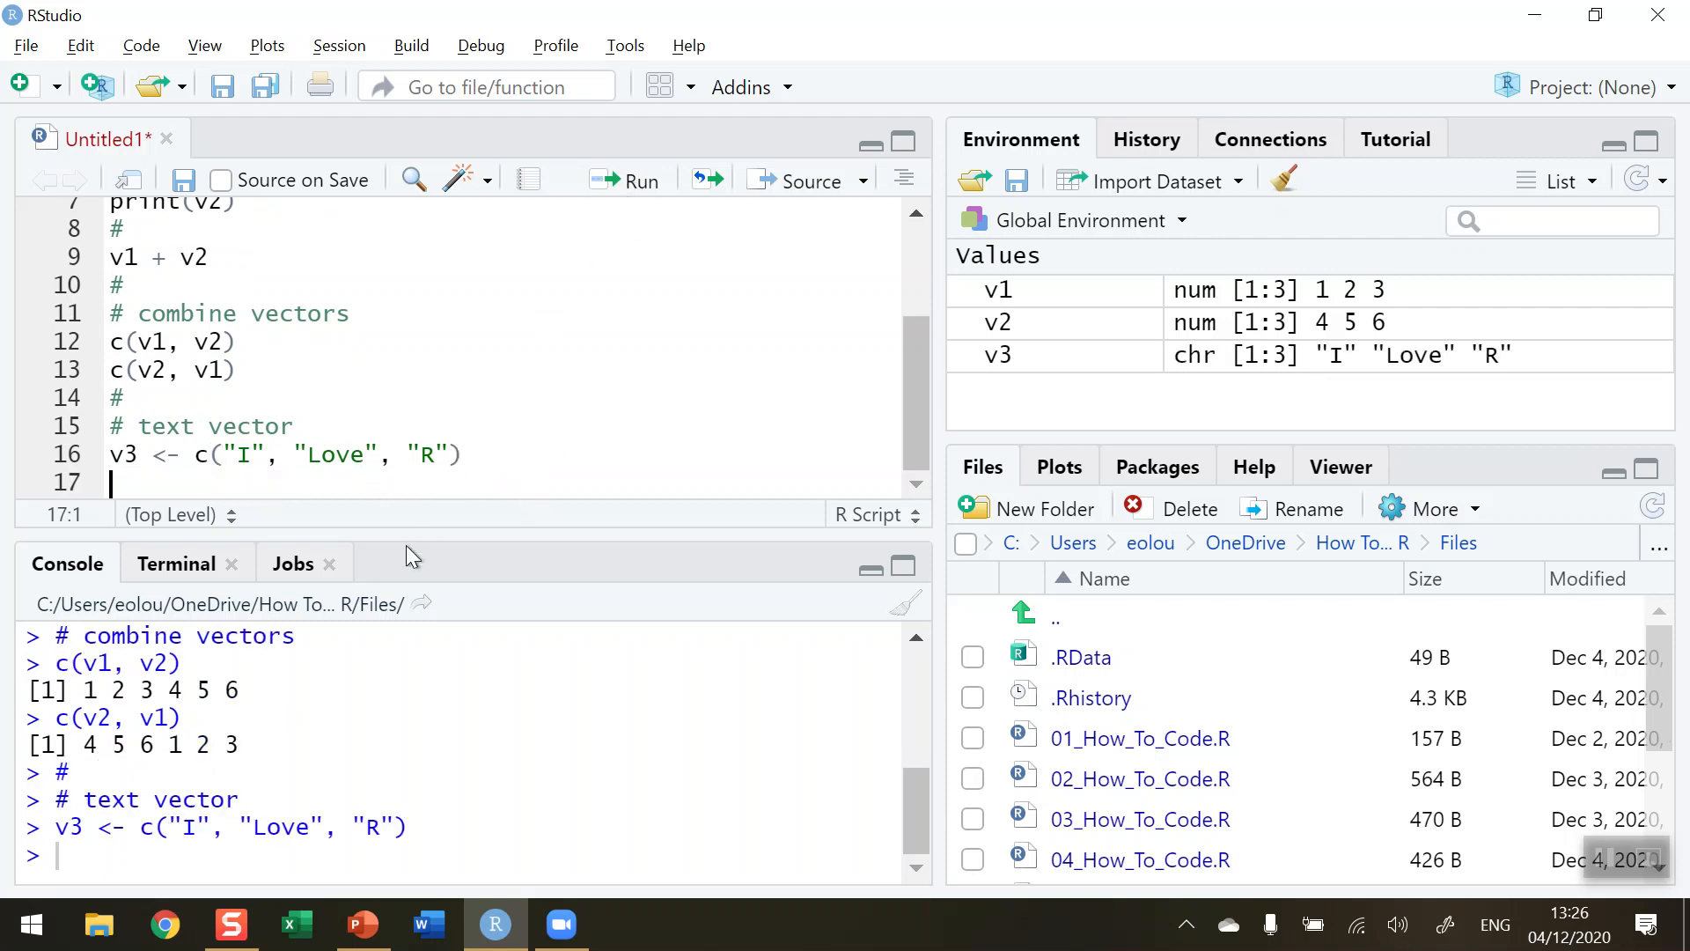
text(print (v)
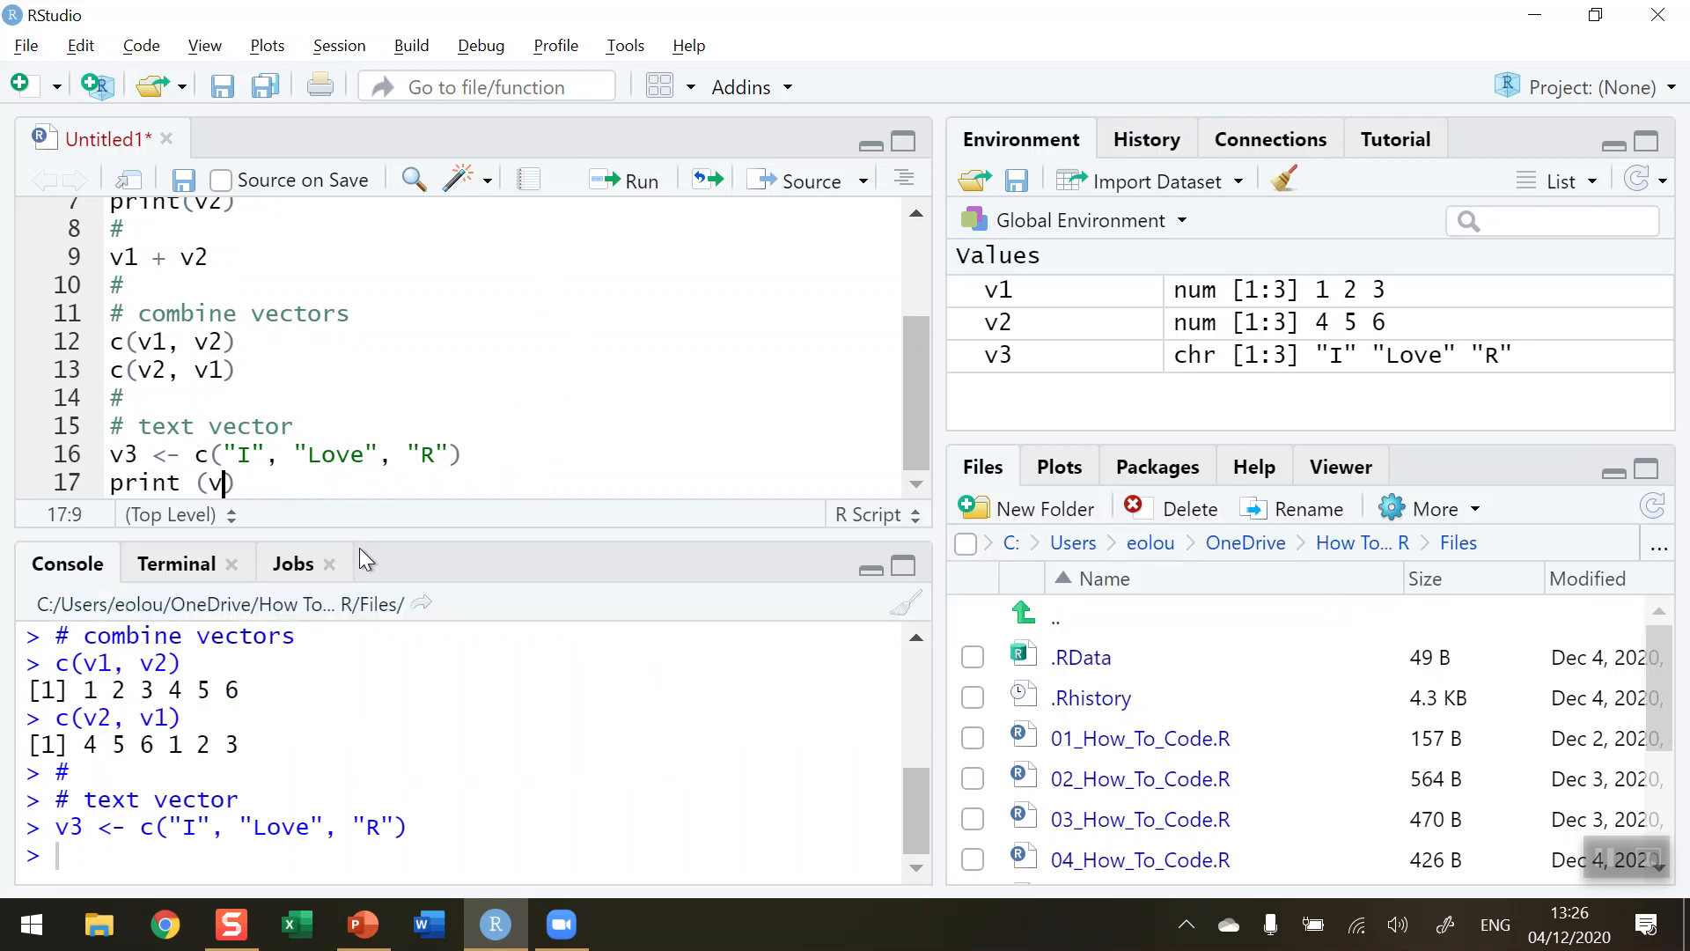
text(3)
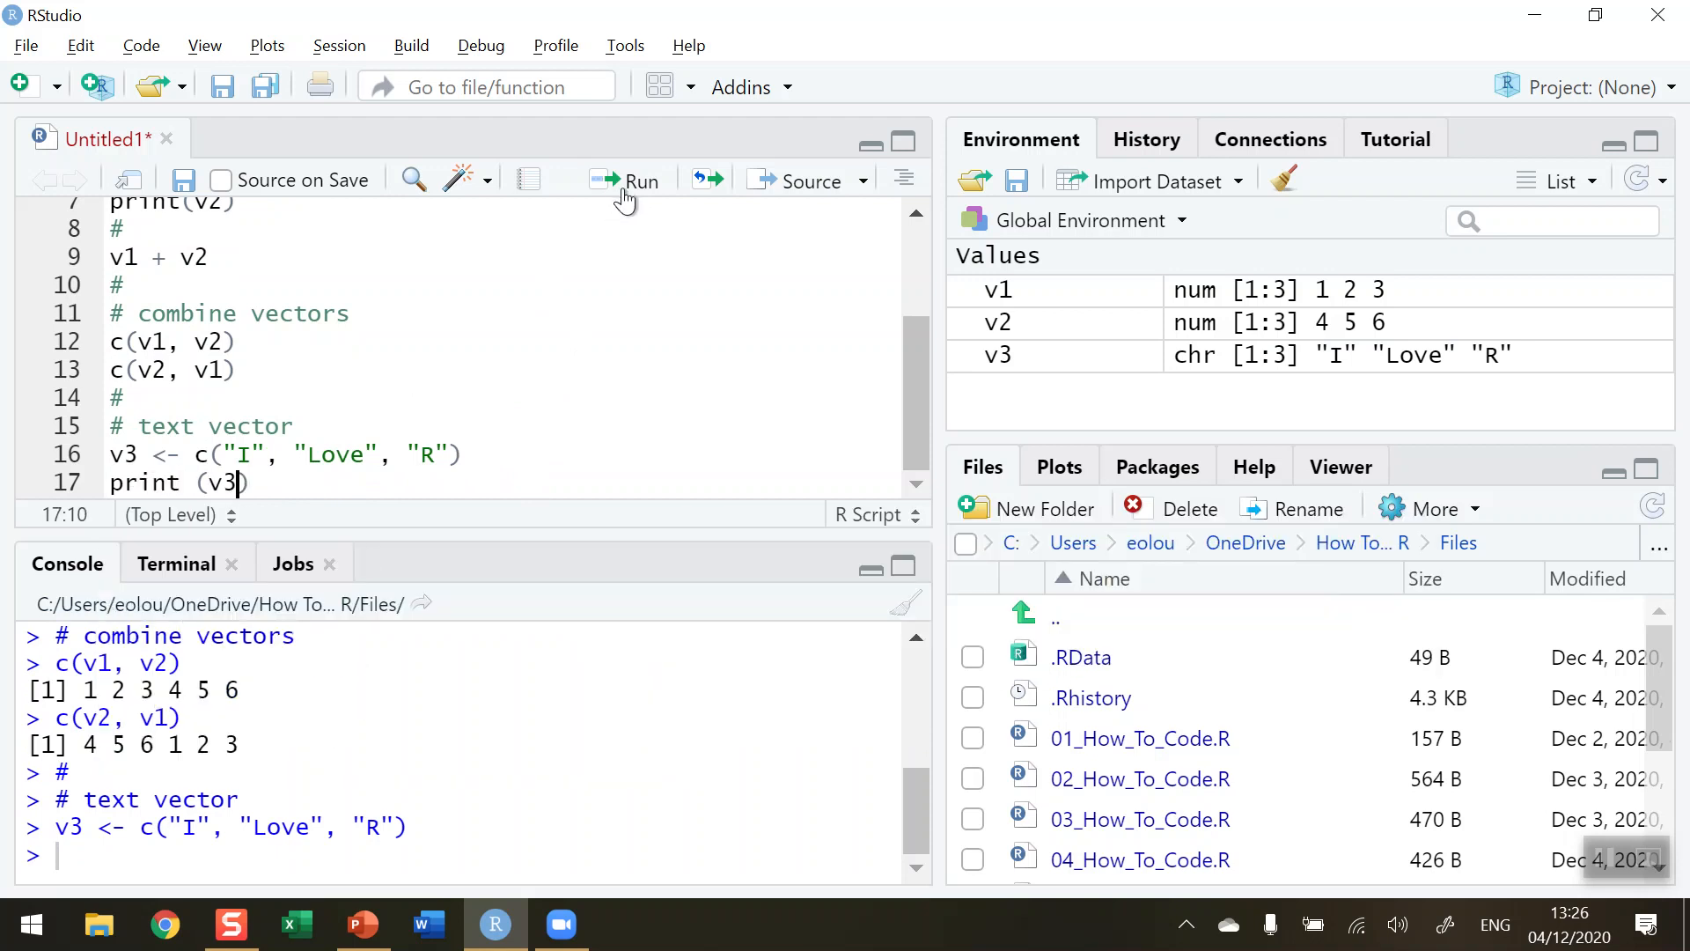
click(626, 180)
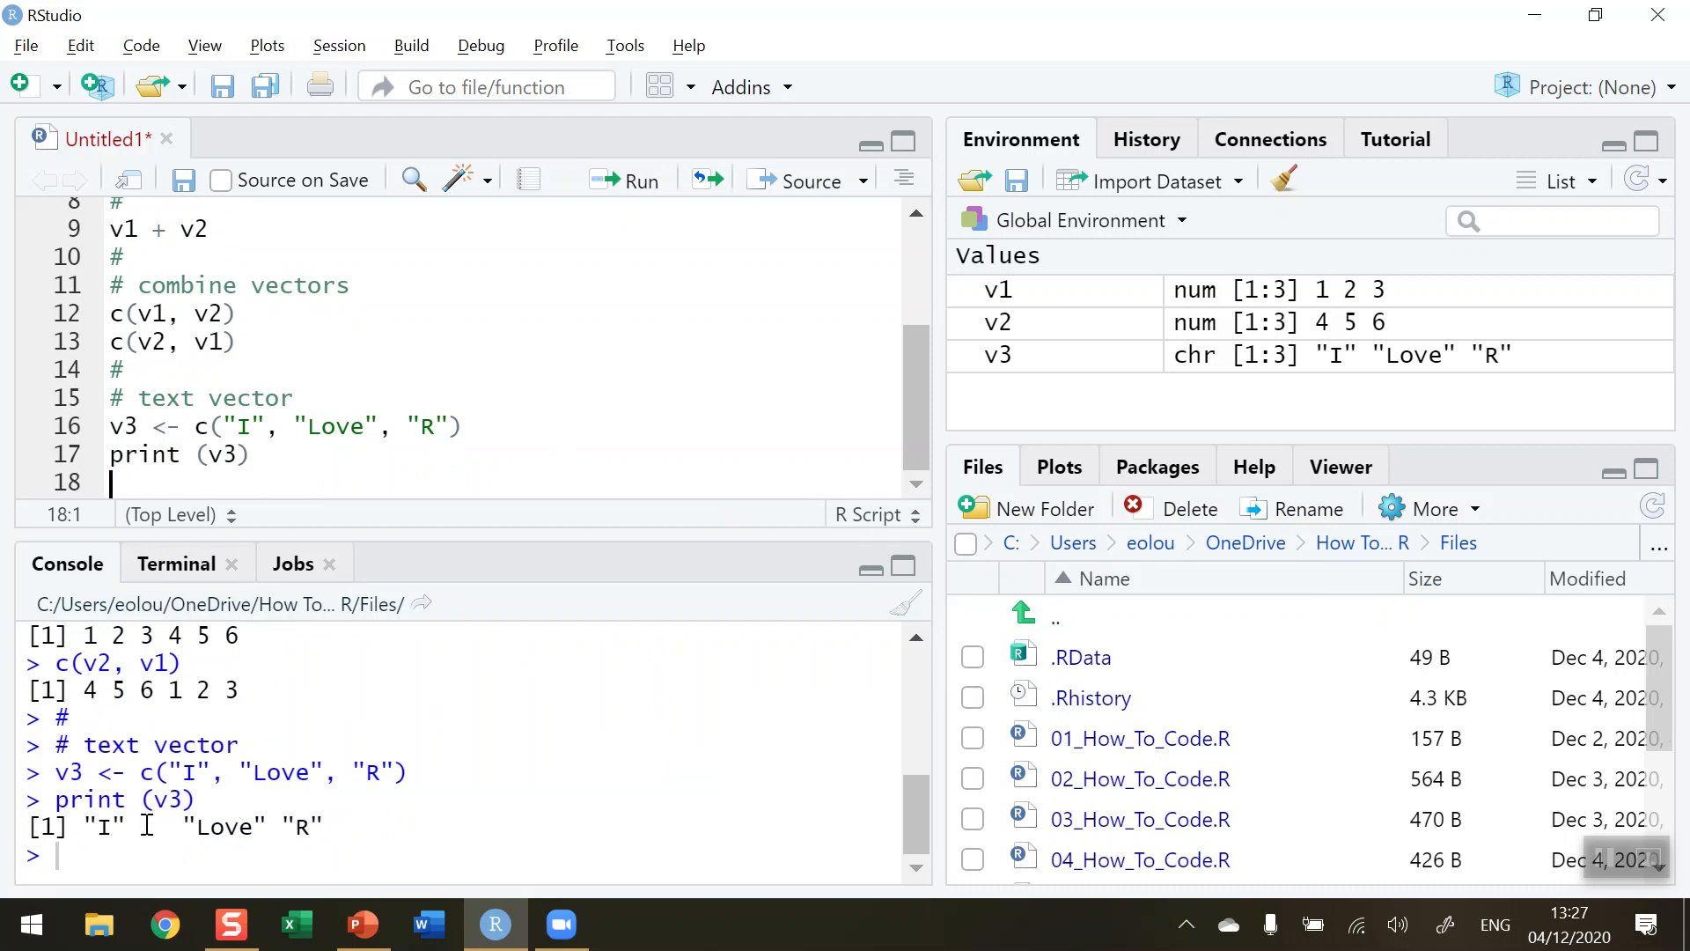
mouse_move(235, 828)
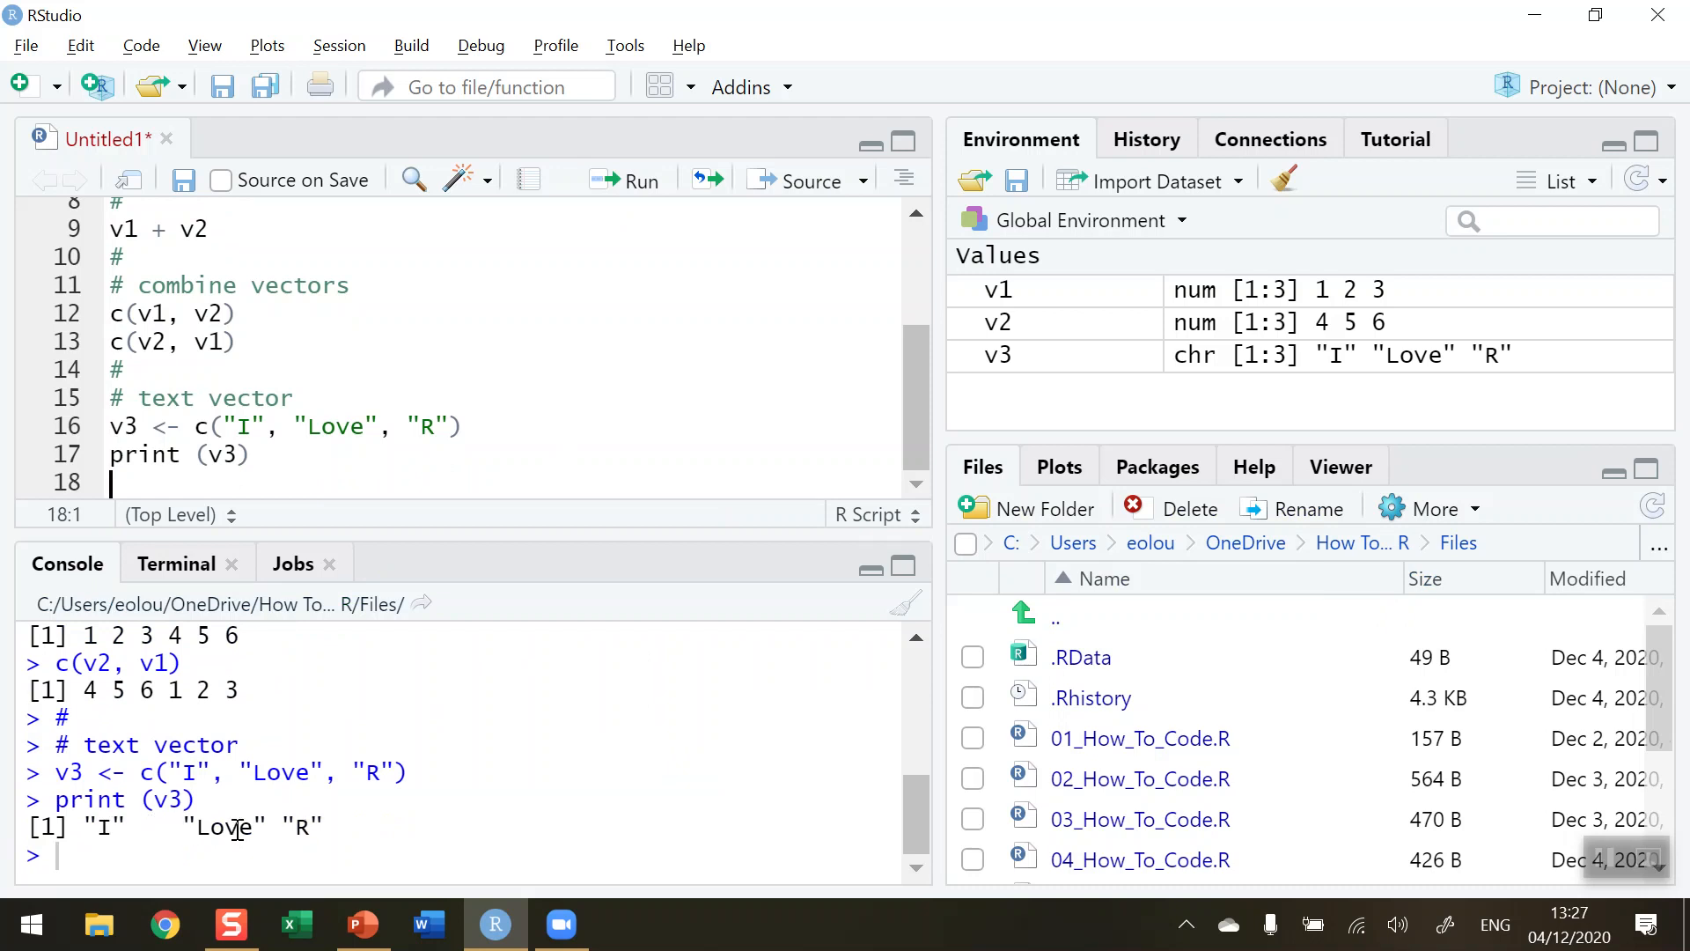
double_click(225, 826)
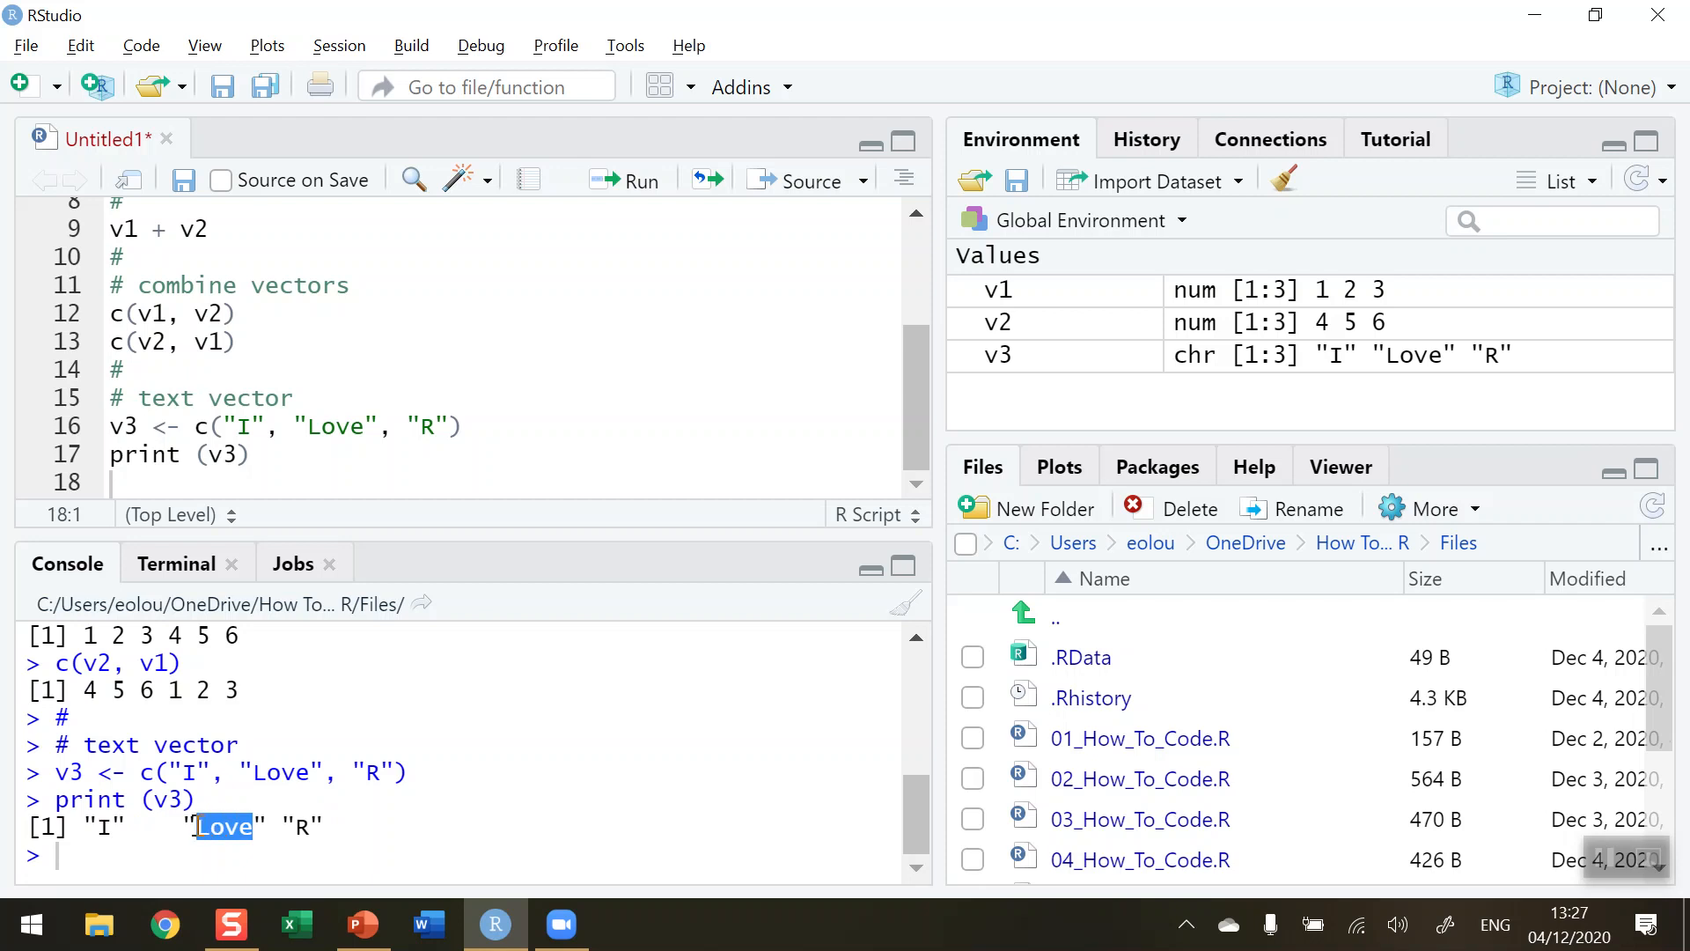
mouse_move(174, 835)
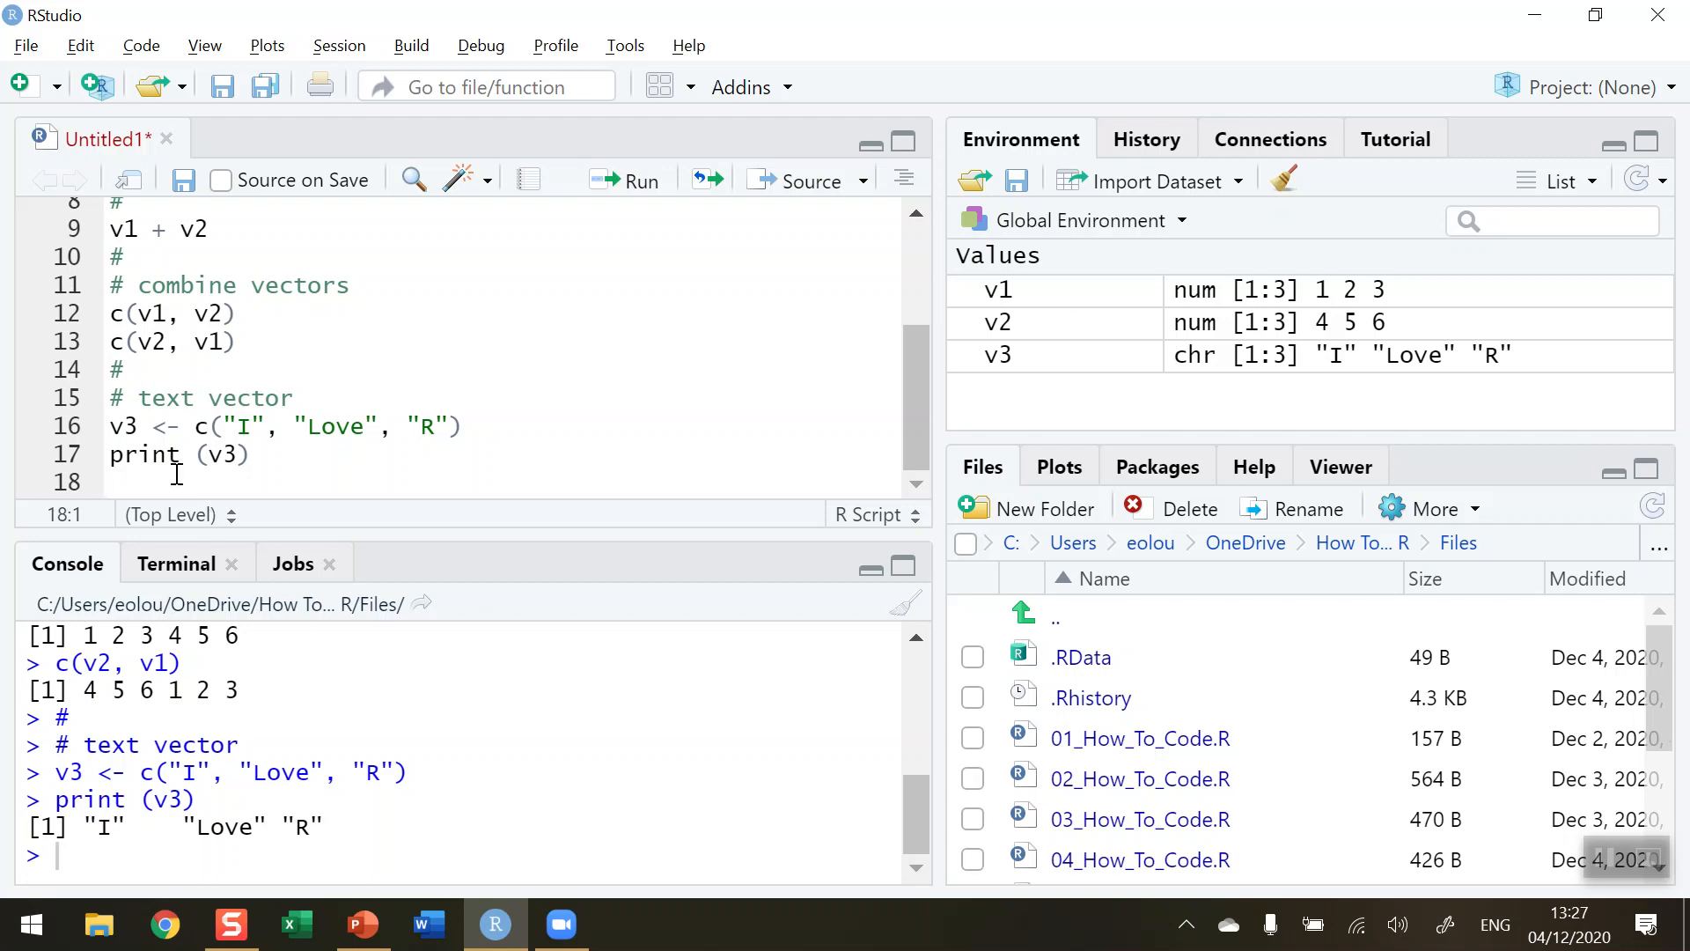
Type a '# try to mix vectors' comment and v4 <- c(v1, v2, v3) on line 20
text(# m)
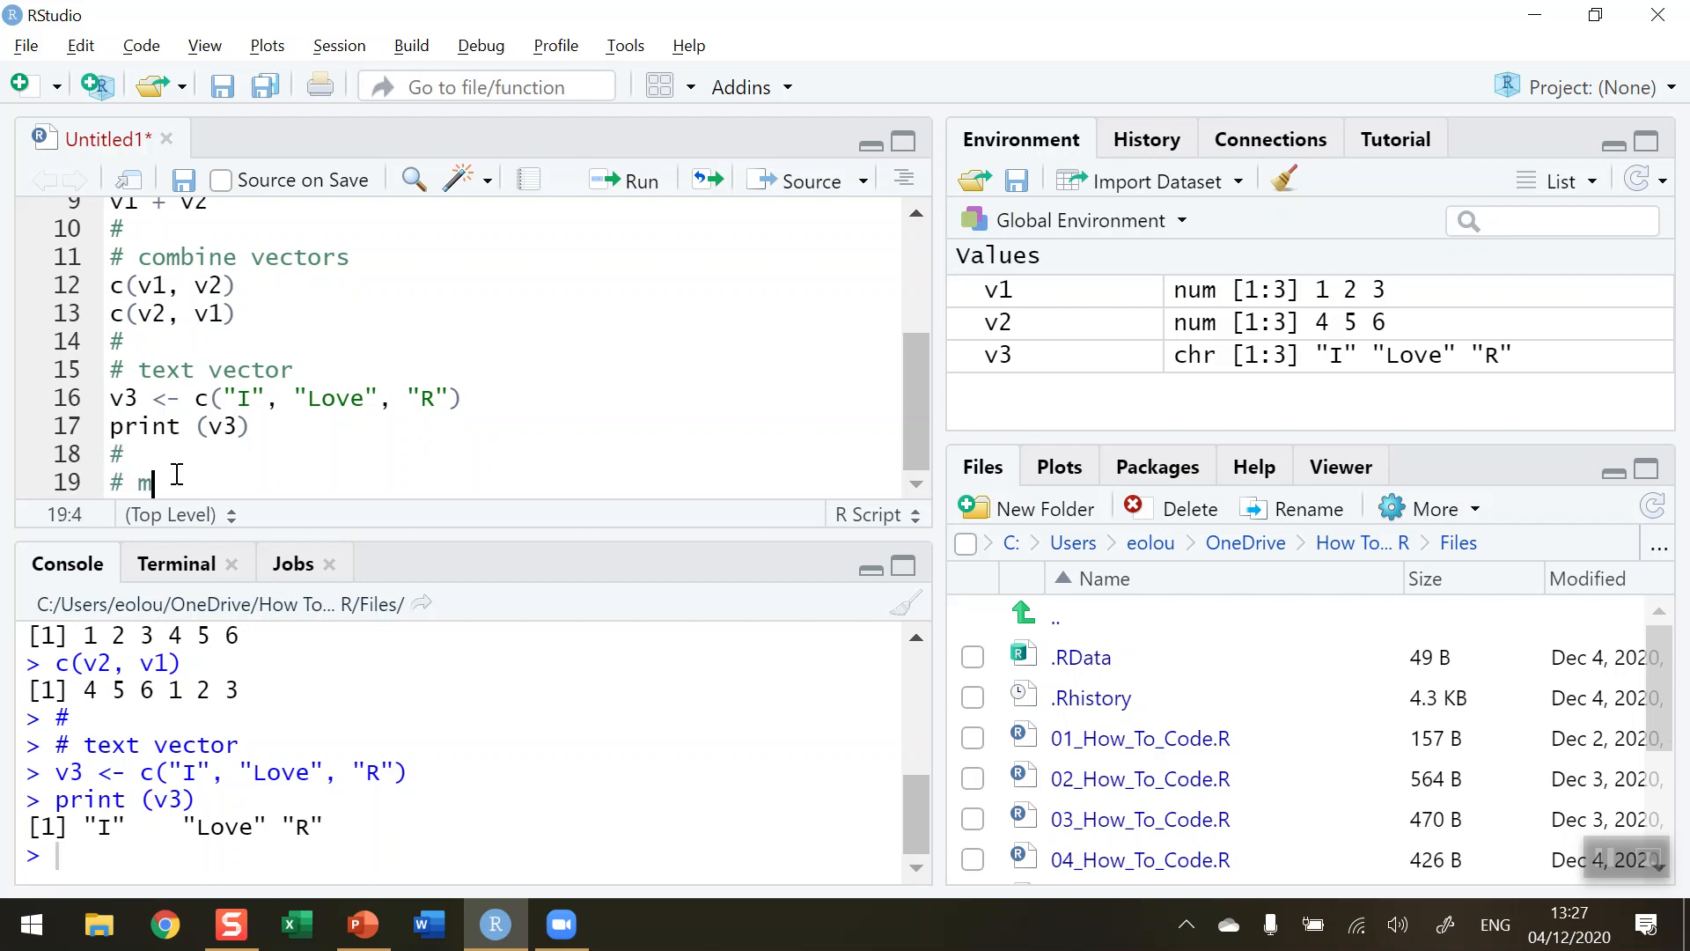
text(try to mix vectors)
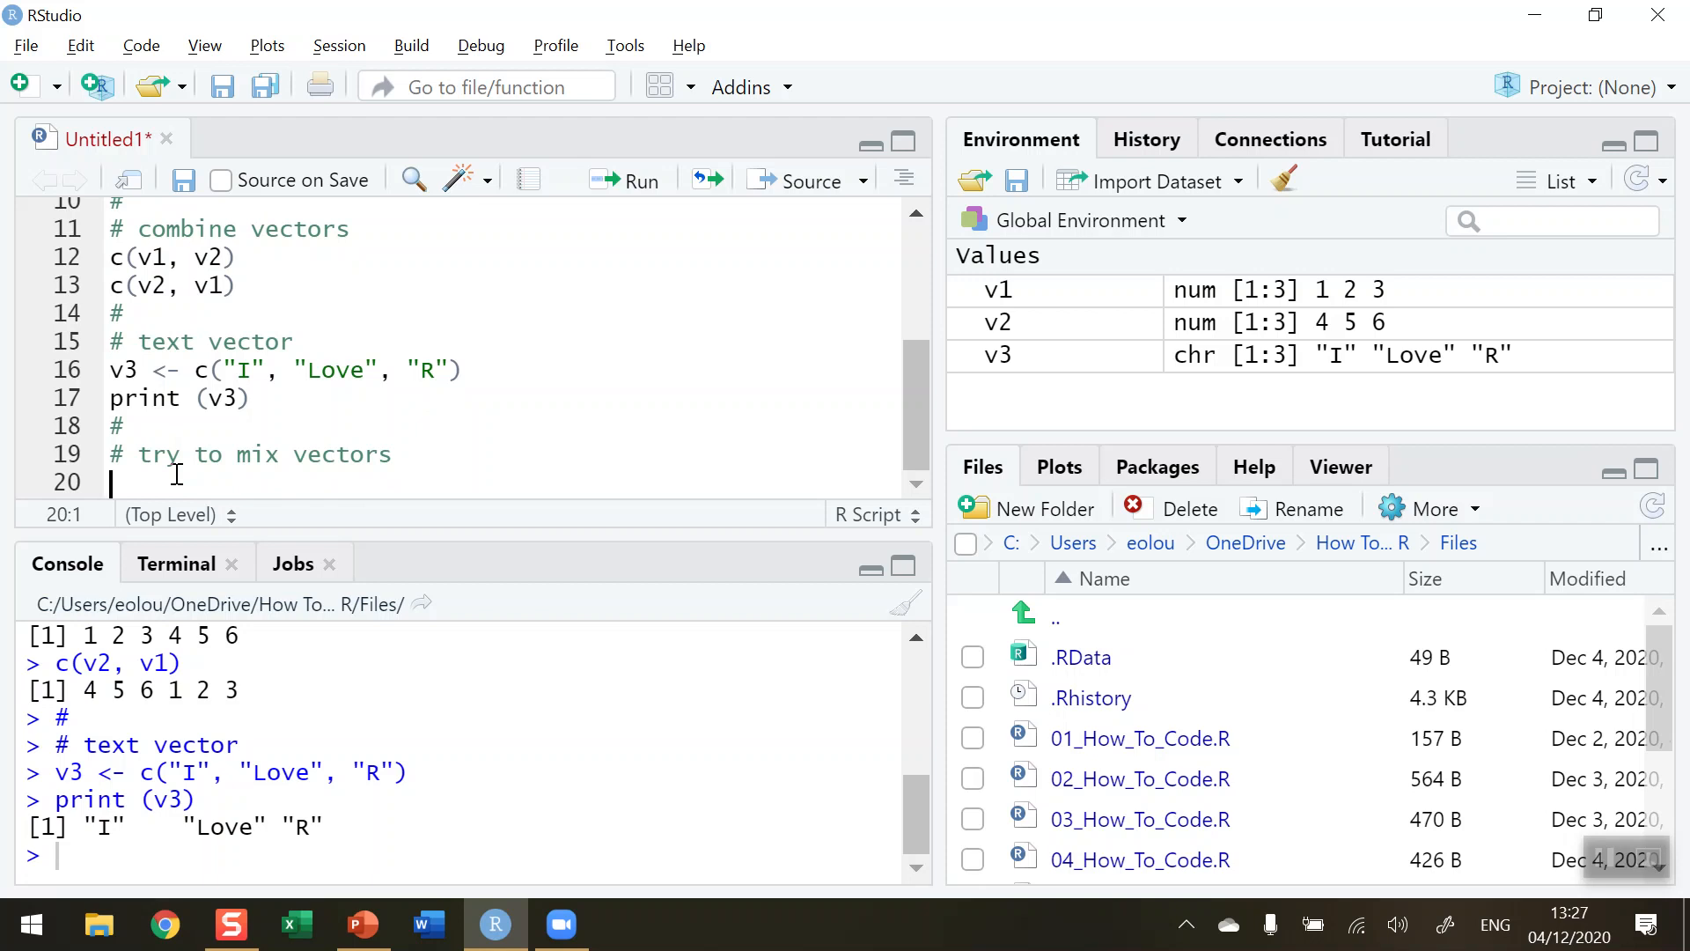
text(v4)
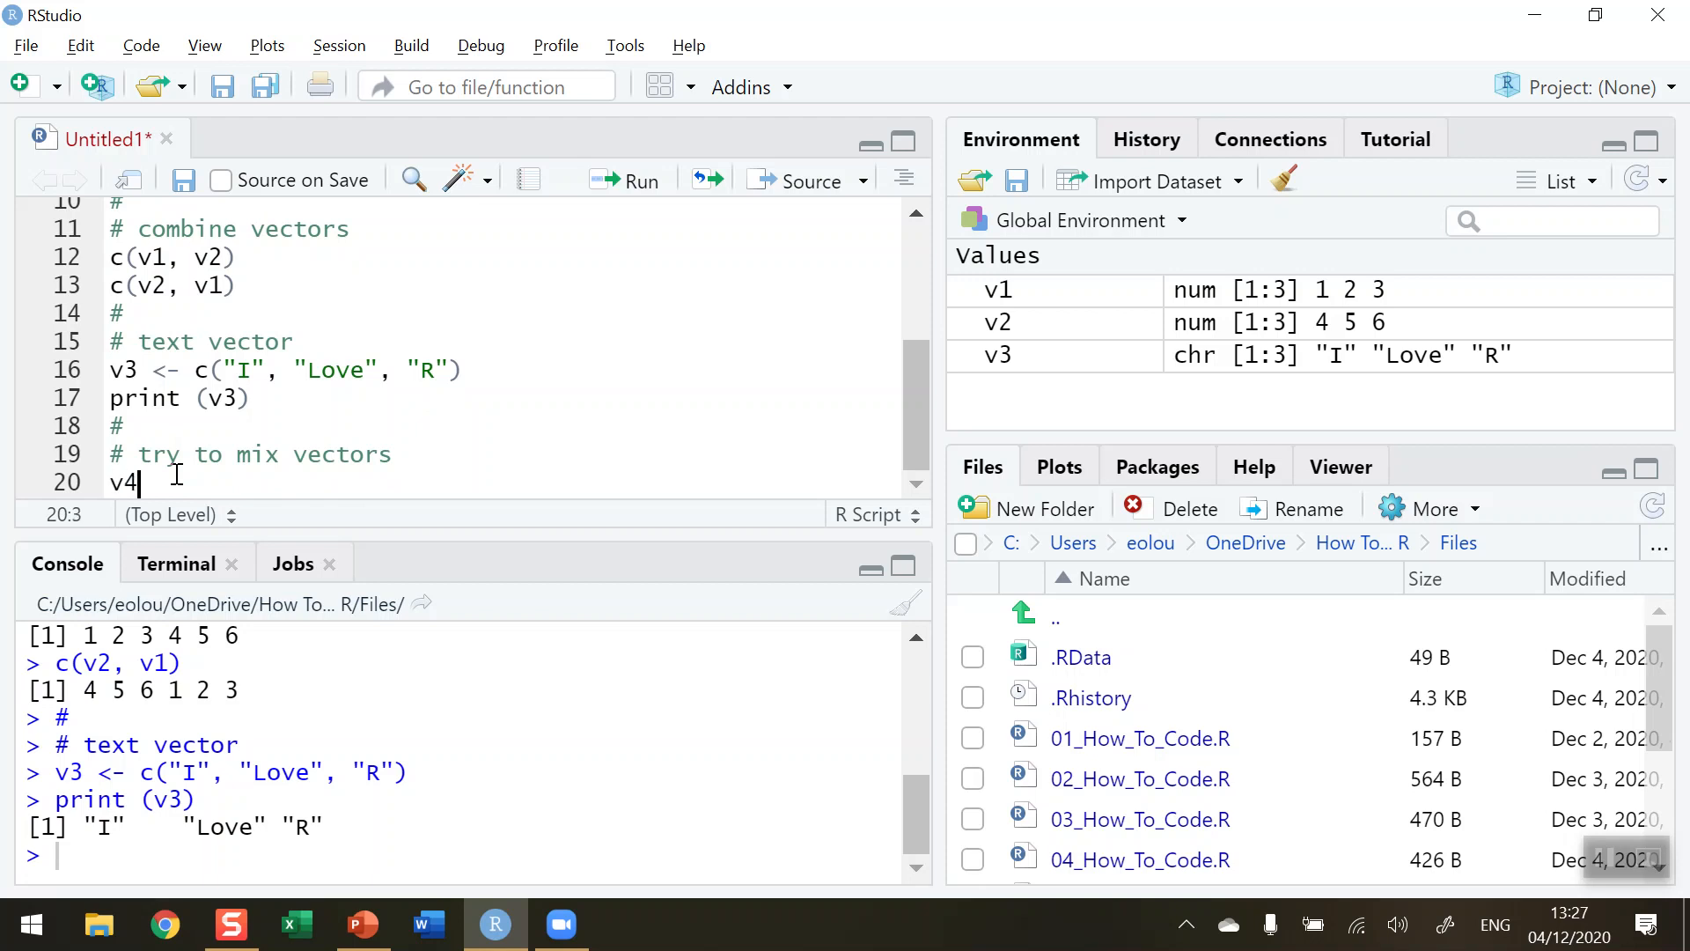
text(<-)
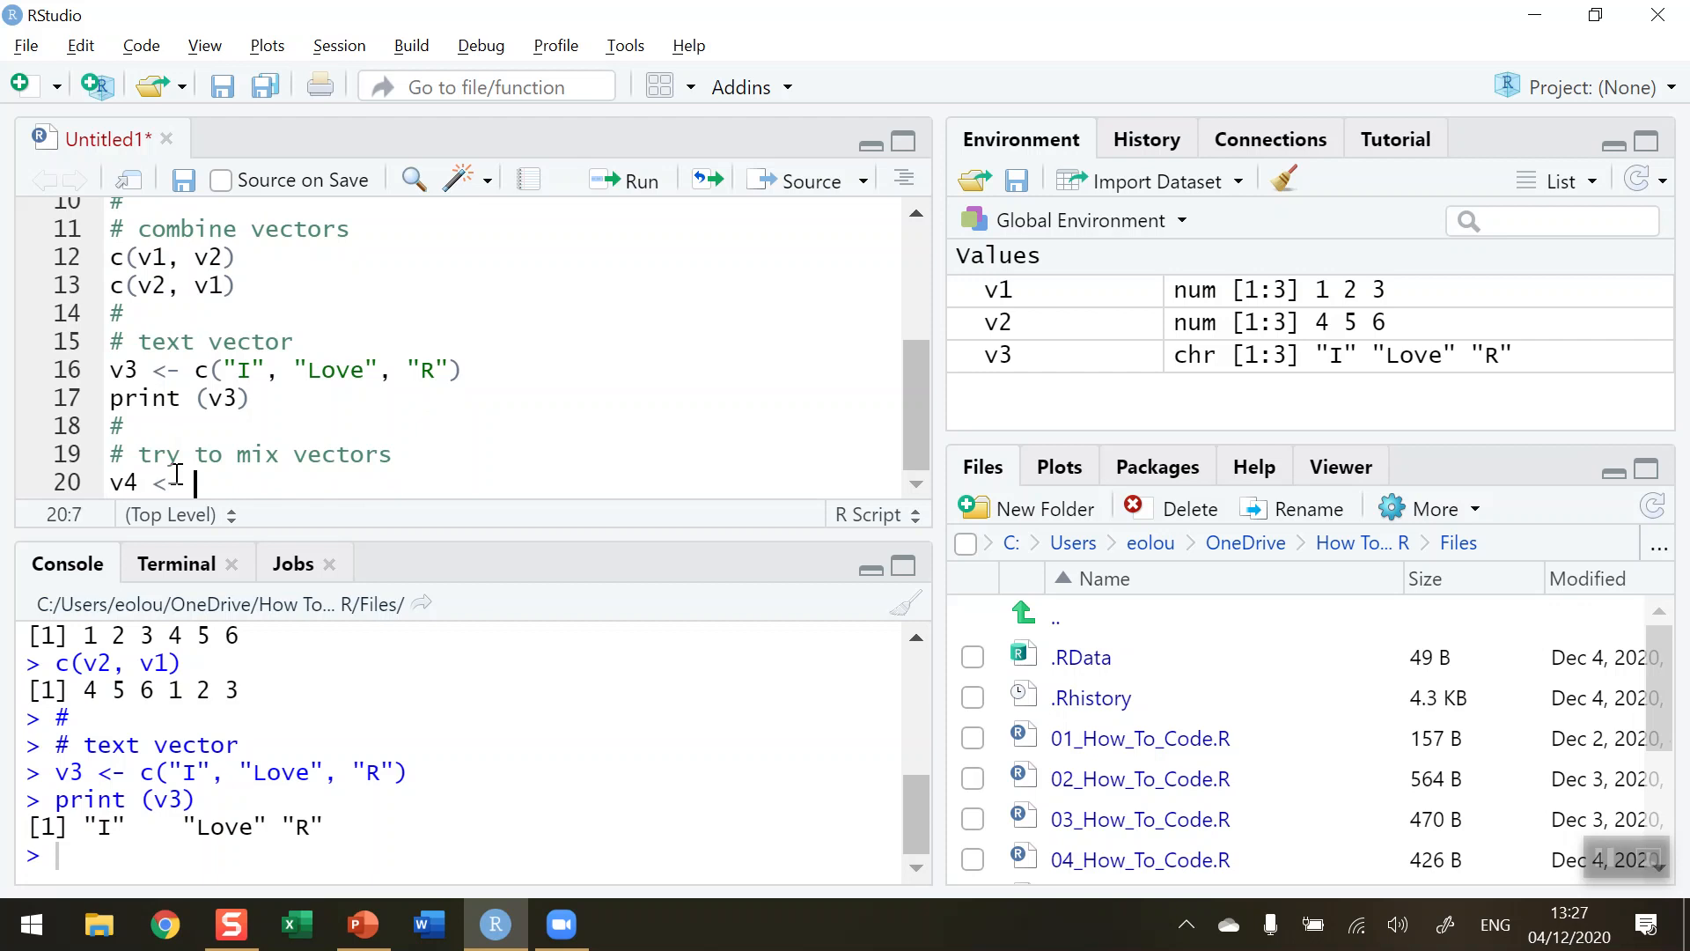
text(c()
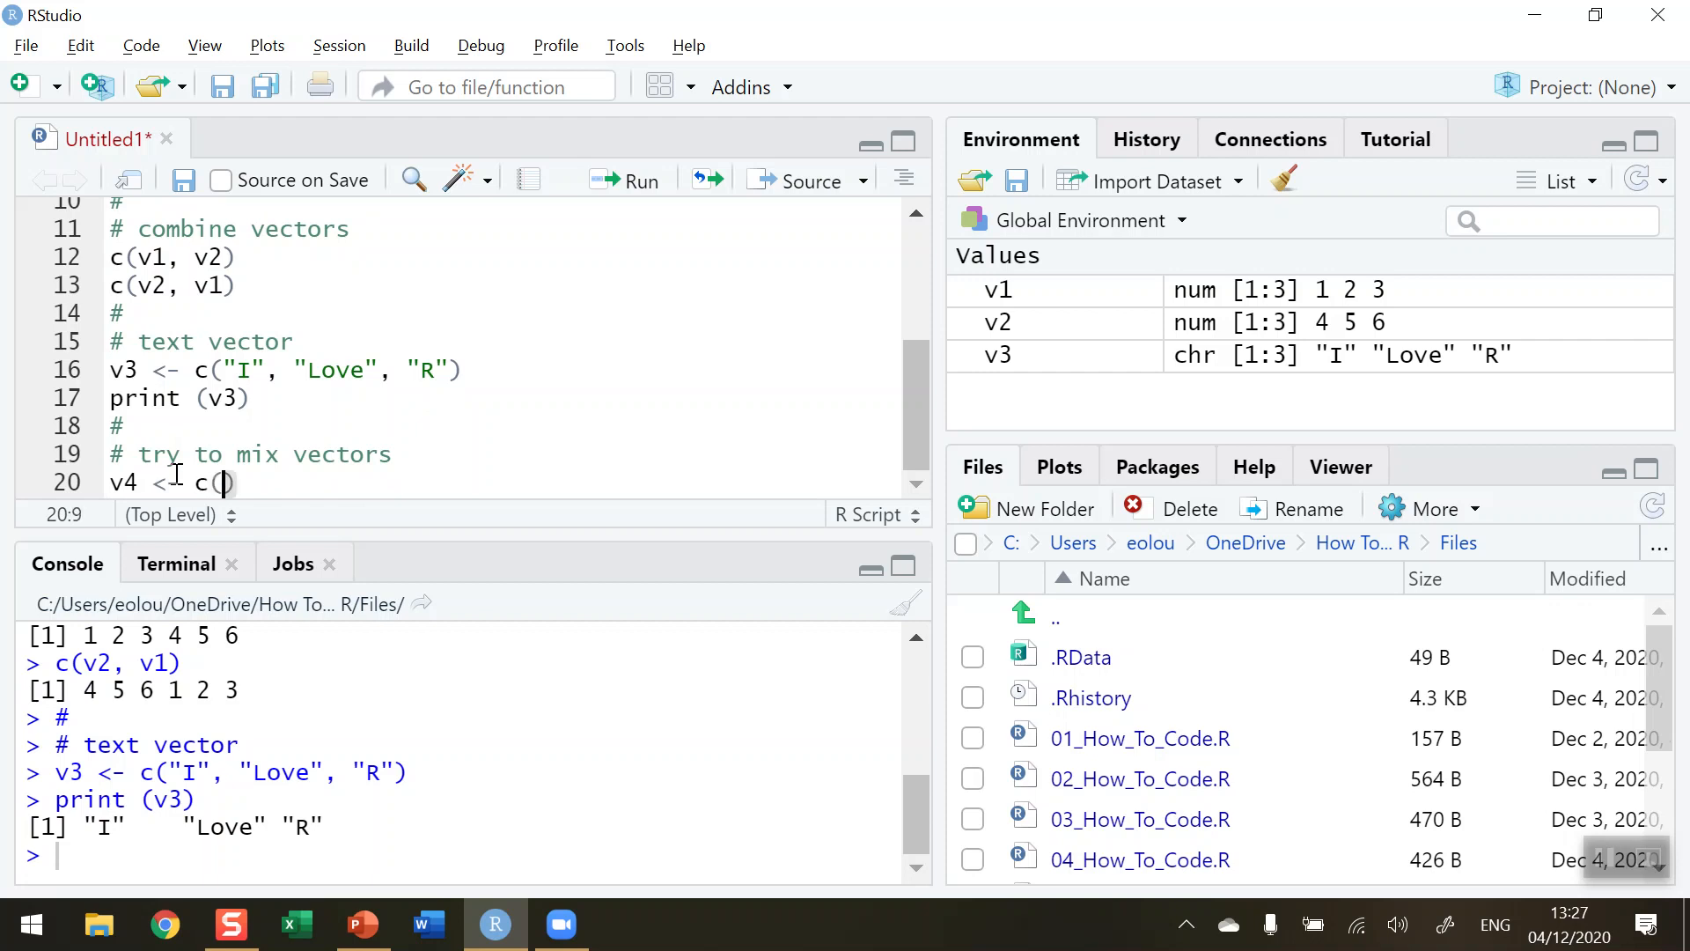
text(v1,)
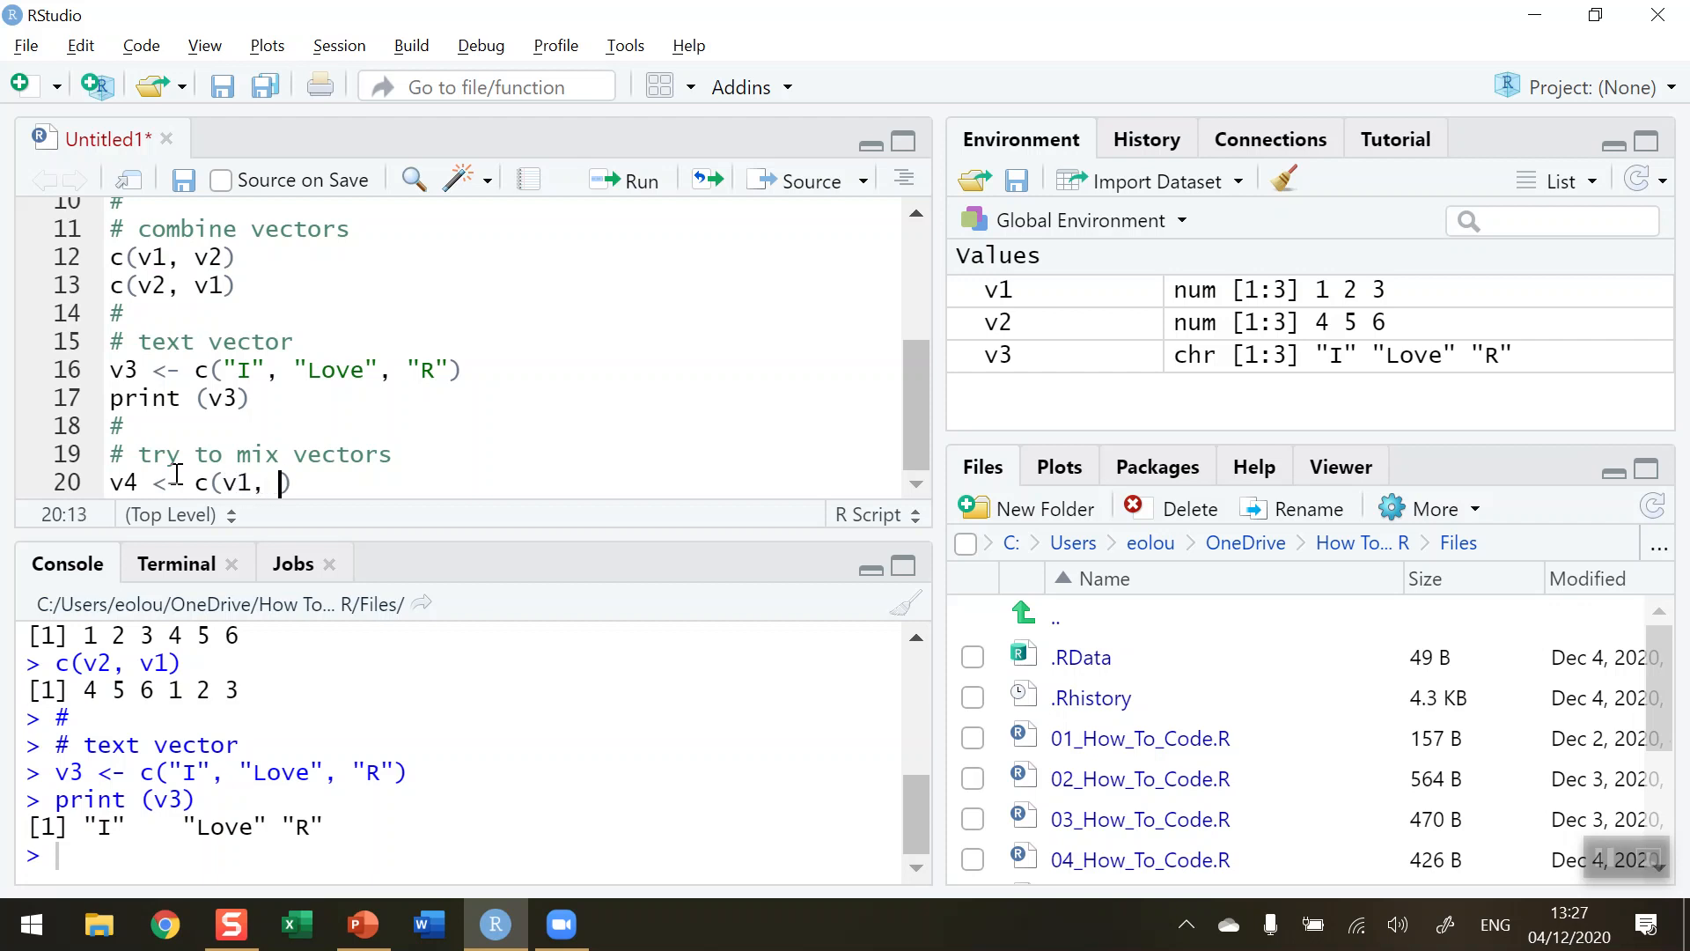
text(v2,)
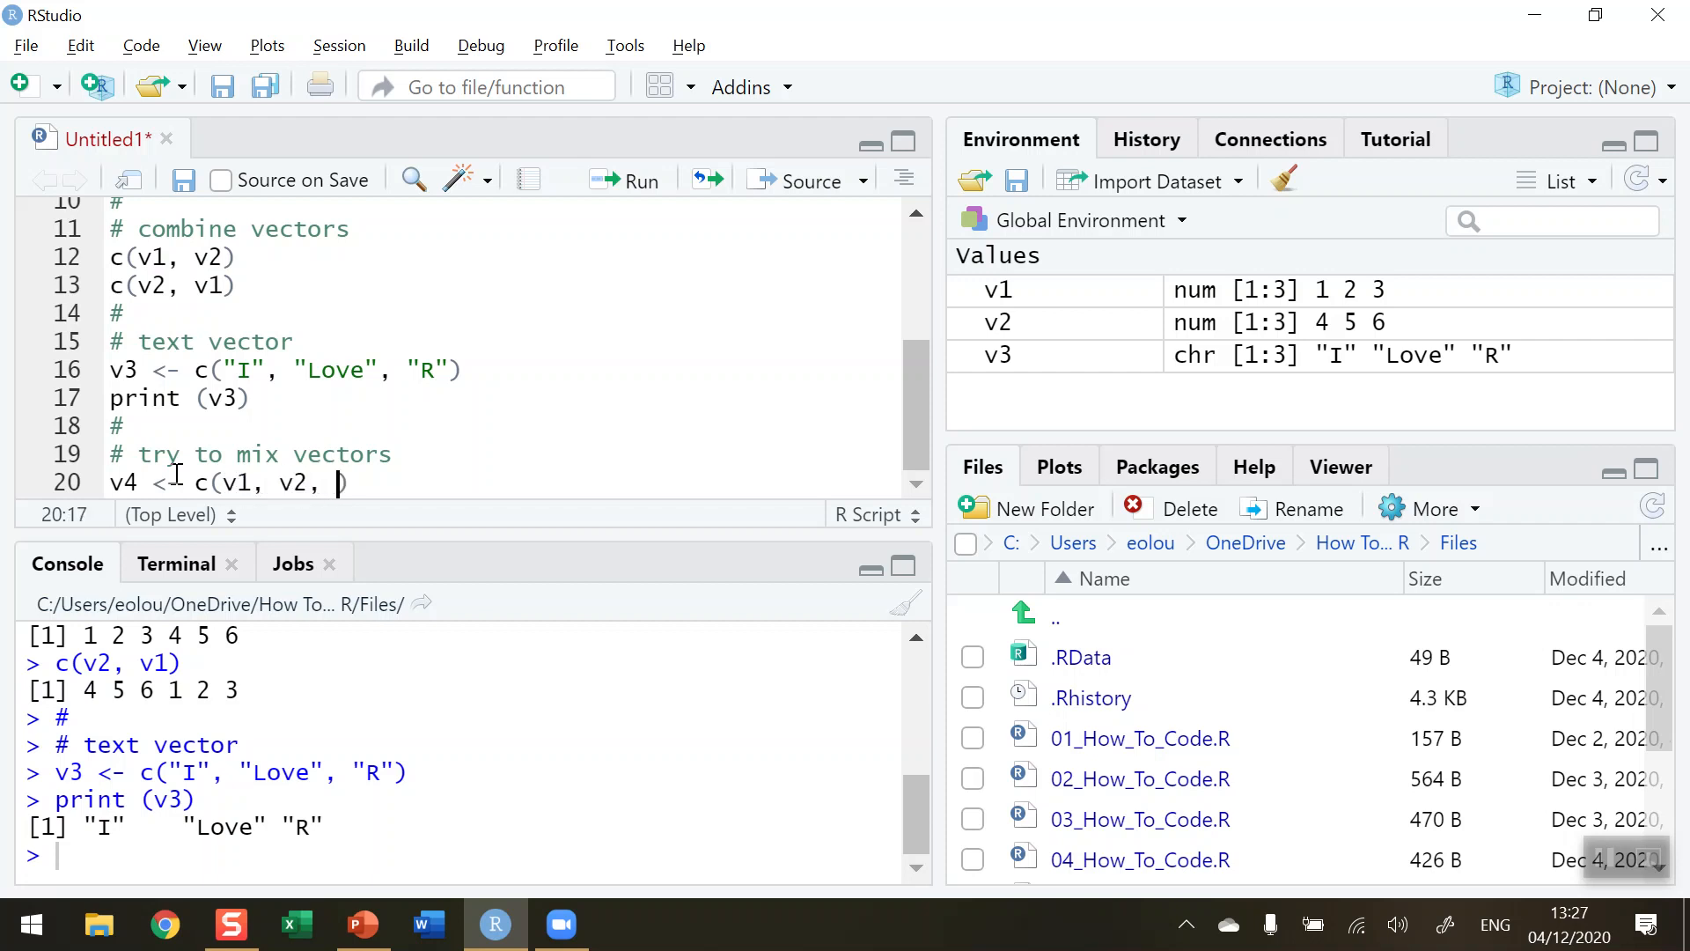
text(v3))
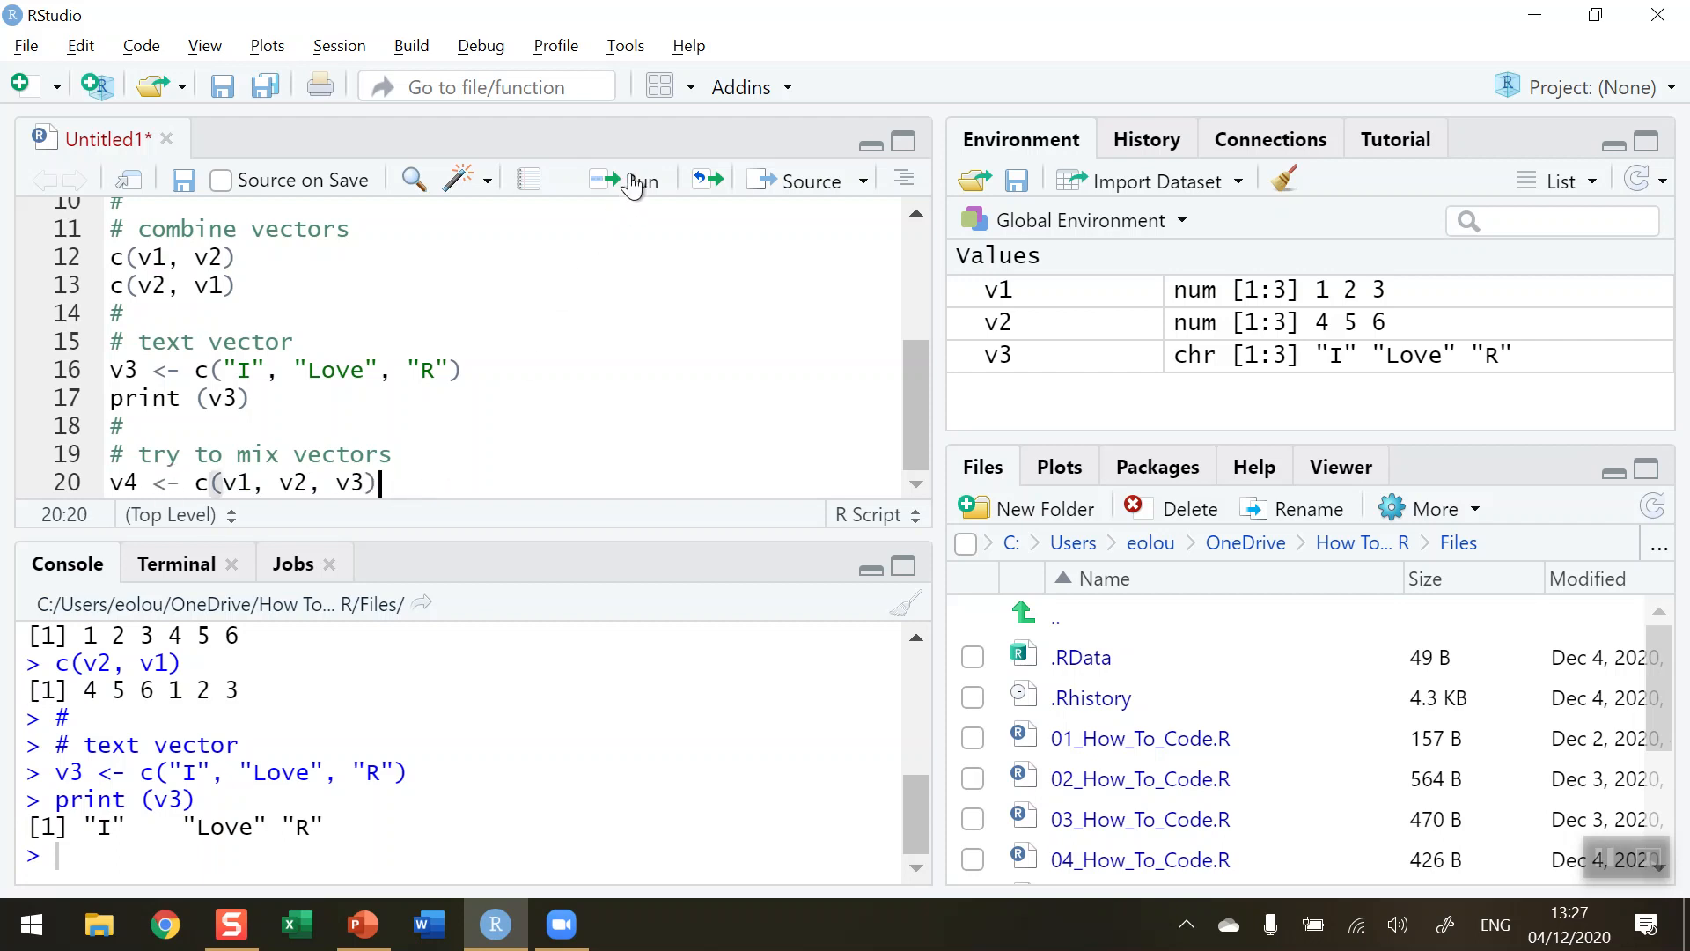
Run the v4 assignment, then enter v4 on line 21 to print its nine values
click(629, 180)
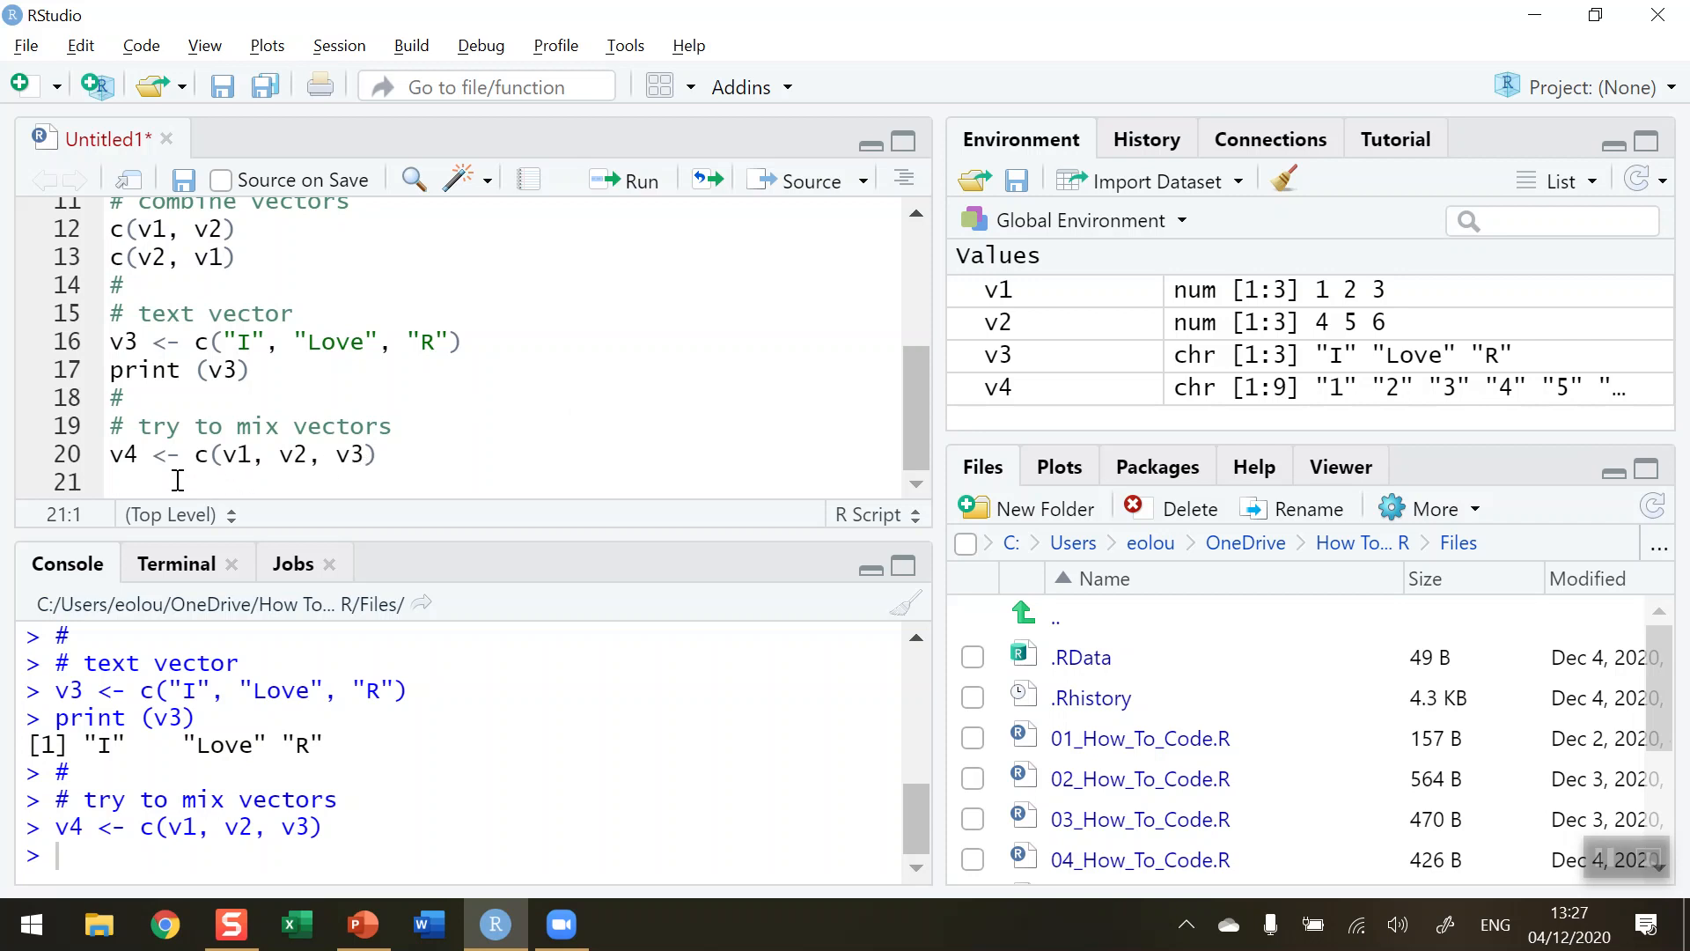
text(v4)
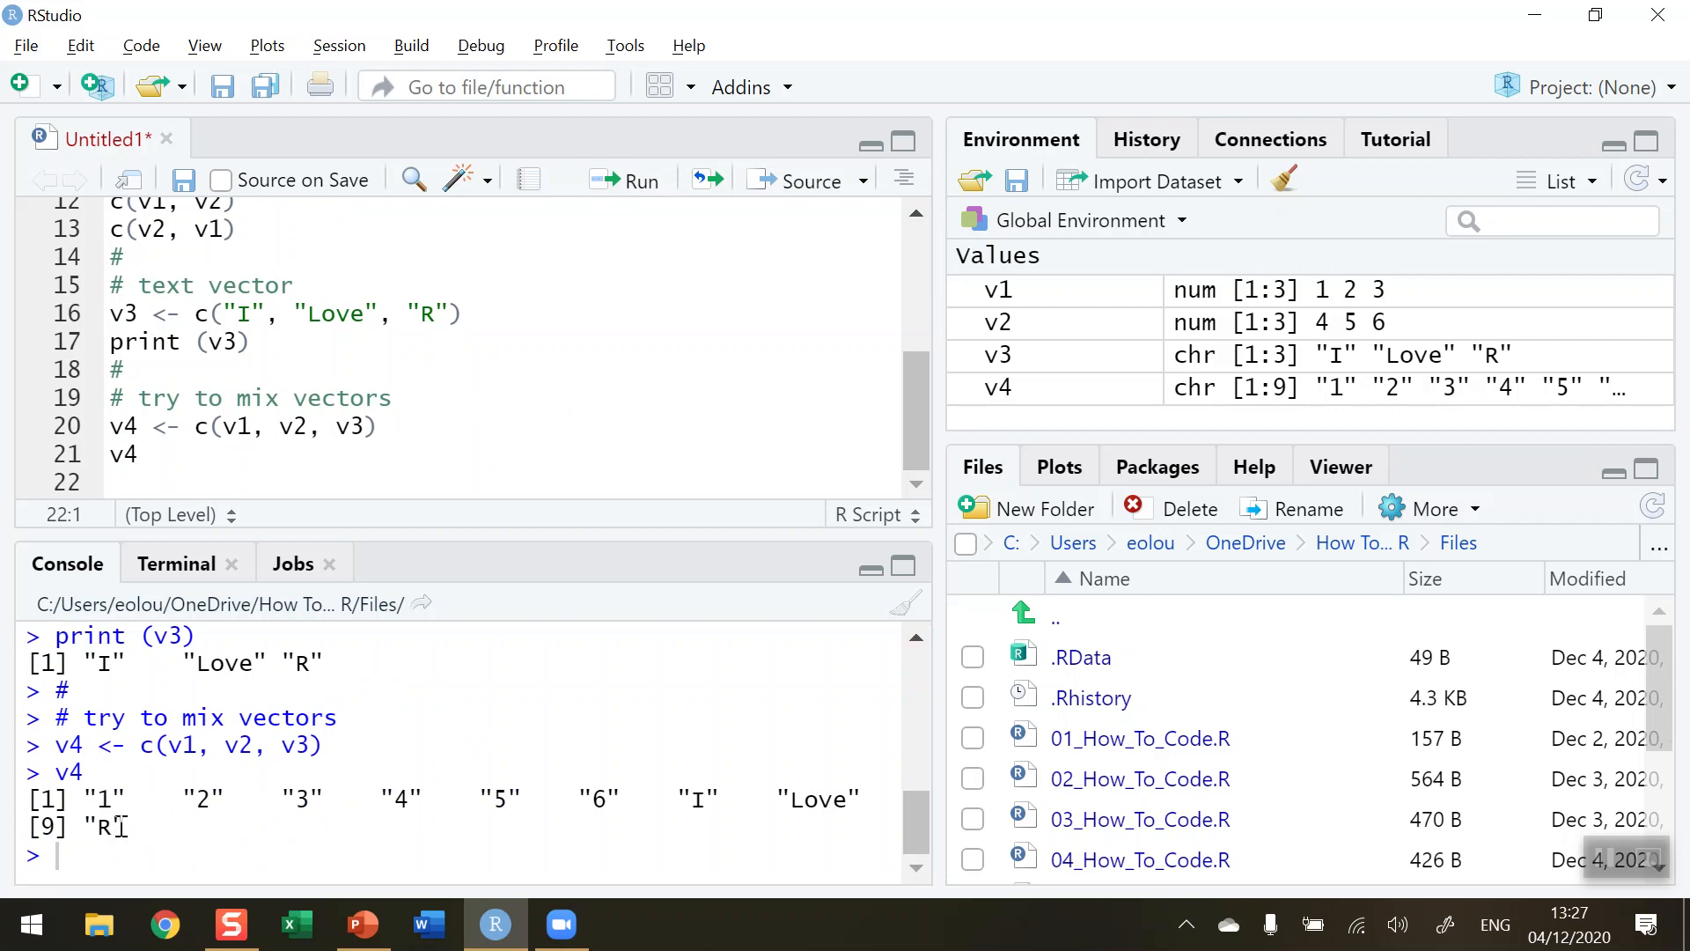
mouse_move(298, 801)
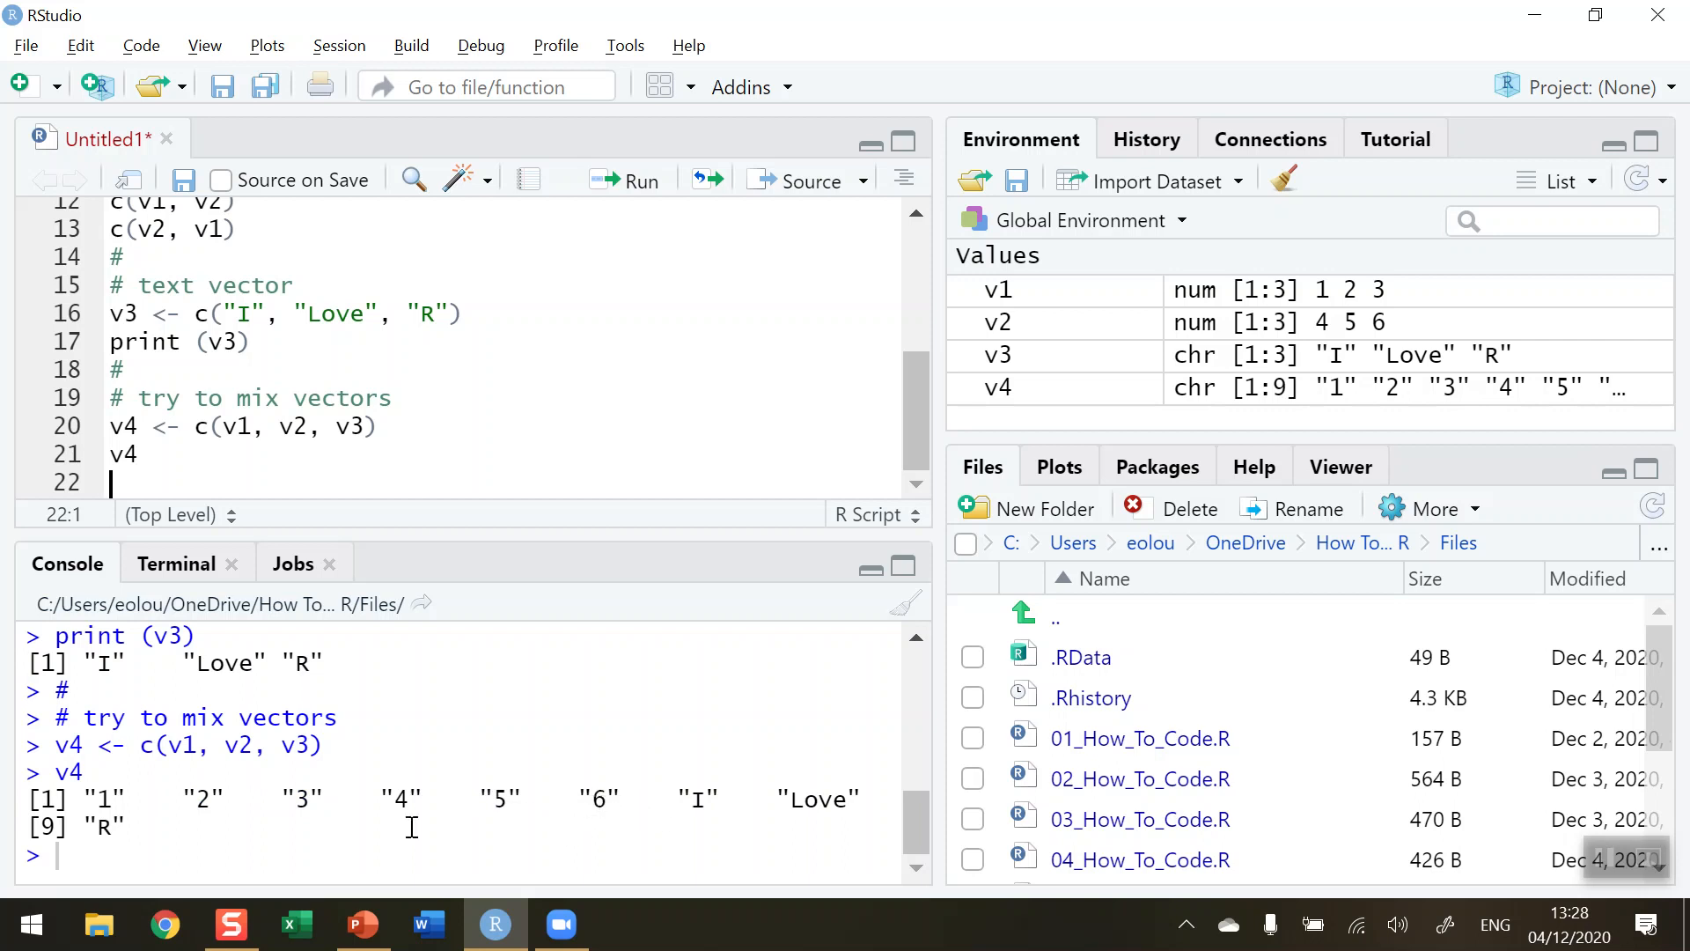
mouse_move(250, 834)
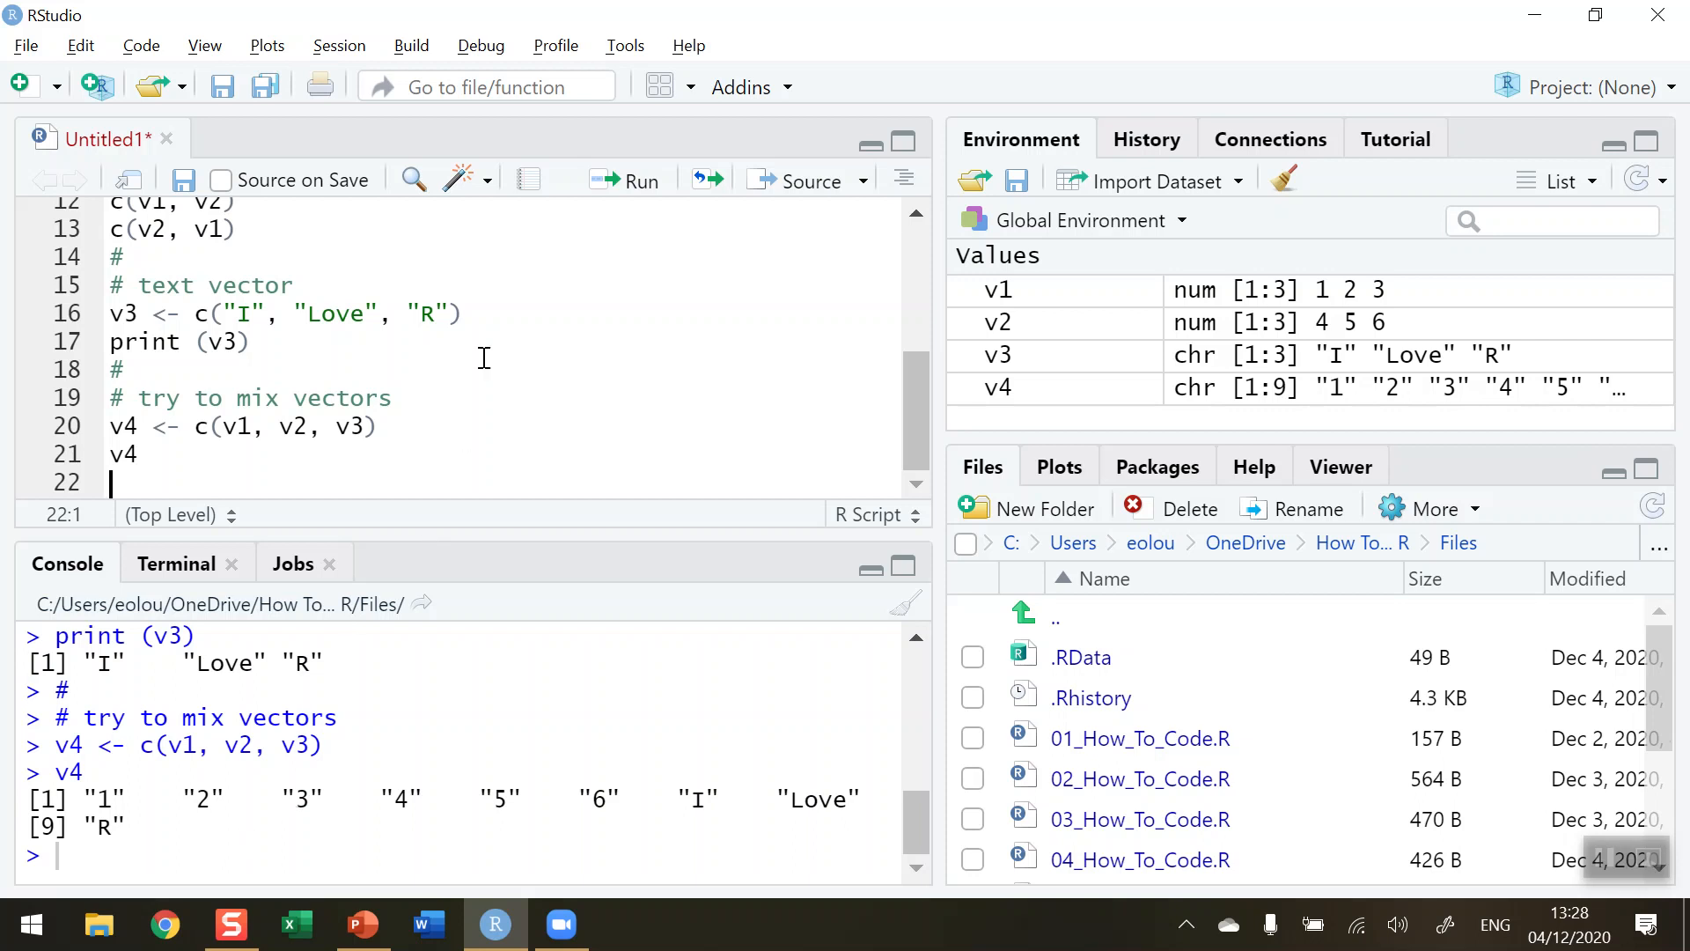
mouse_move(464, 385)
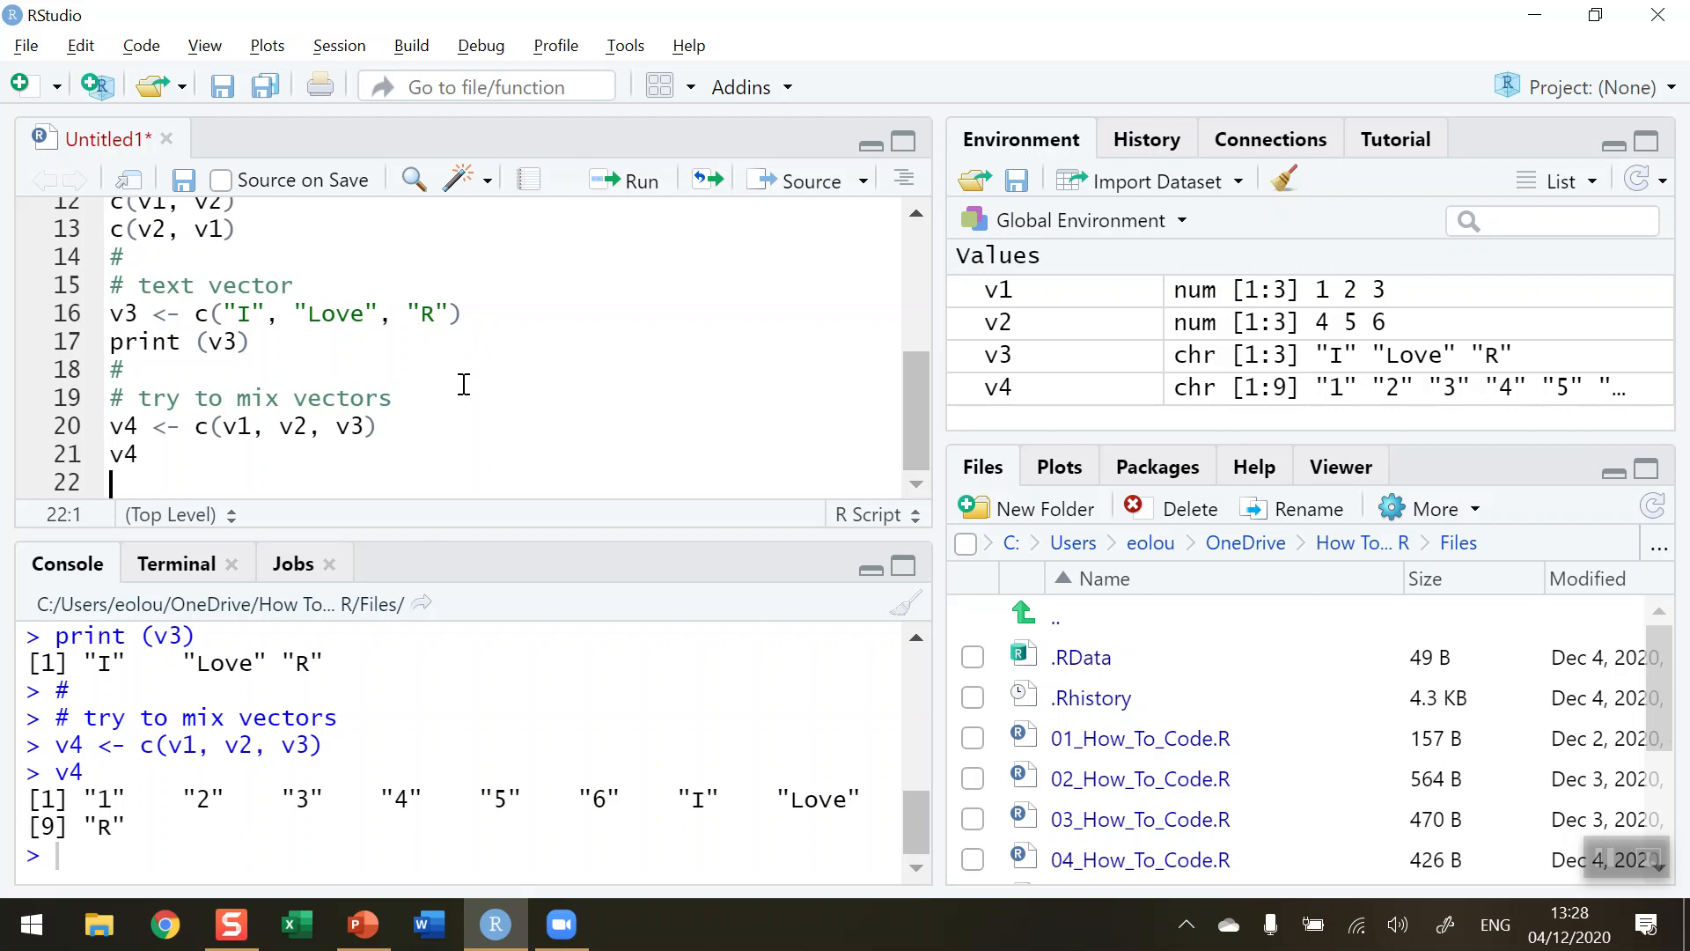